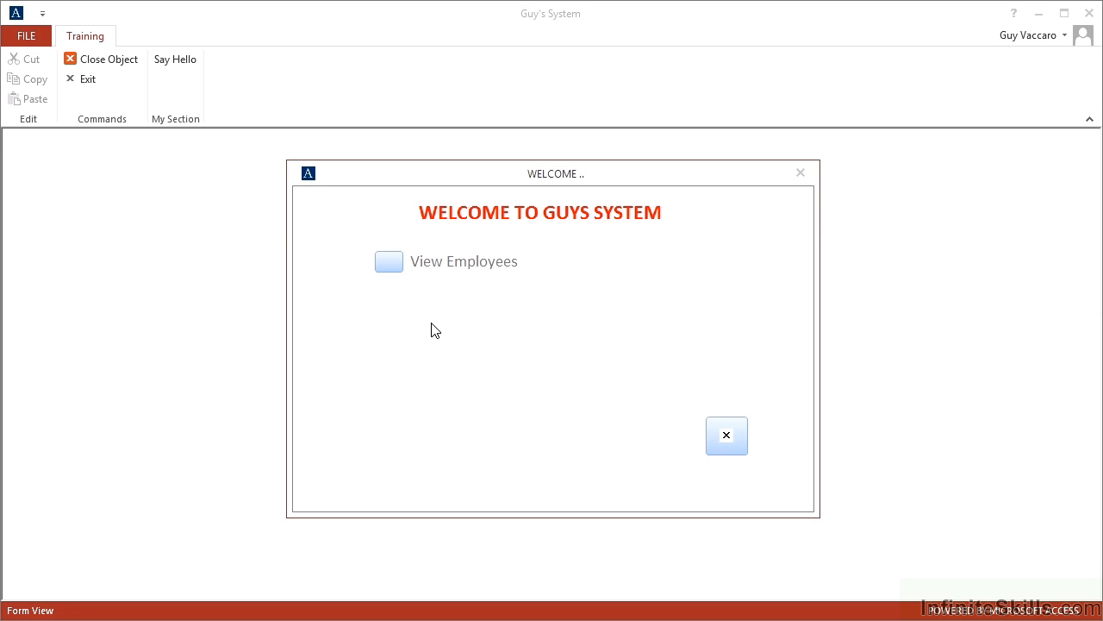
mouse_move(284, 125)
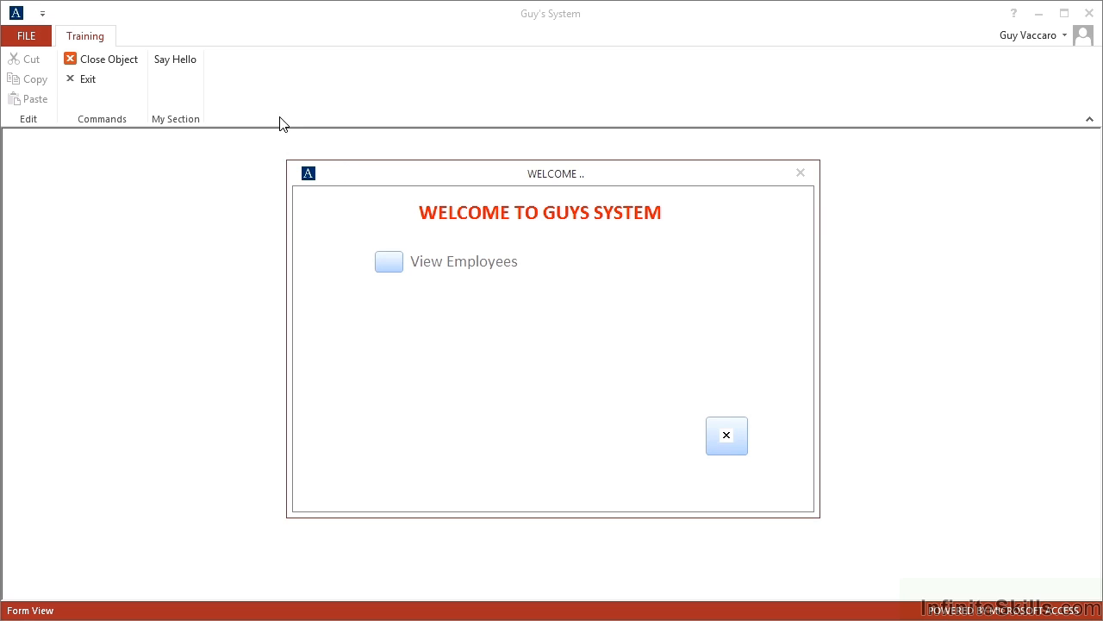
mouse_move(217, 141)
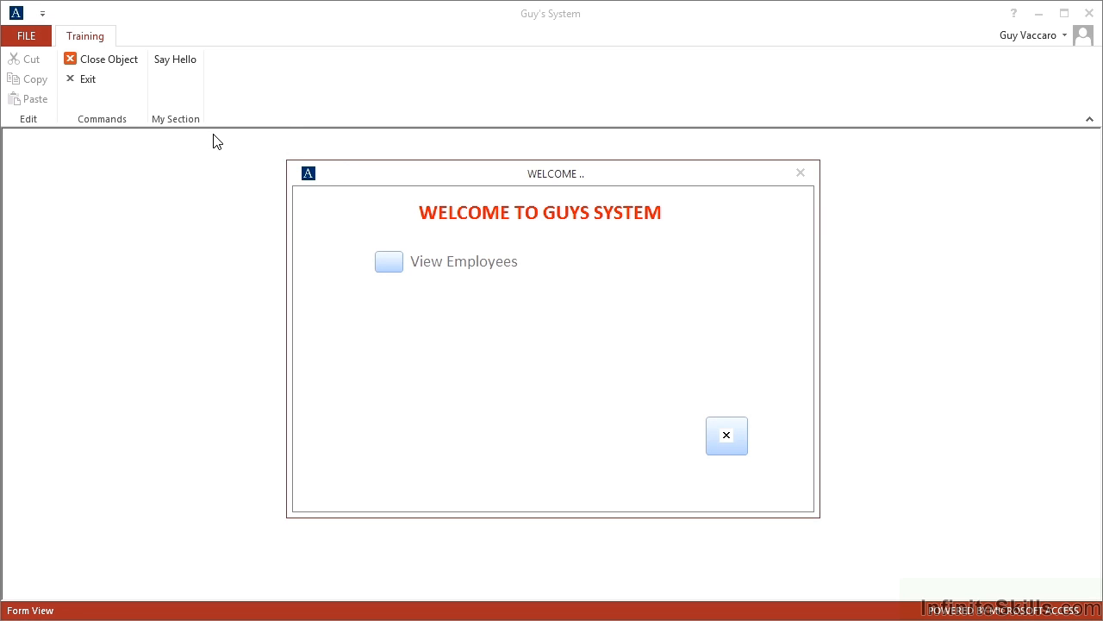
mouse_move(244, 93)
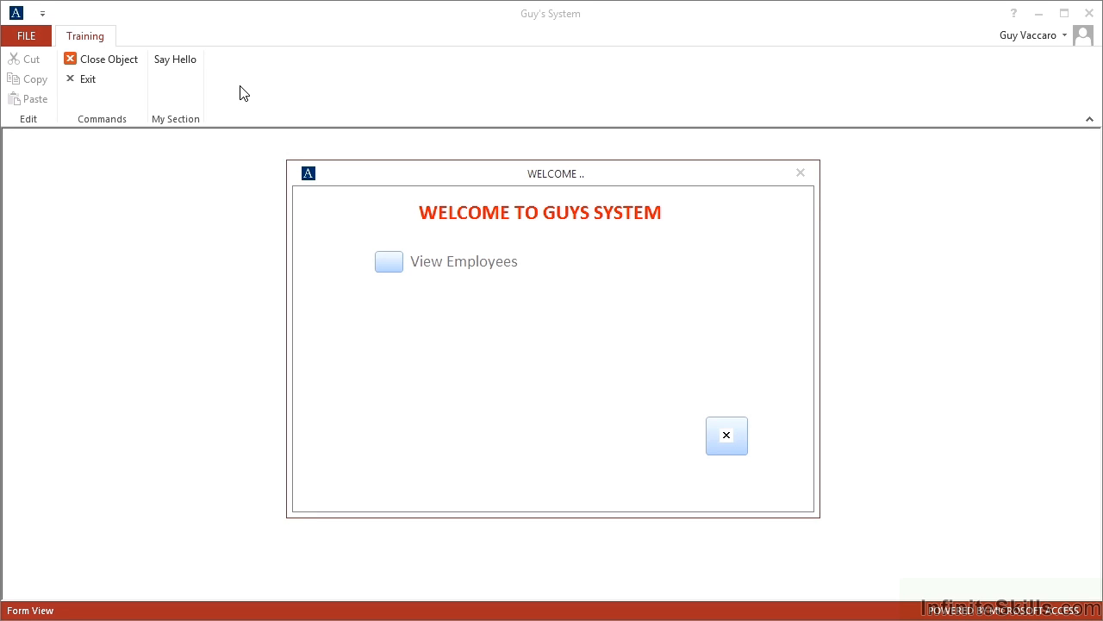
mouse_move(727, 435)
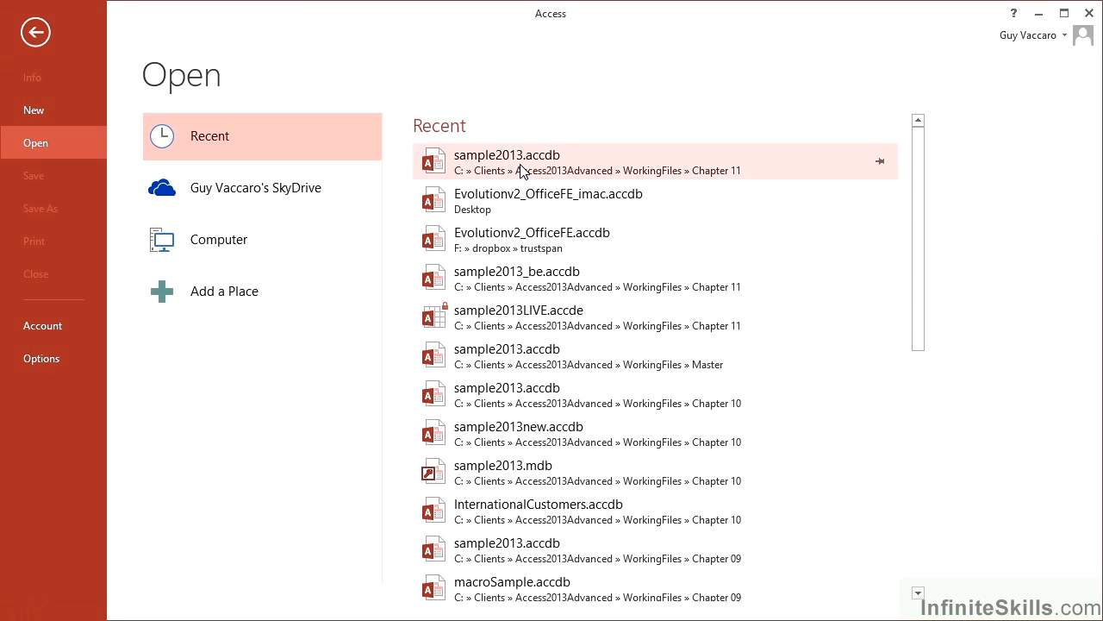
Open the recent sample2013.accdb, then open USysRibbons and select its RibbonXML field.
click(506, 163)
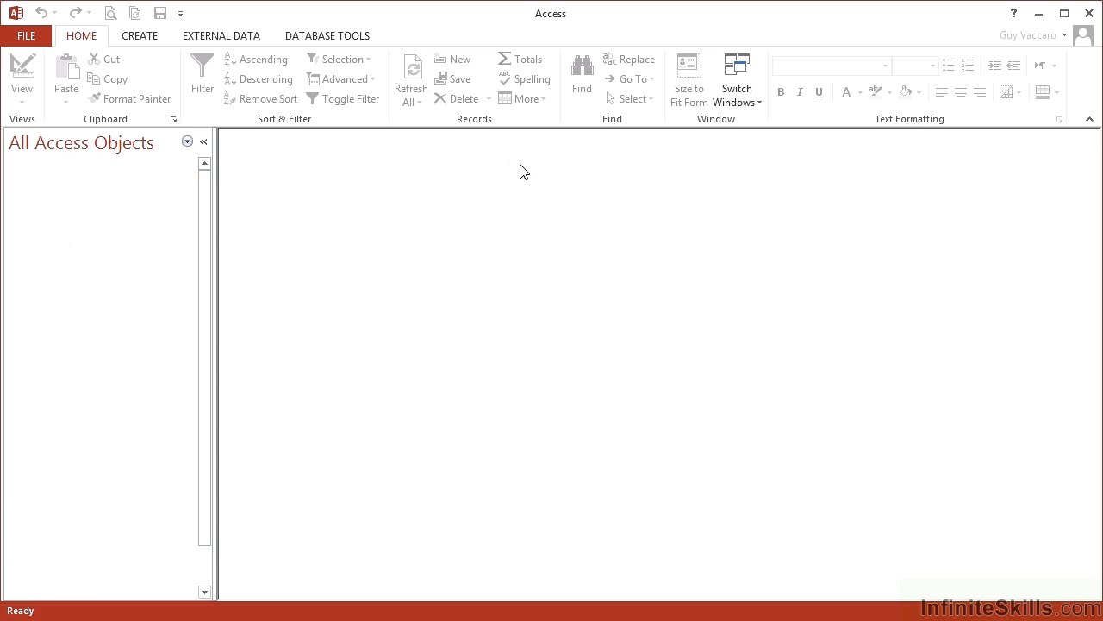
click(187, 141)
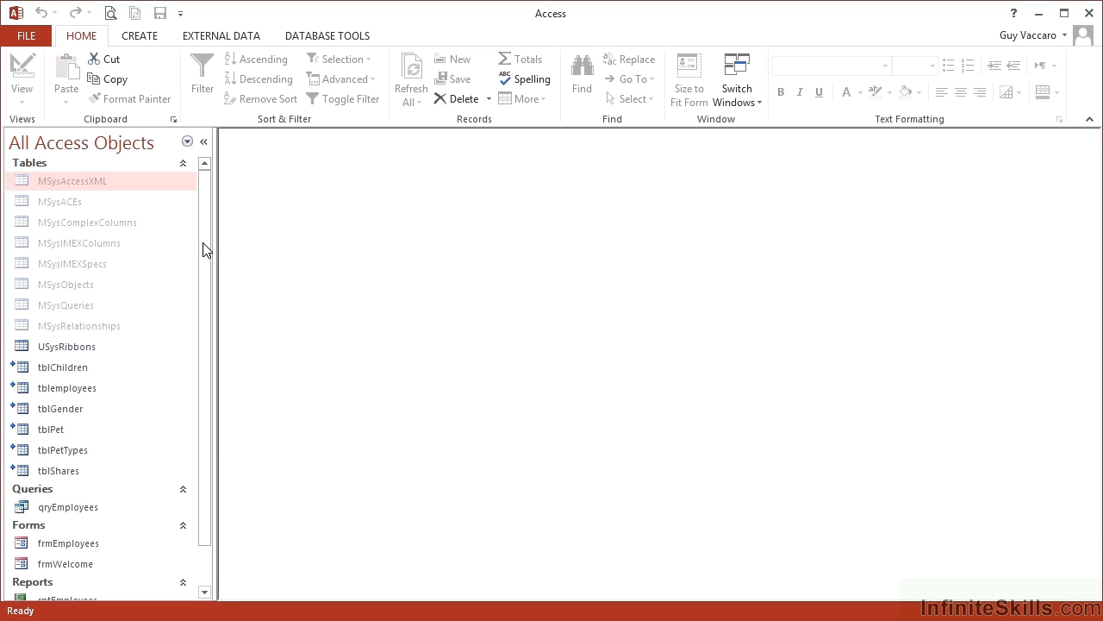
scroll(down, 3)
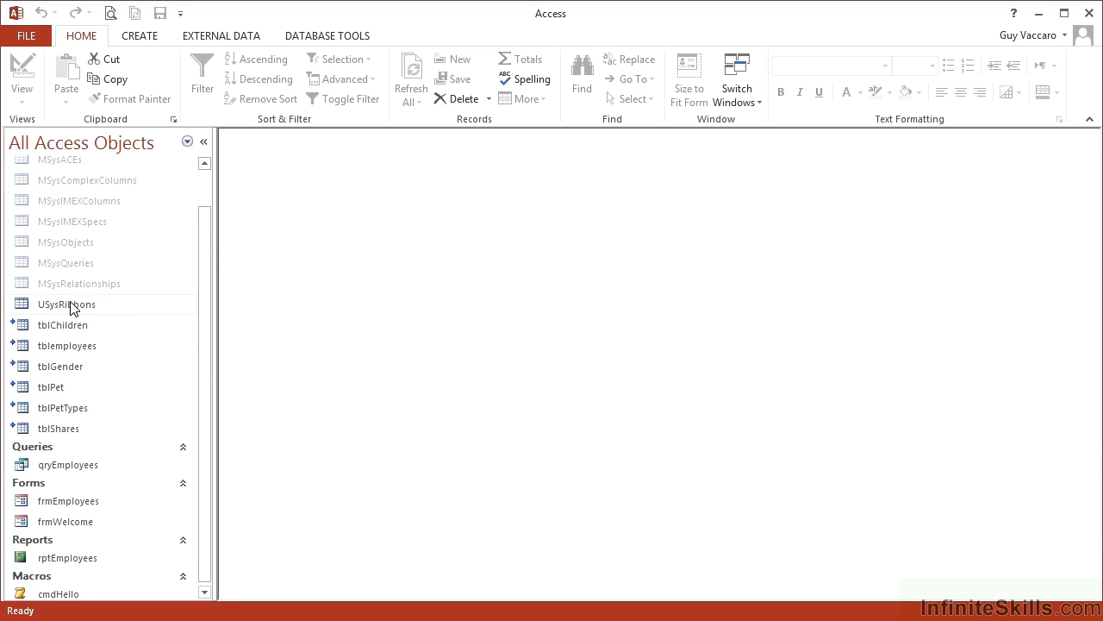
double_click(67, 303)
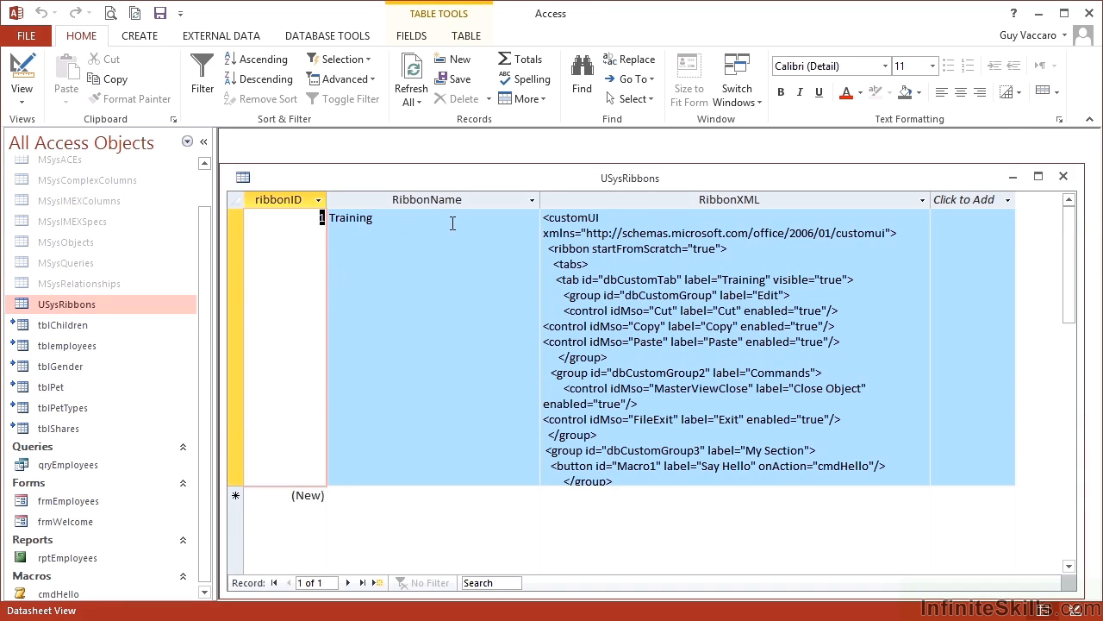
click(1038, 176)
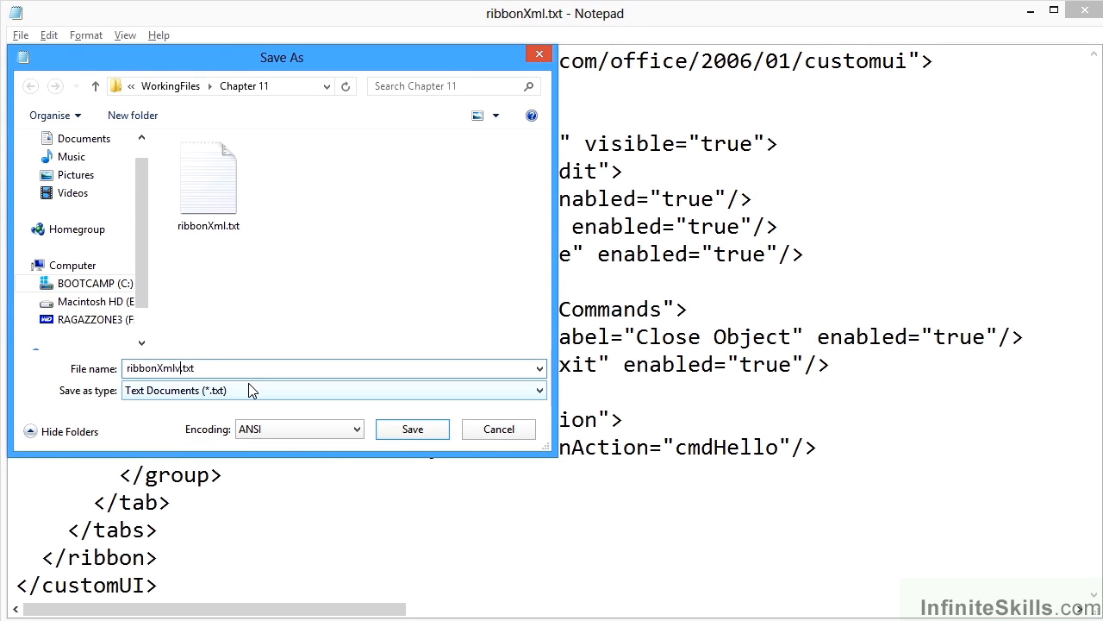
Save the Notepad copy as ribbonXmlv2.txt in the Chapter 11 folder.
click(412, 428)
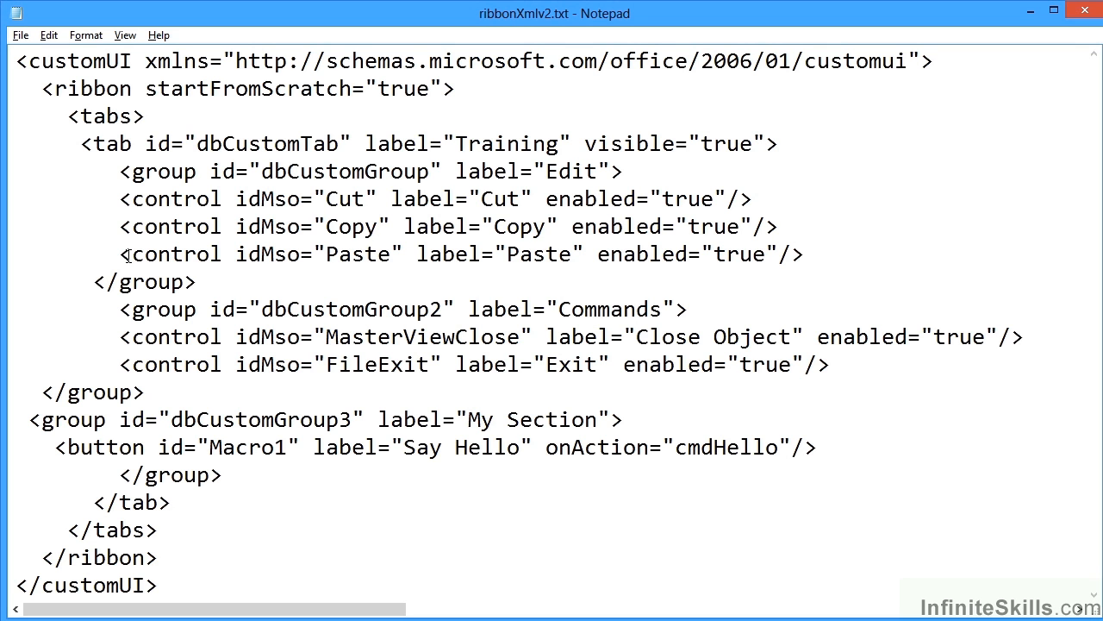
mouse_move(220, 250)
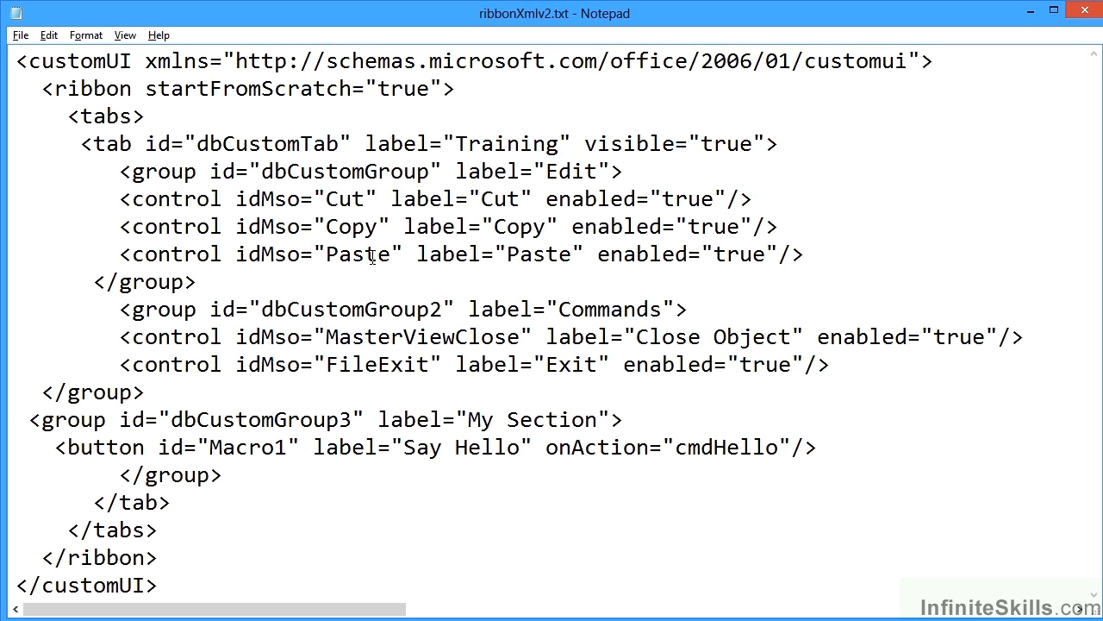
mouse_move(493, 256)
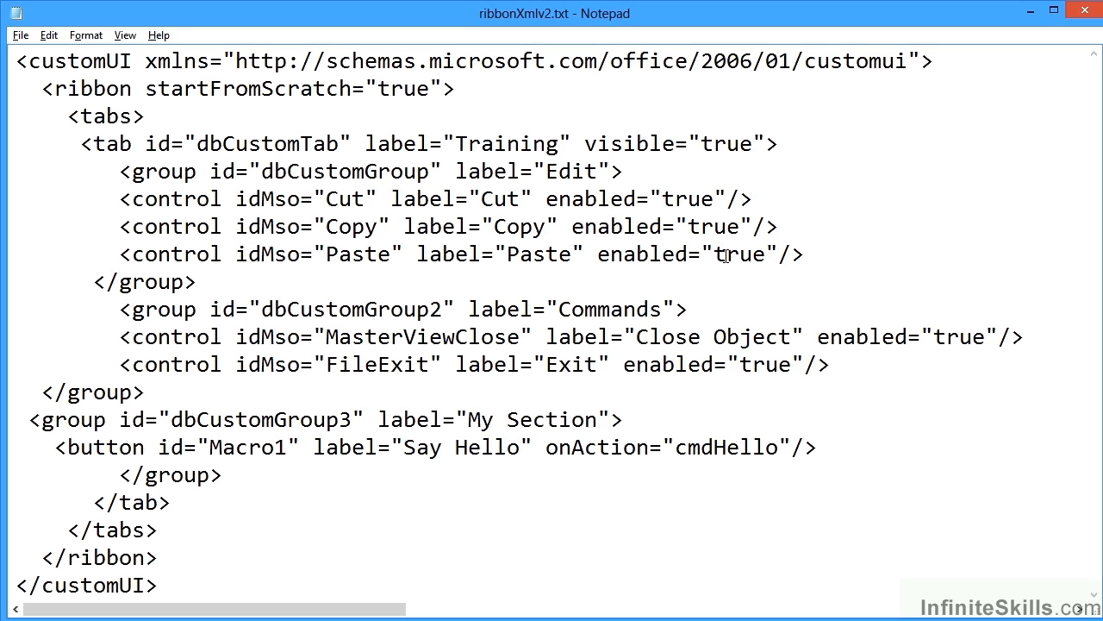
mouse_move(362, 225)
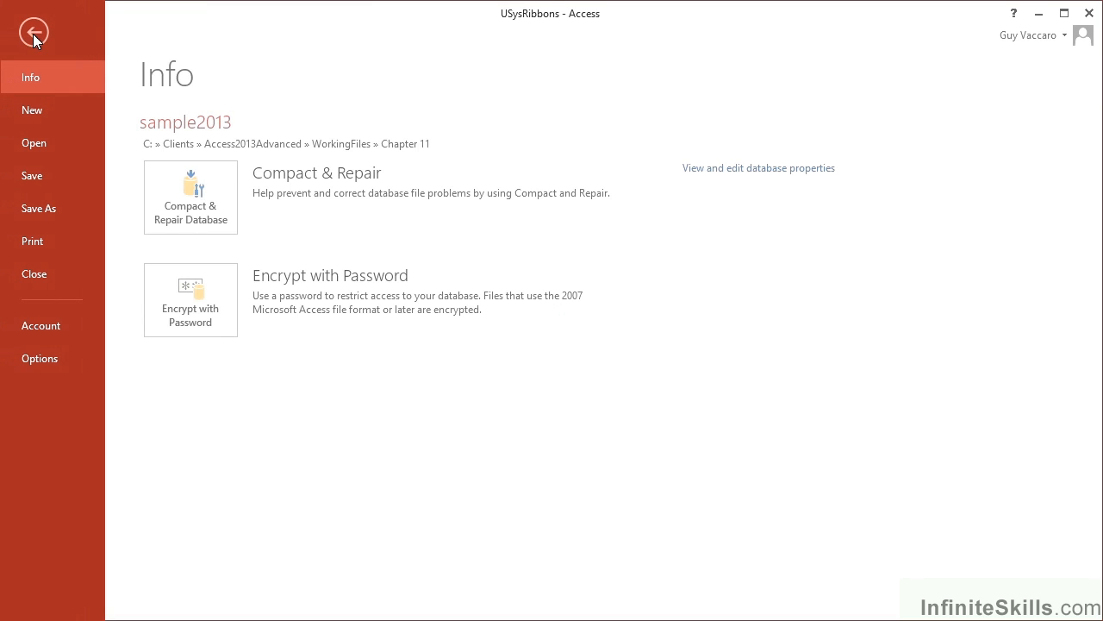
Open Access Options on Customize Ribbon and scroll through the Popular Commands list.
click(33, 32)
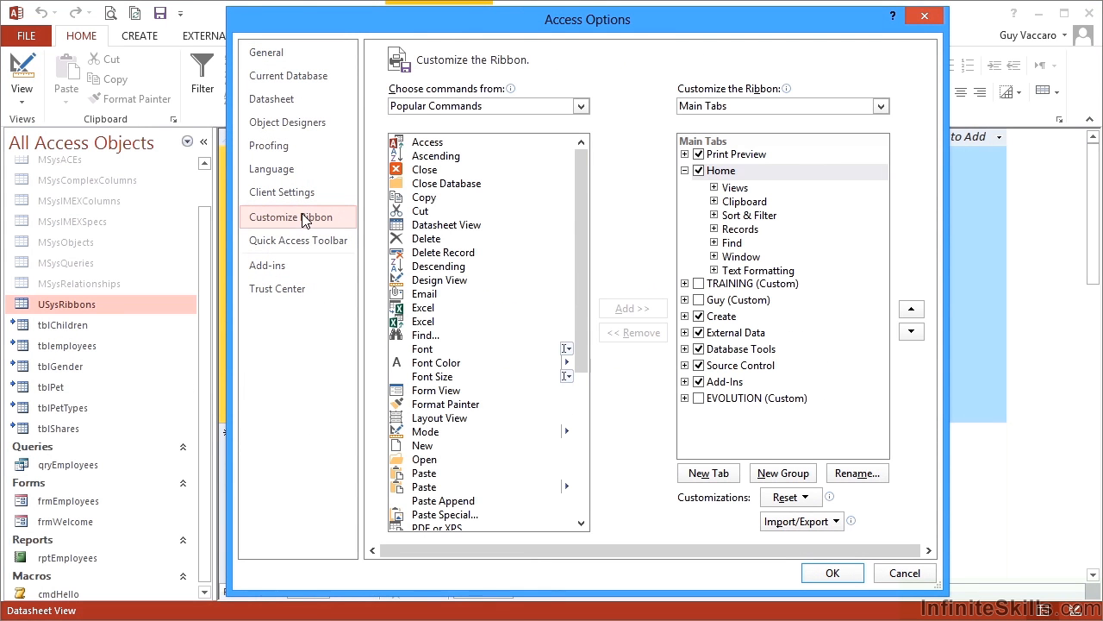
mouse_move(559, 285)
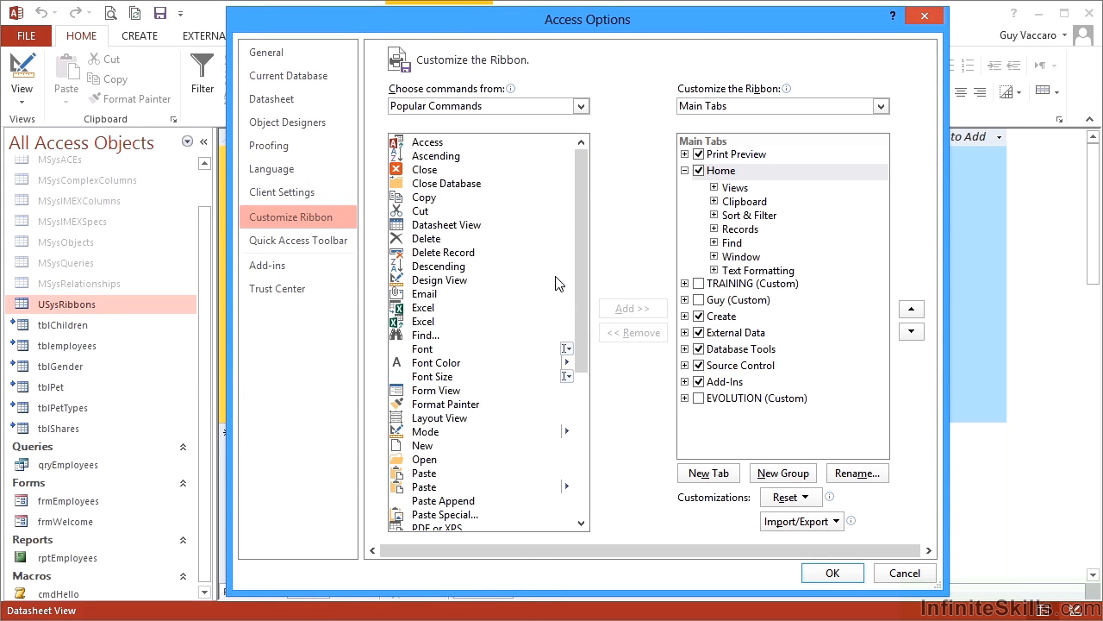
scroll(down, 3)
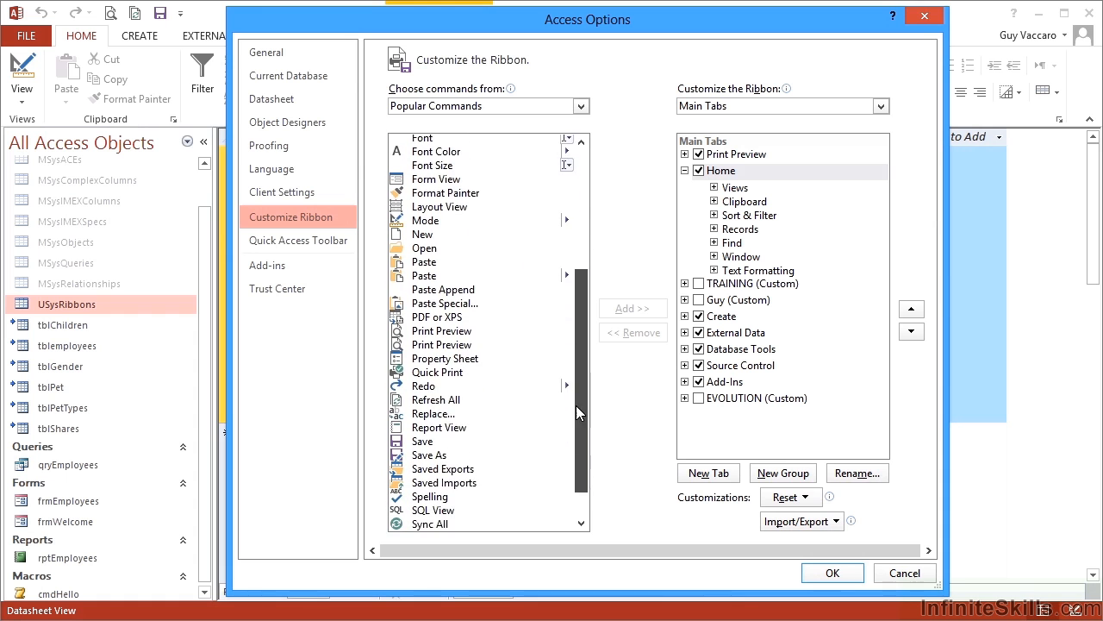
scroll(down, 3)
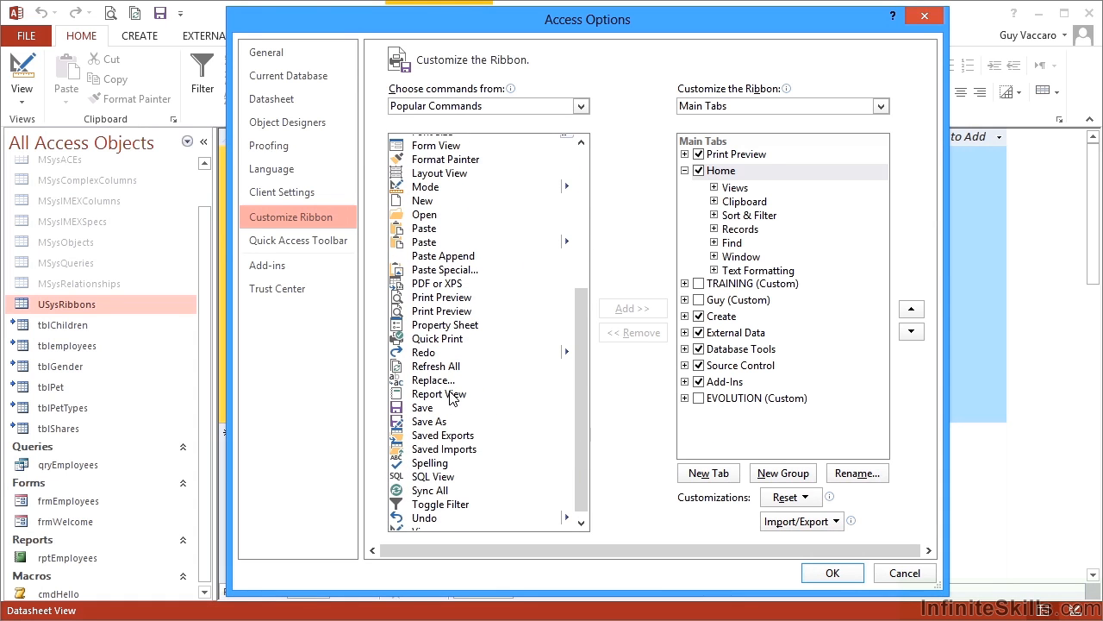
mouse_move(429, 463)
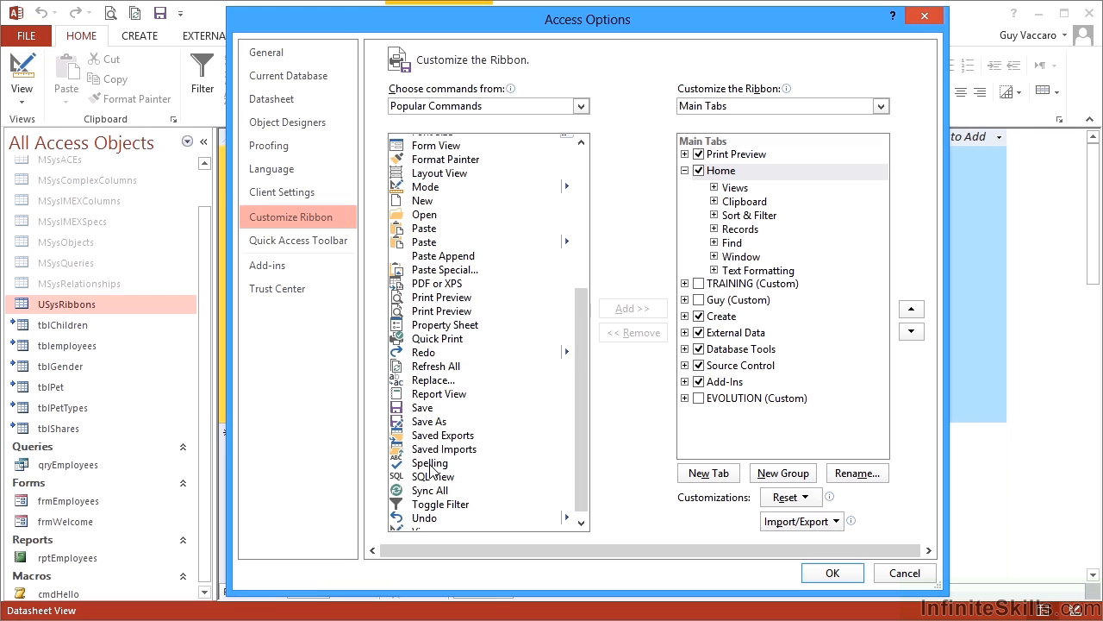
mouse_move(439, 268)
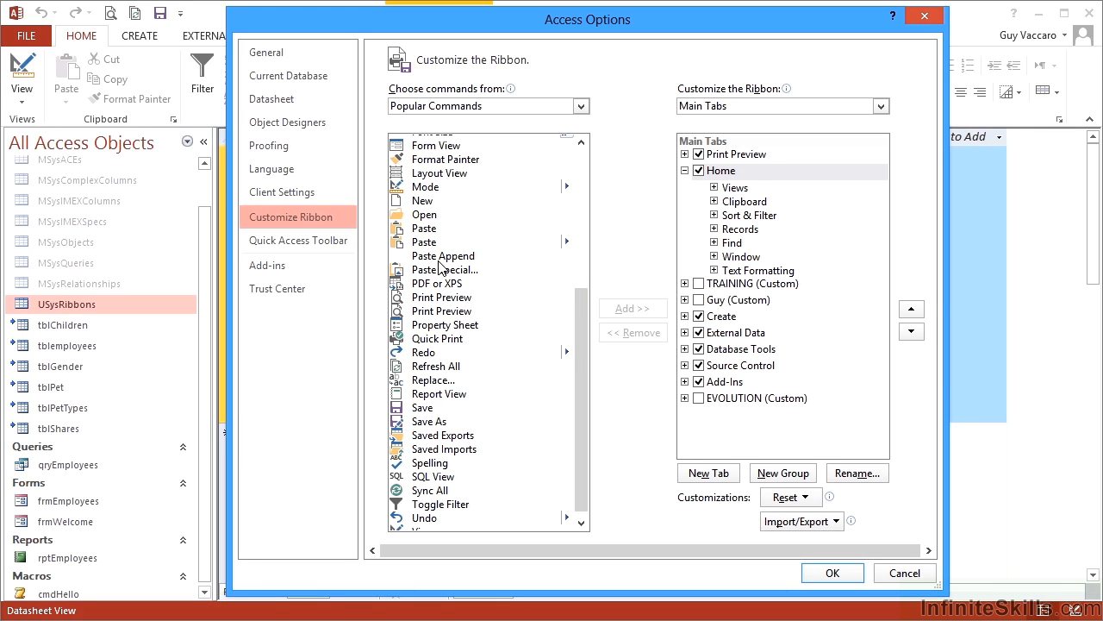
mouse_move(443, 256)
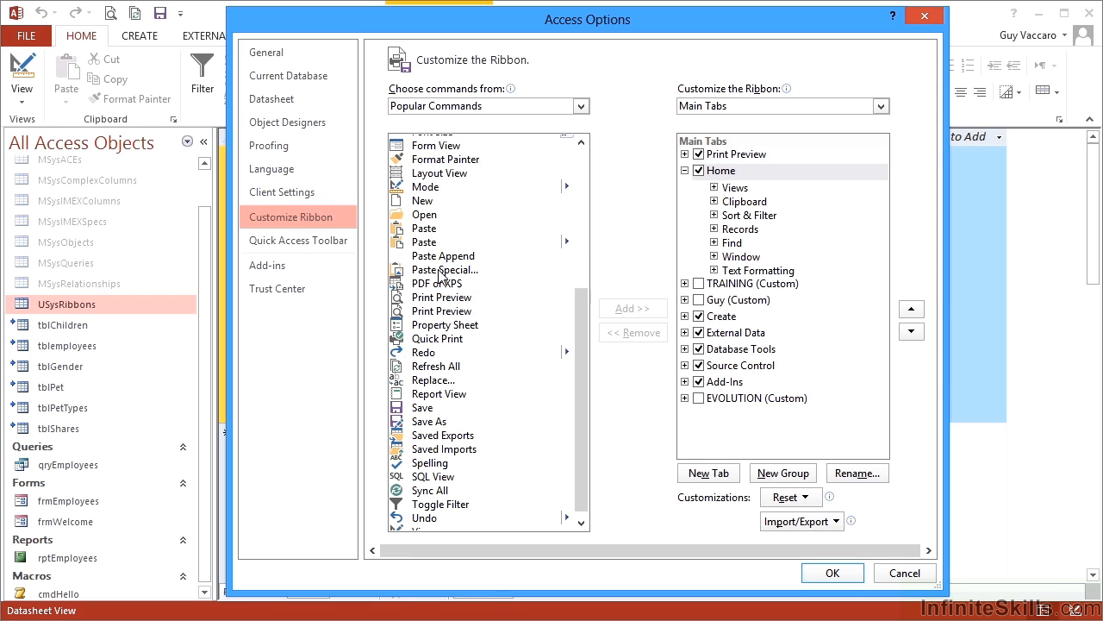
mouse_move(445, 270)
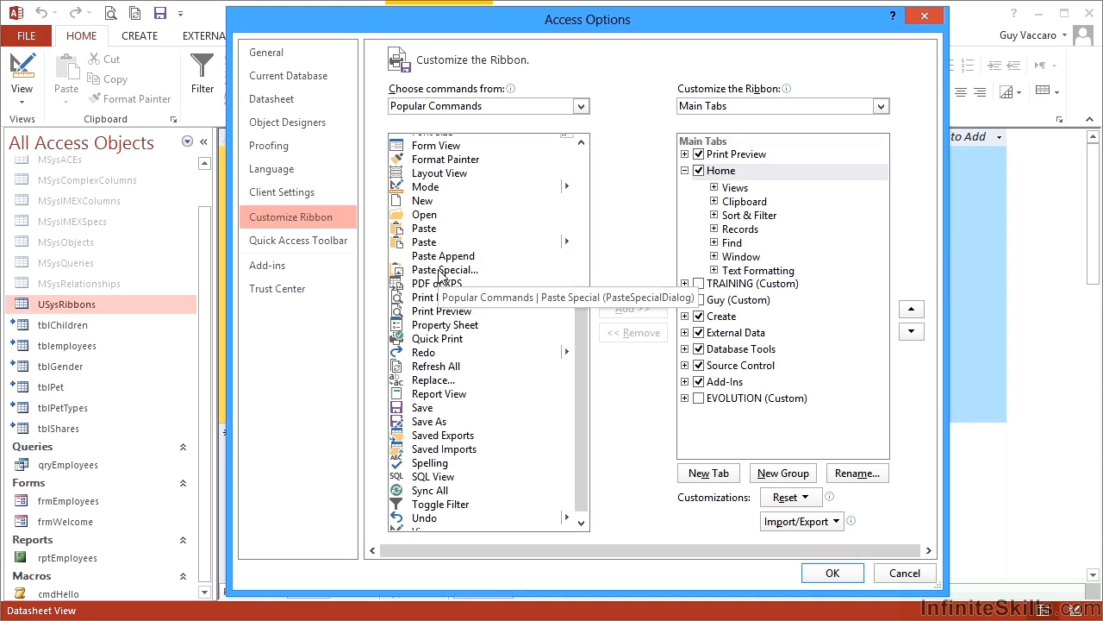
mouse_move(440, 429)
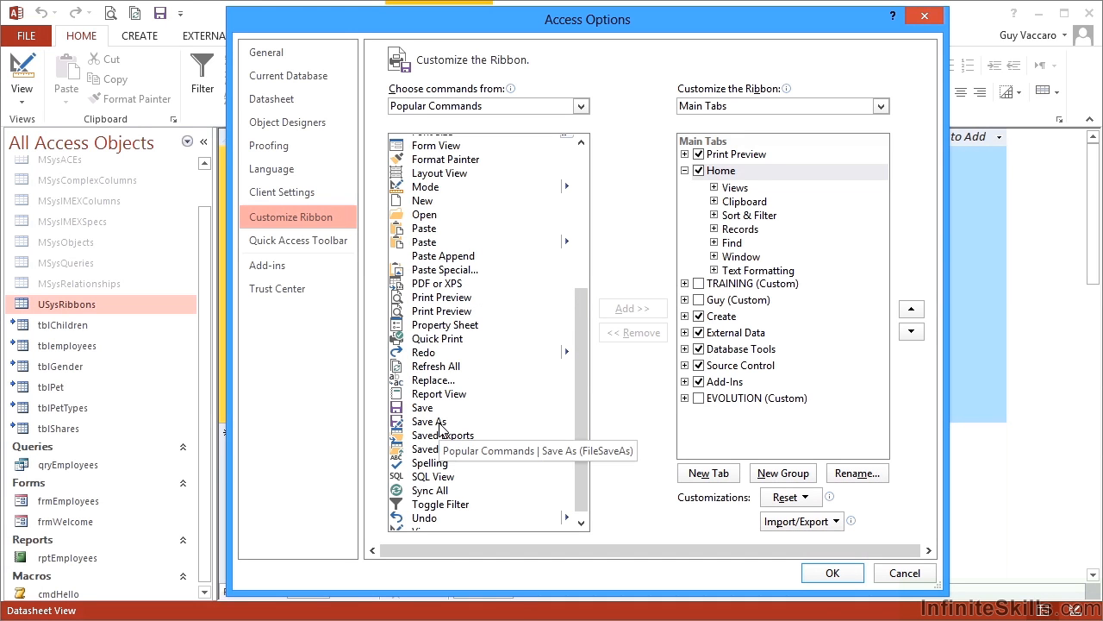
mouse_move(439, 407)
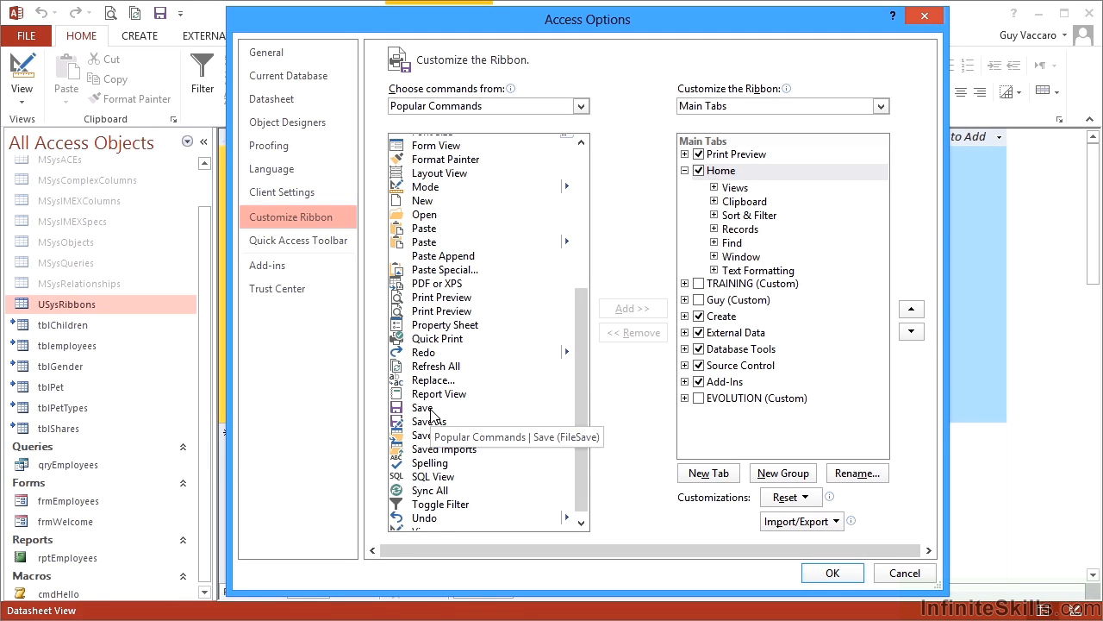
mouse_move(623, 533)
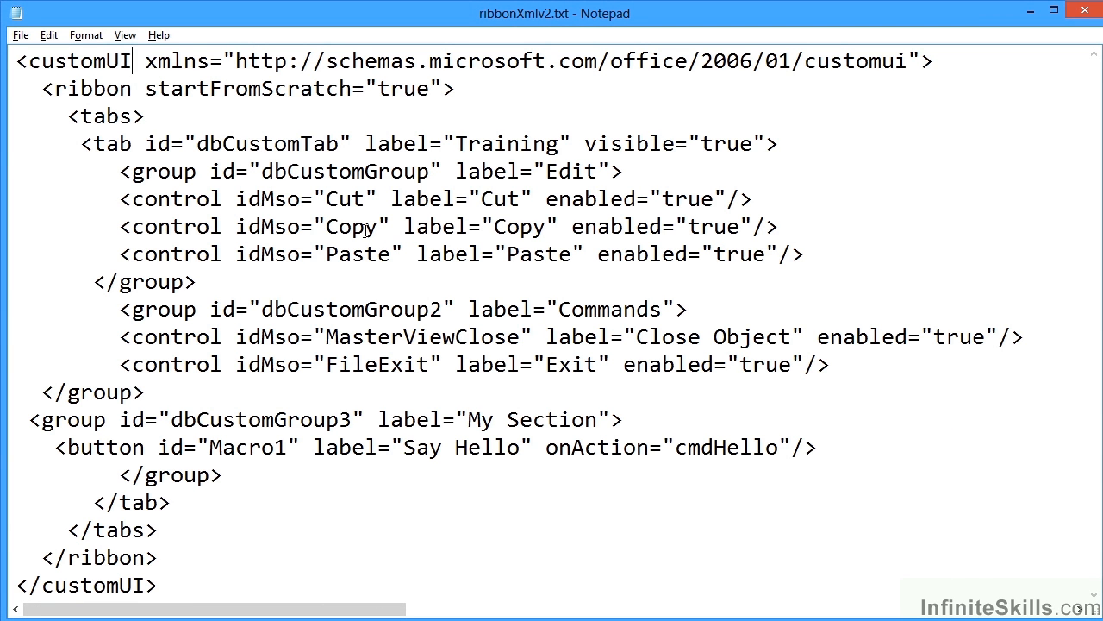
mouse_move(500, 302)
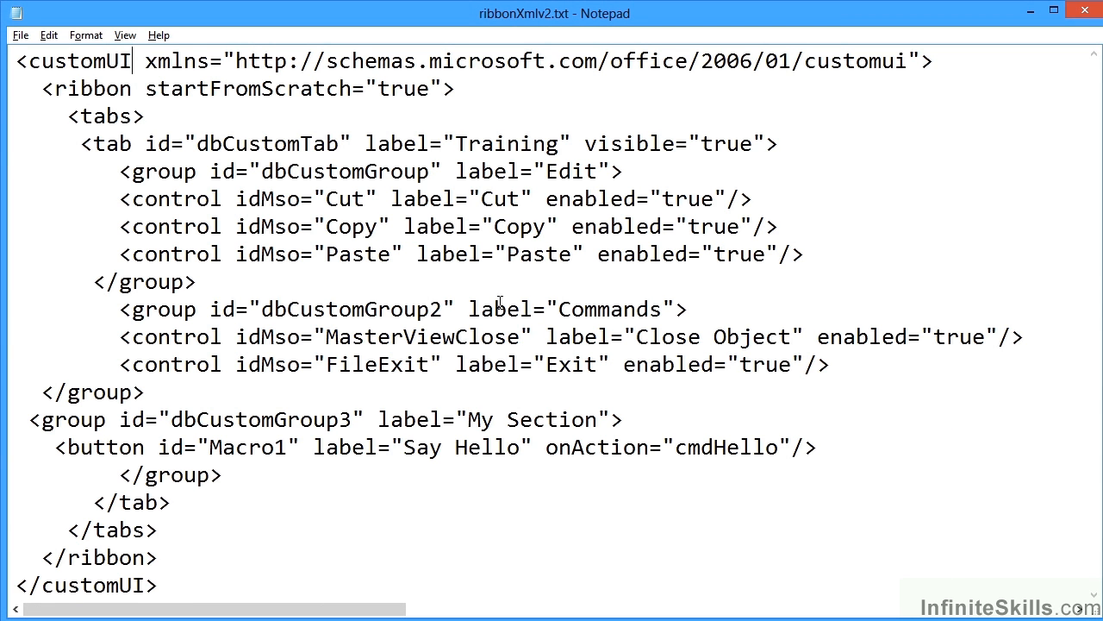
mouse_move(296, 343)
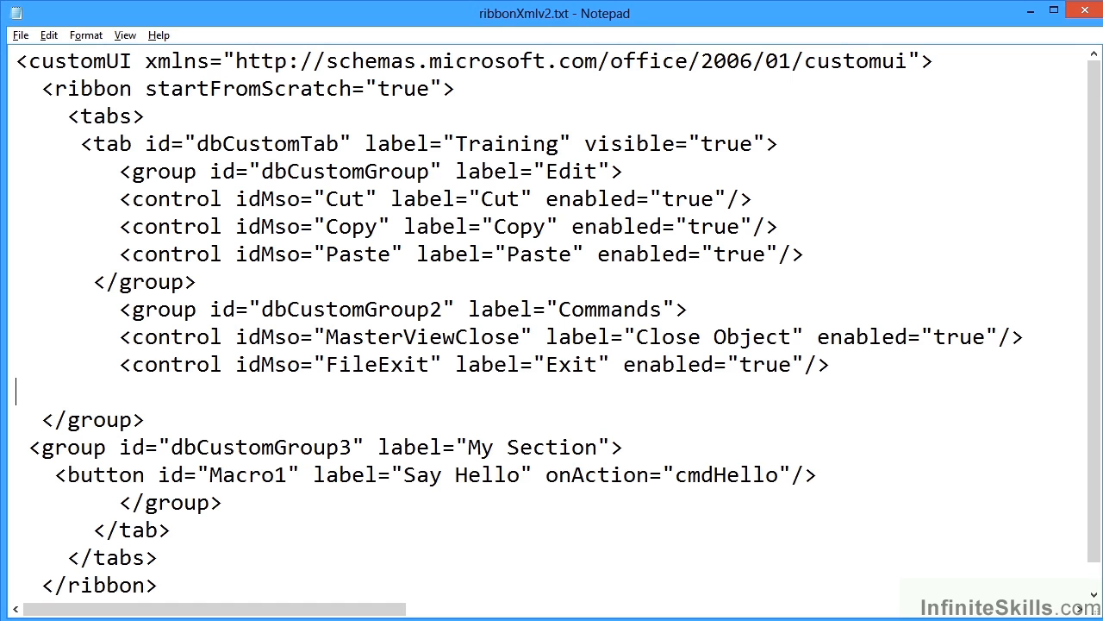
Type <control idMso="SpellingAccess" label="Spell Check" enabled="true"/> into the Commands group.
text(<)
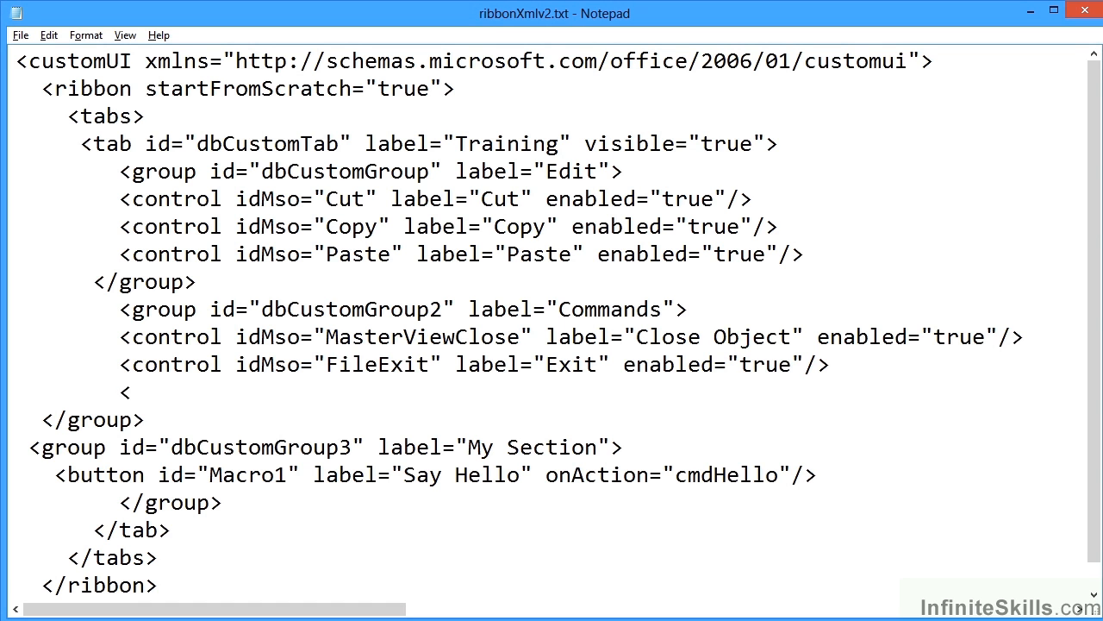
text(con)
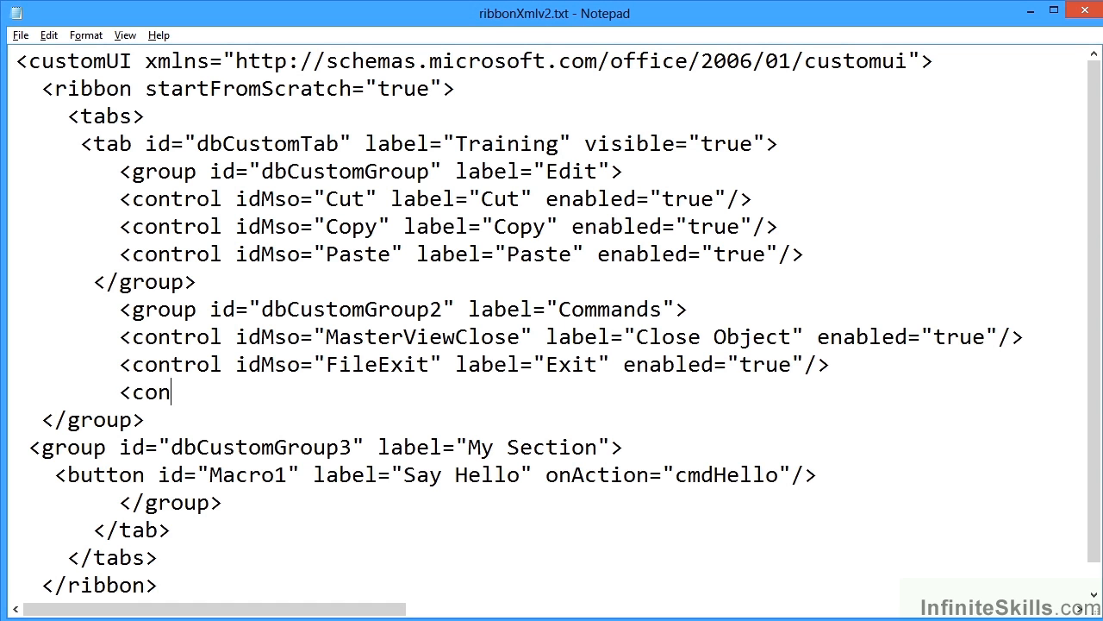
text(trol idM)
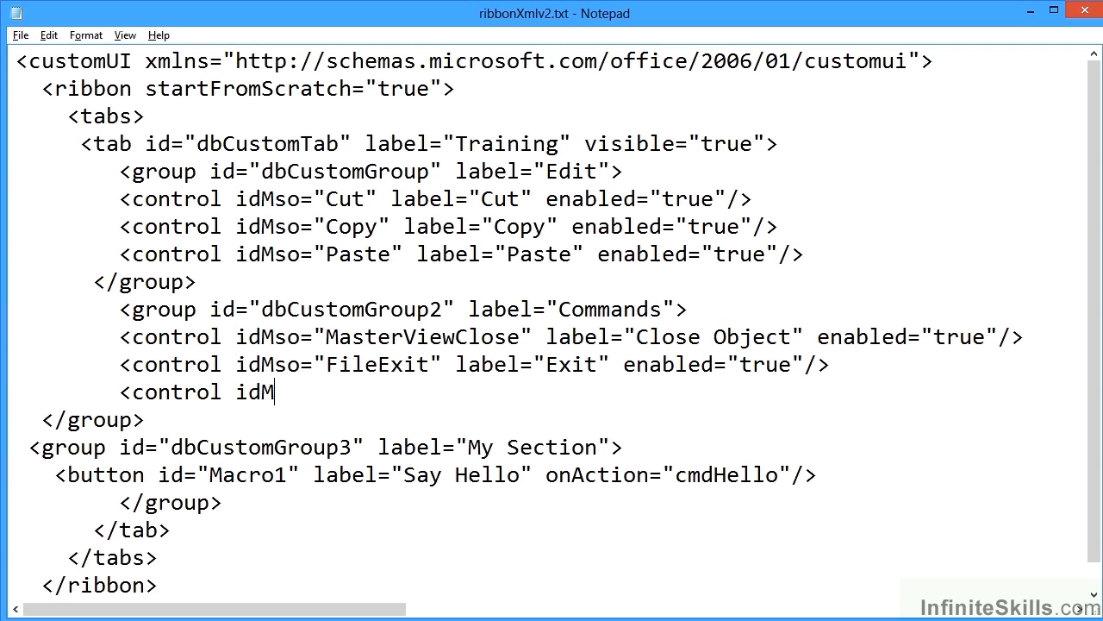
text(so=)
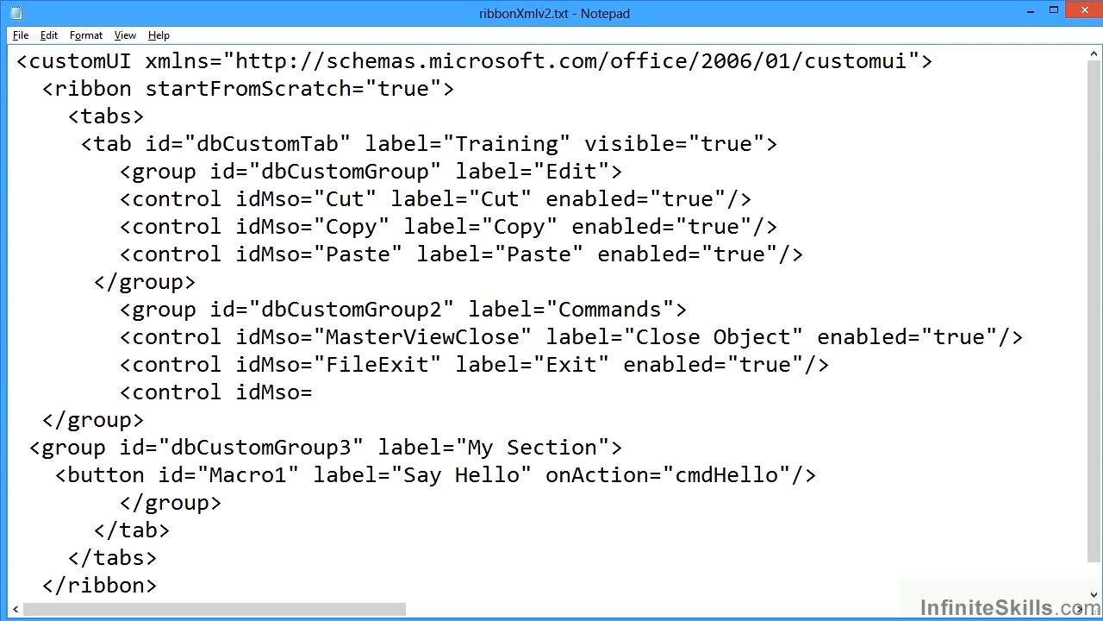
text(")
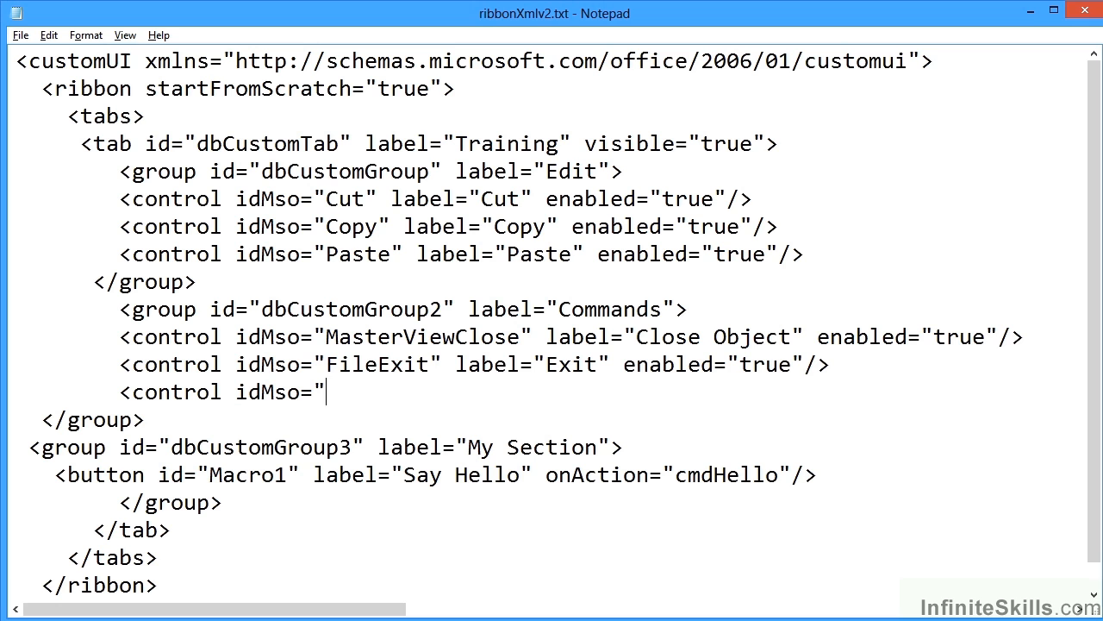
text(Spelling)
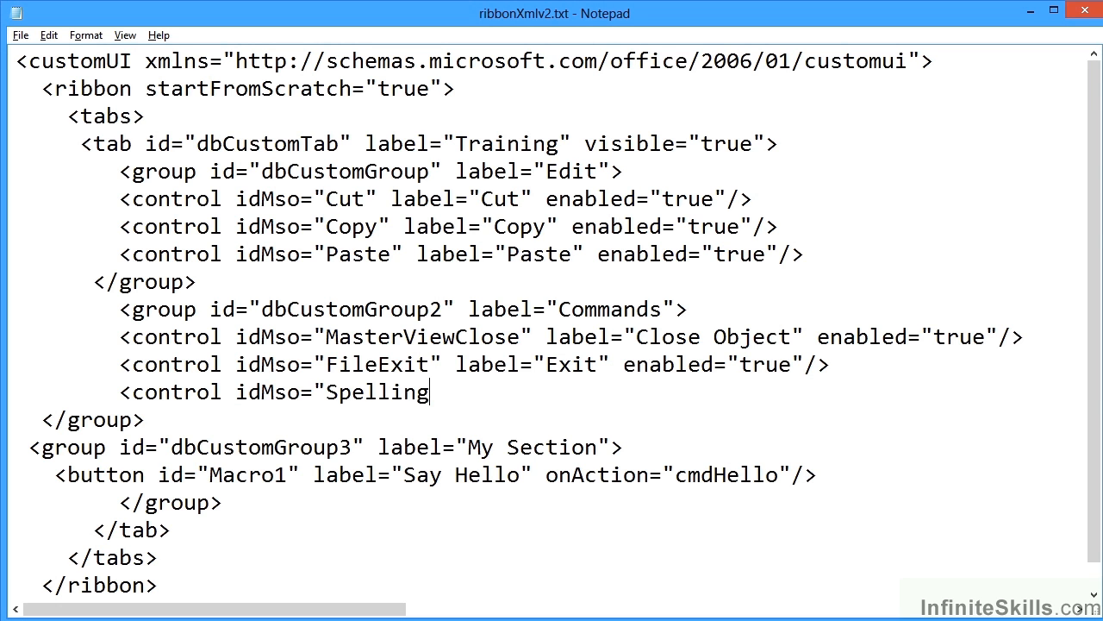
text(Access")
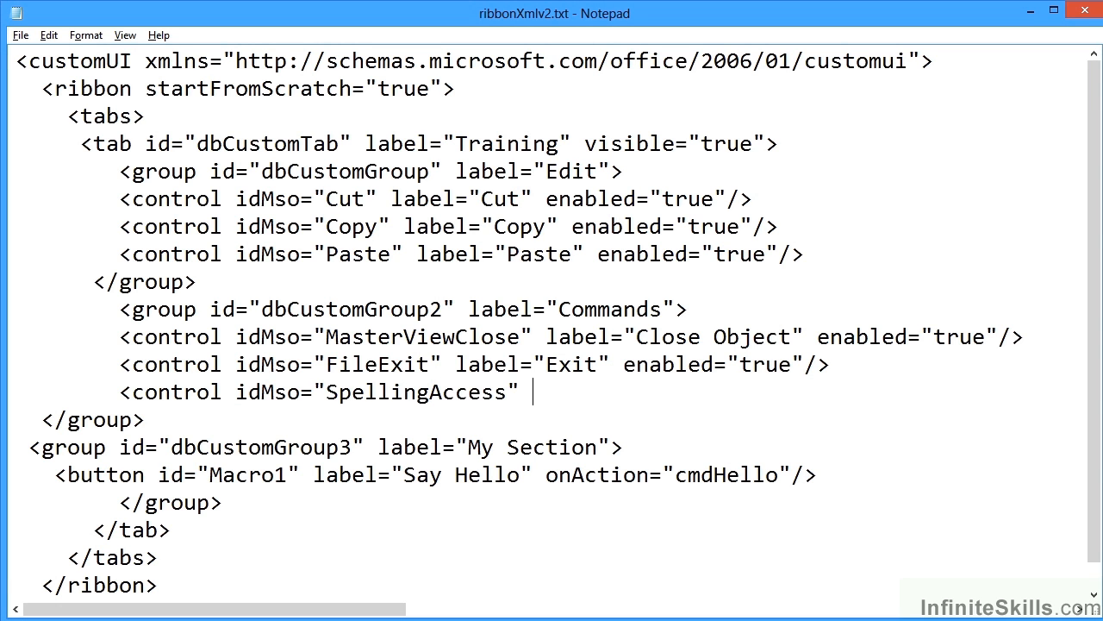
text(label=)
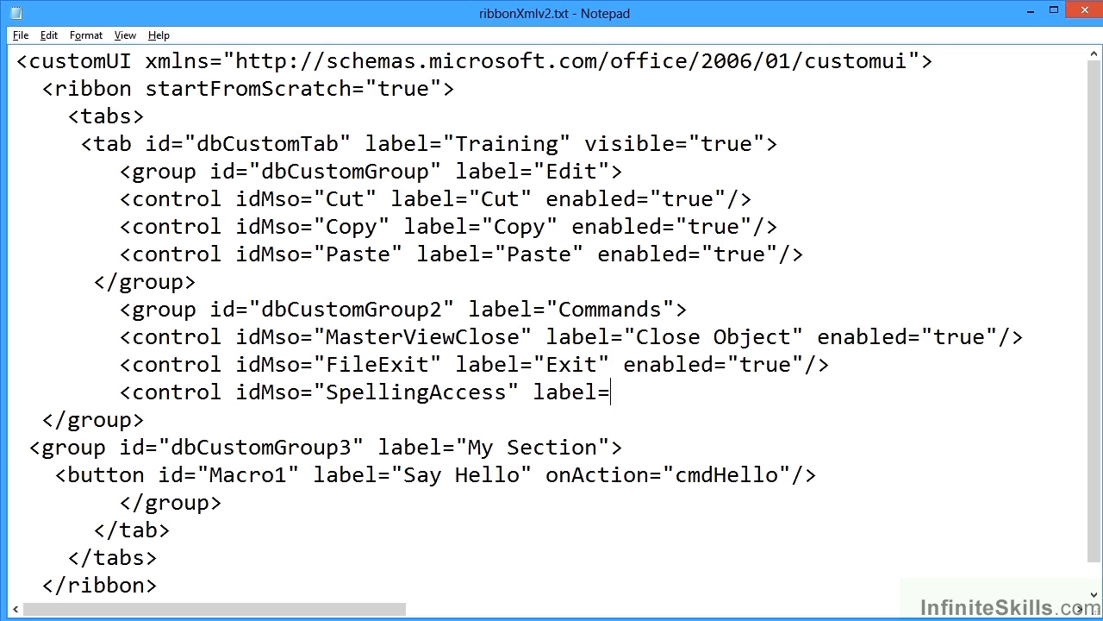
text("Spell Check)
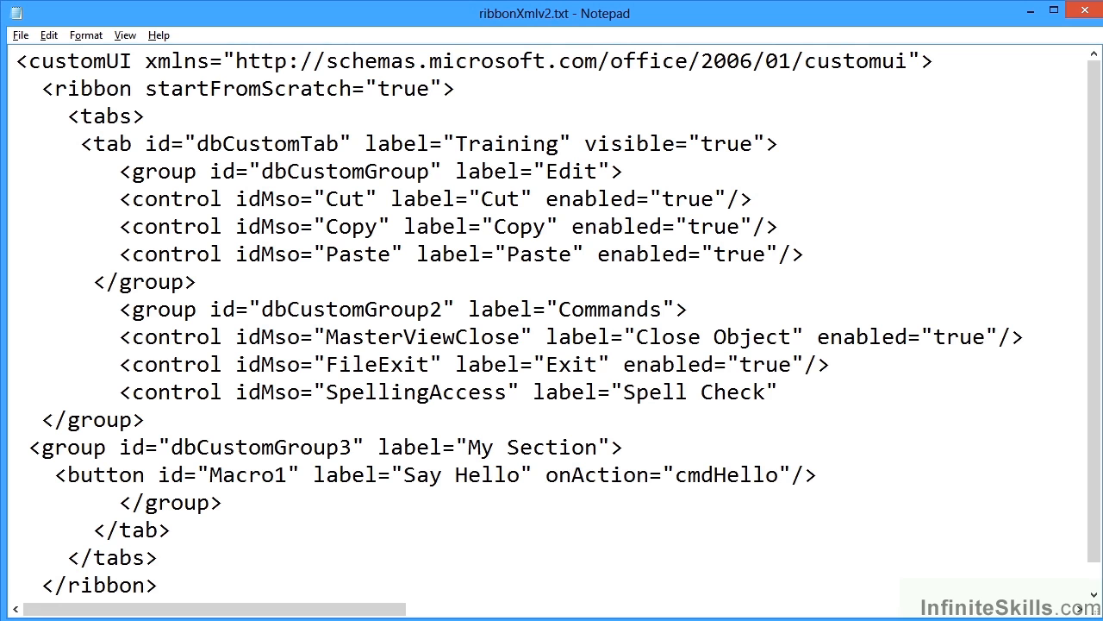
text(enable)
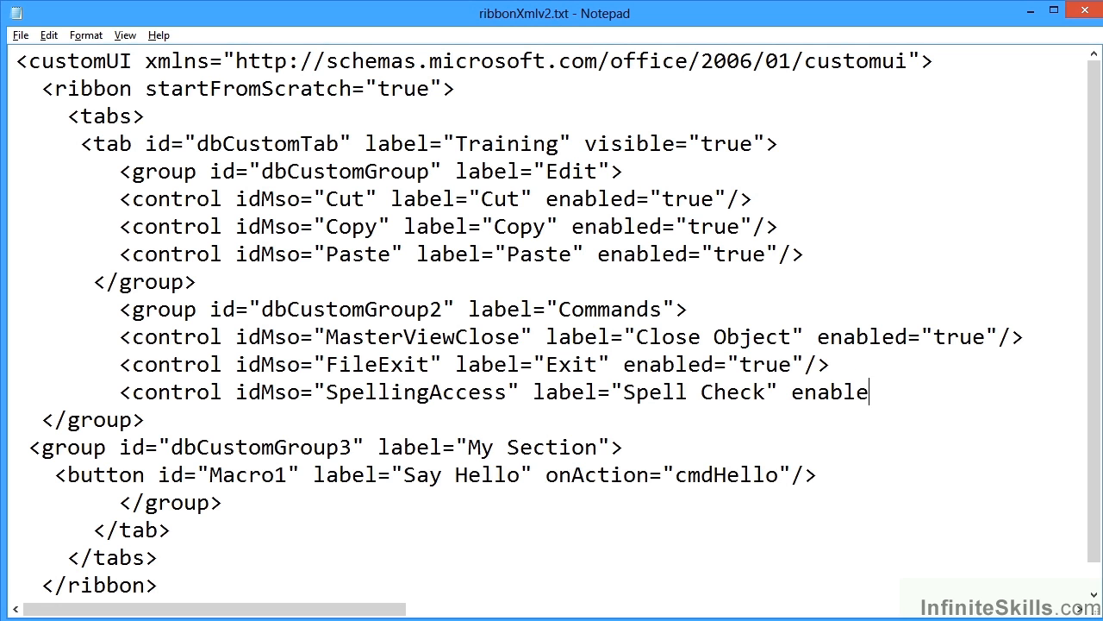
text(d="tr)
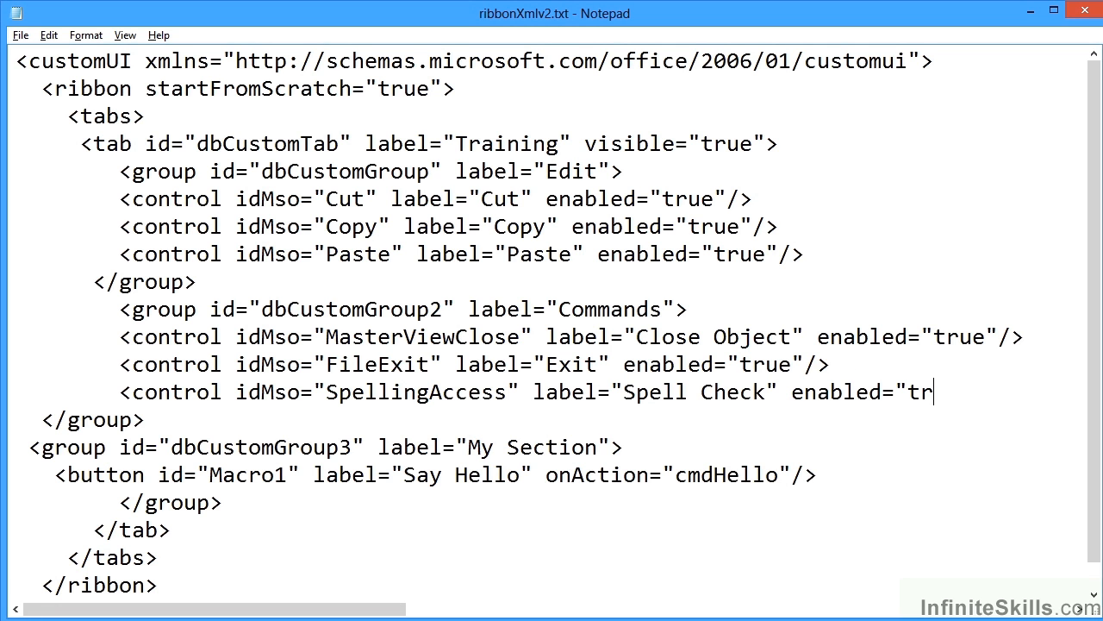
text(ue"/>)
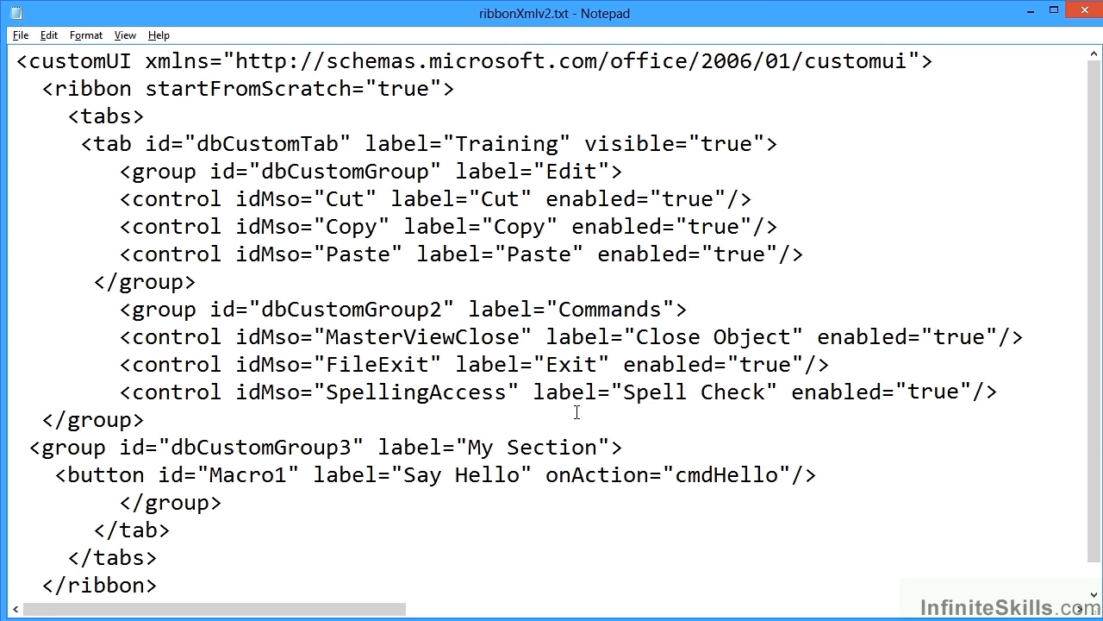
mouse_move(304, 352)
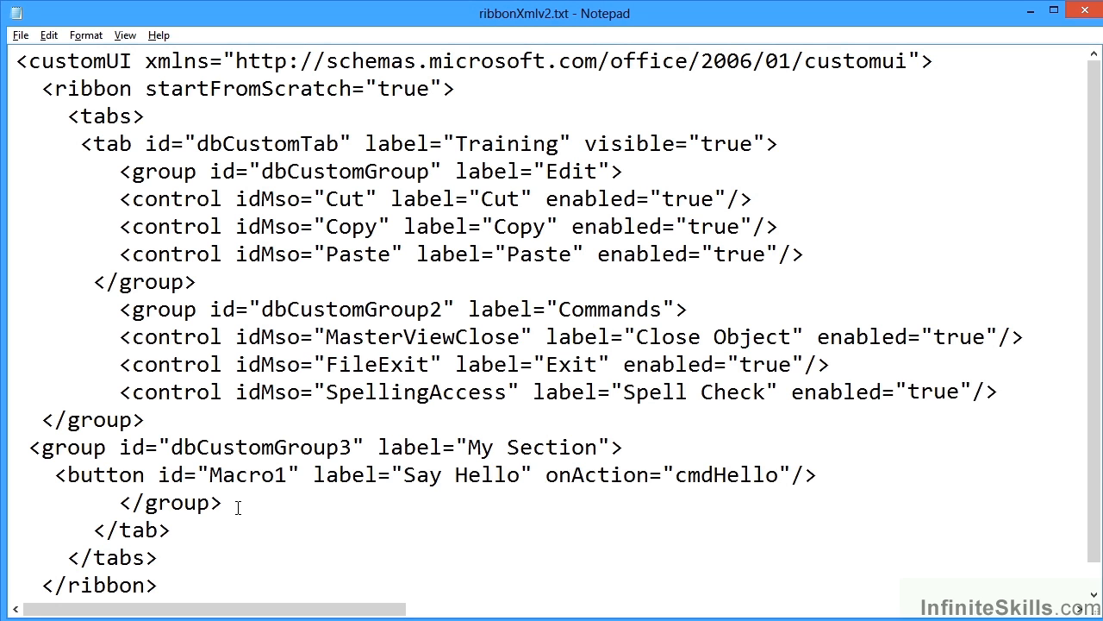
Insert <group id="dbCustomGroup4" label="Reports"> with a matching </group> below the Commands group.
click(148, 420)
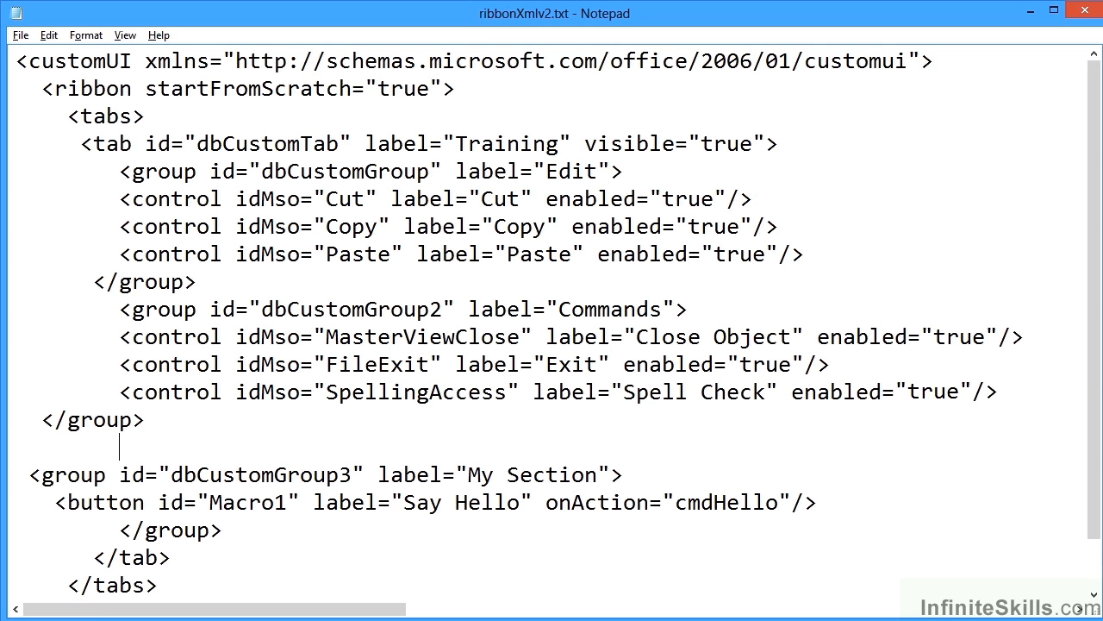
text(<group)
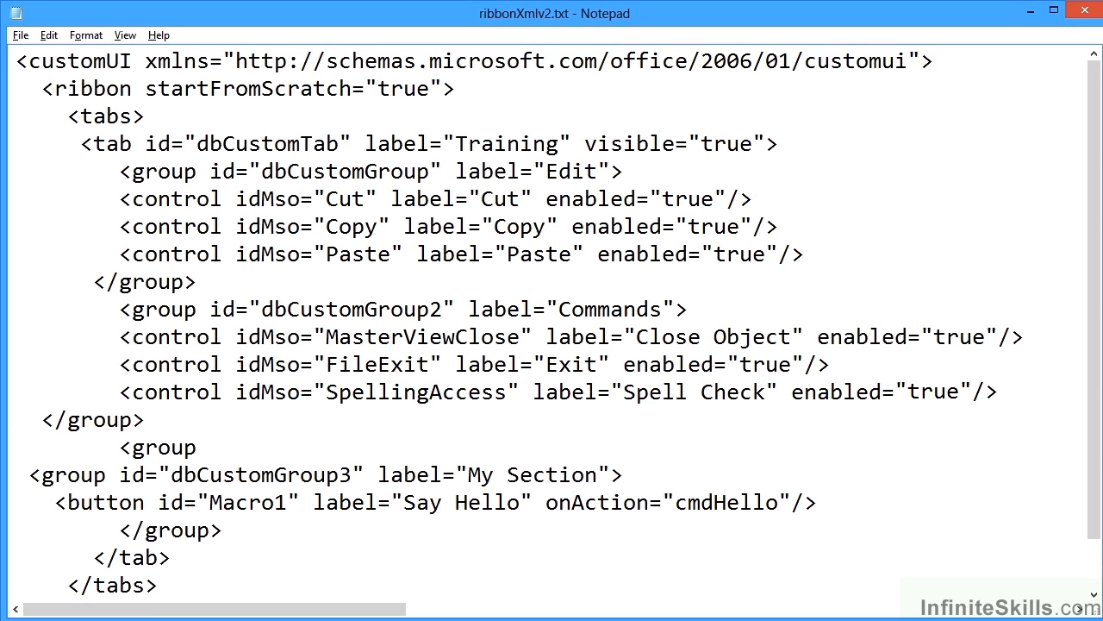
text(id=)
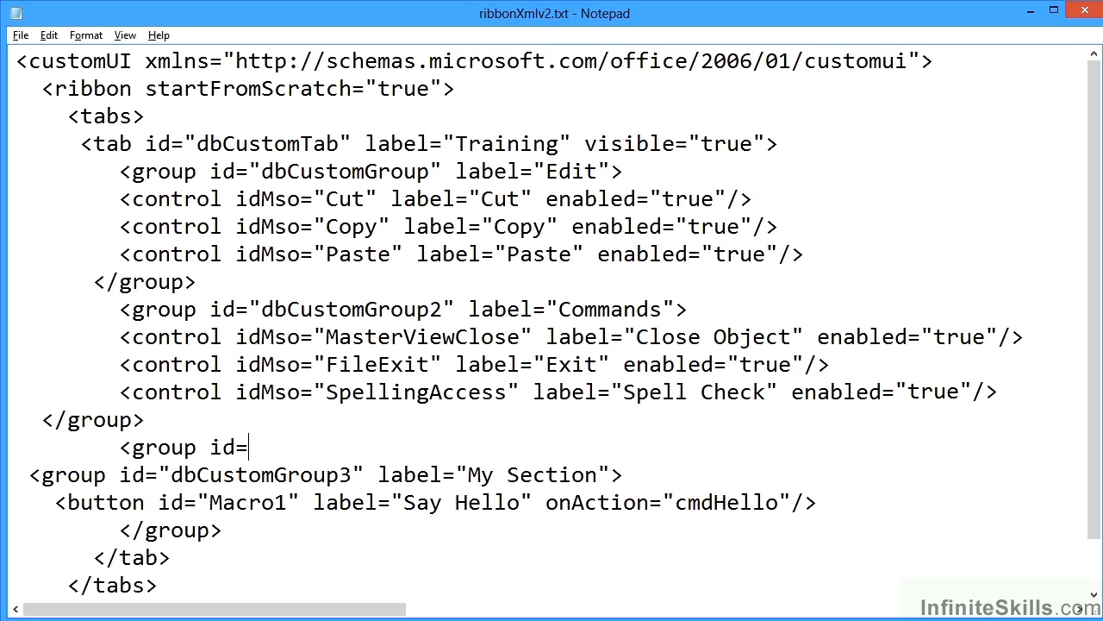
text(")
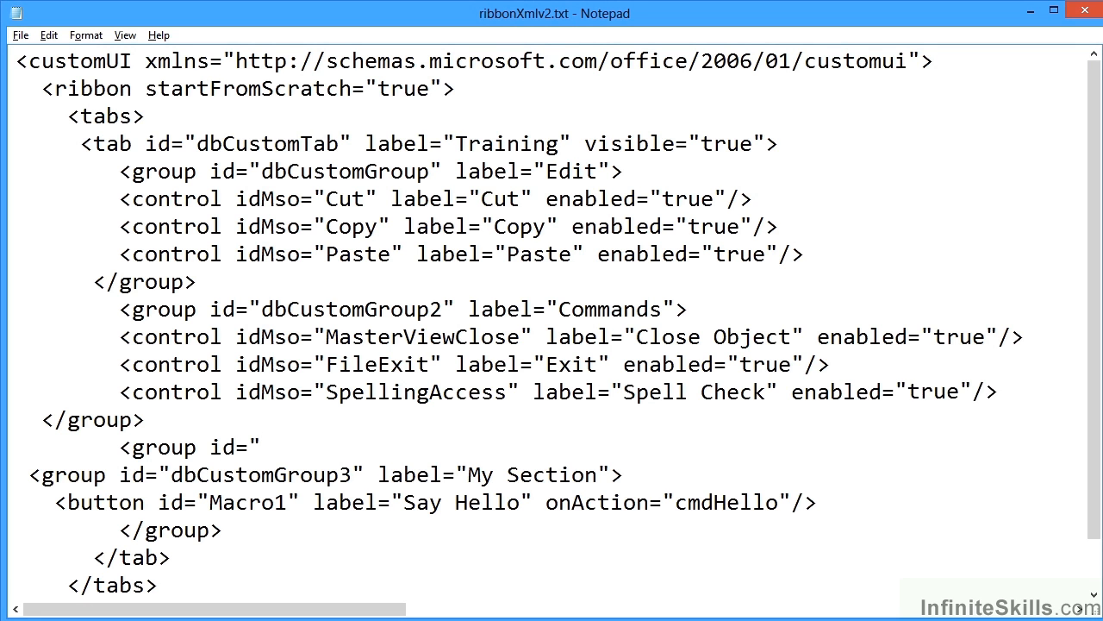
text(dbCust)
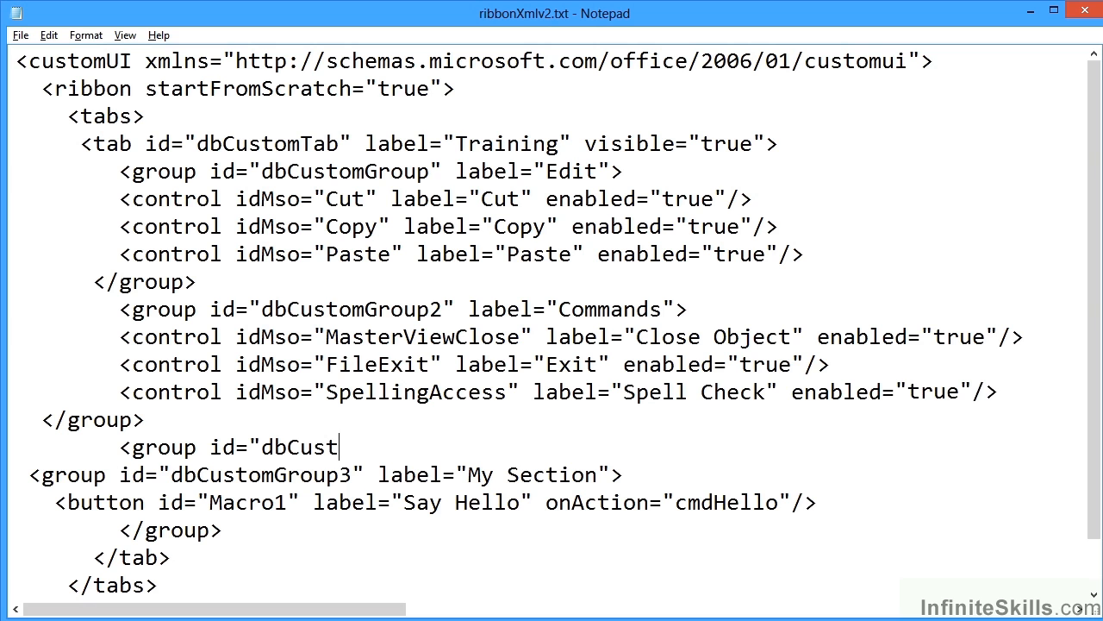
text(omGroup4")
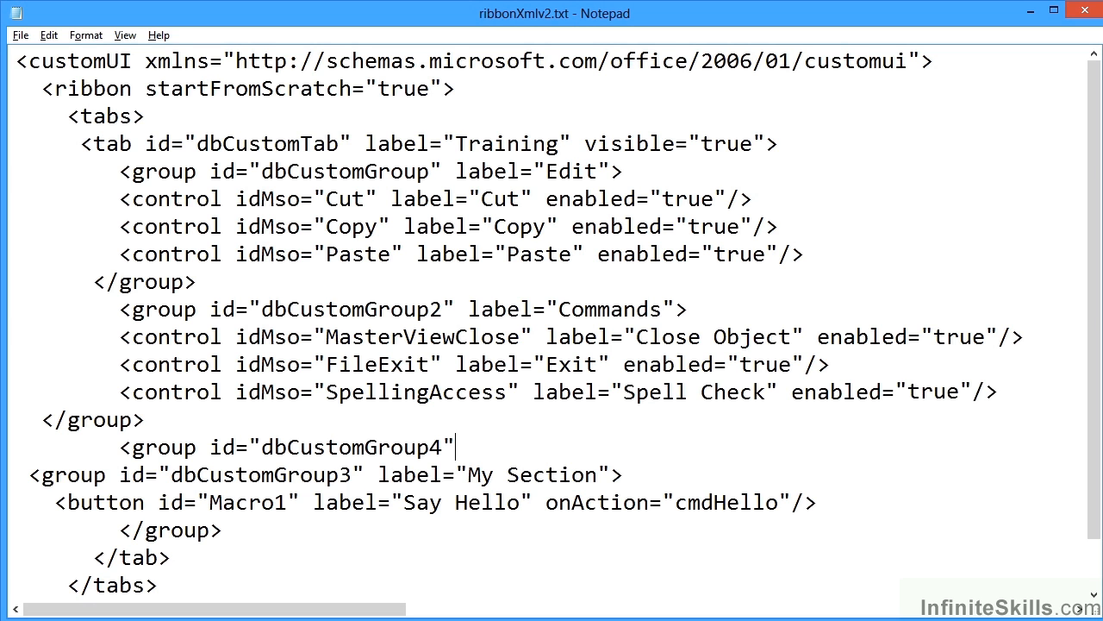
text(label=)
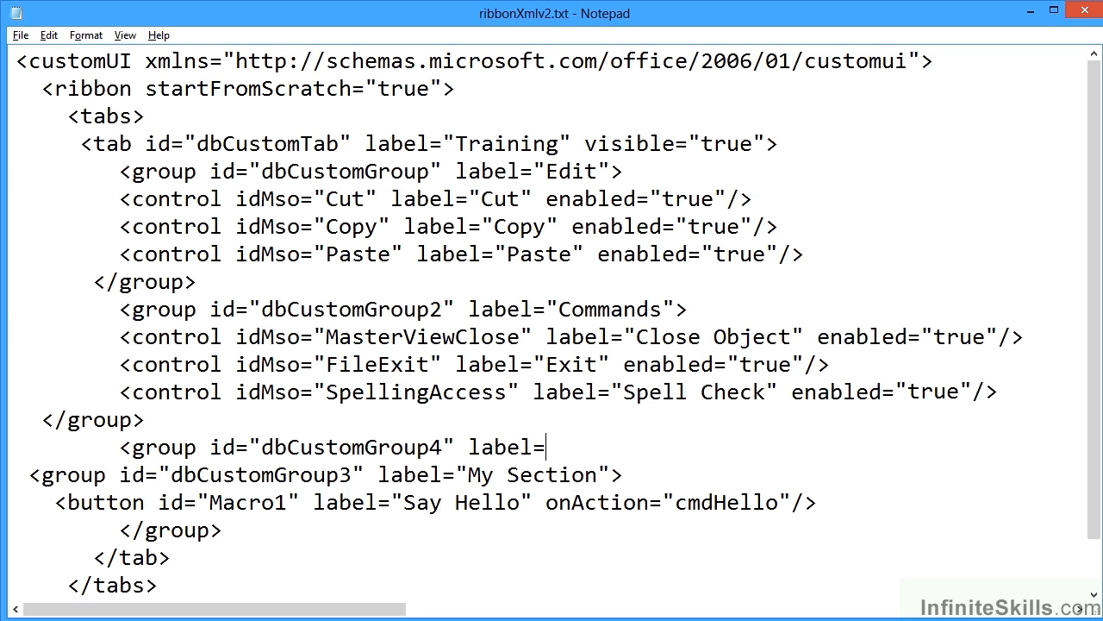
text("Reports">)
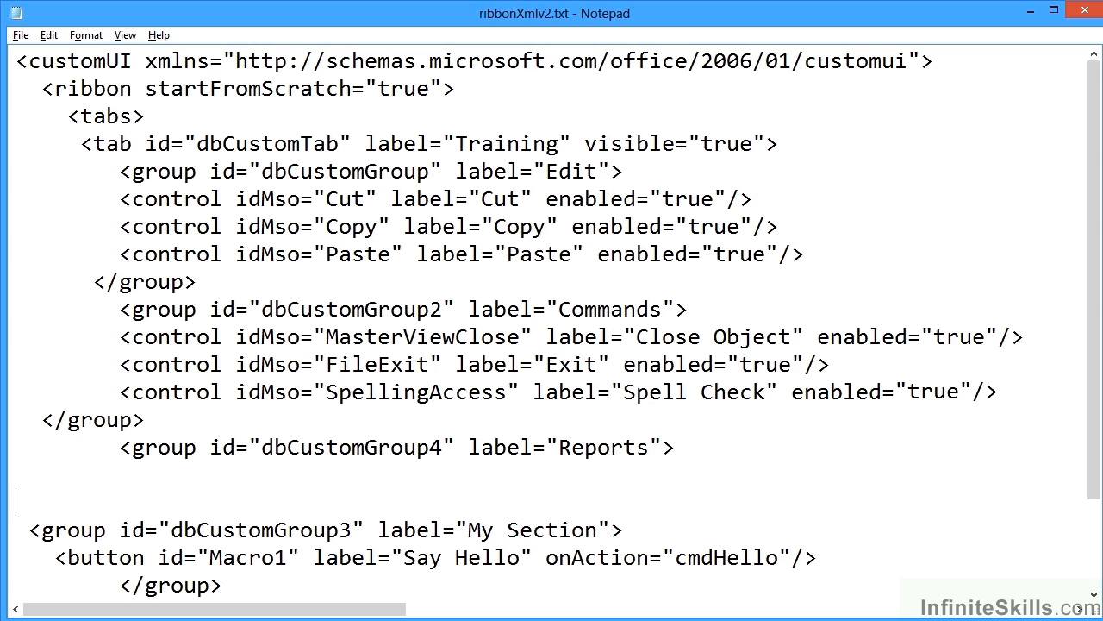
text(</)
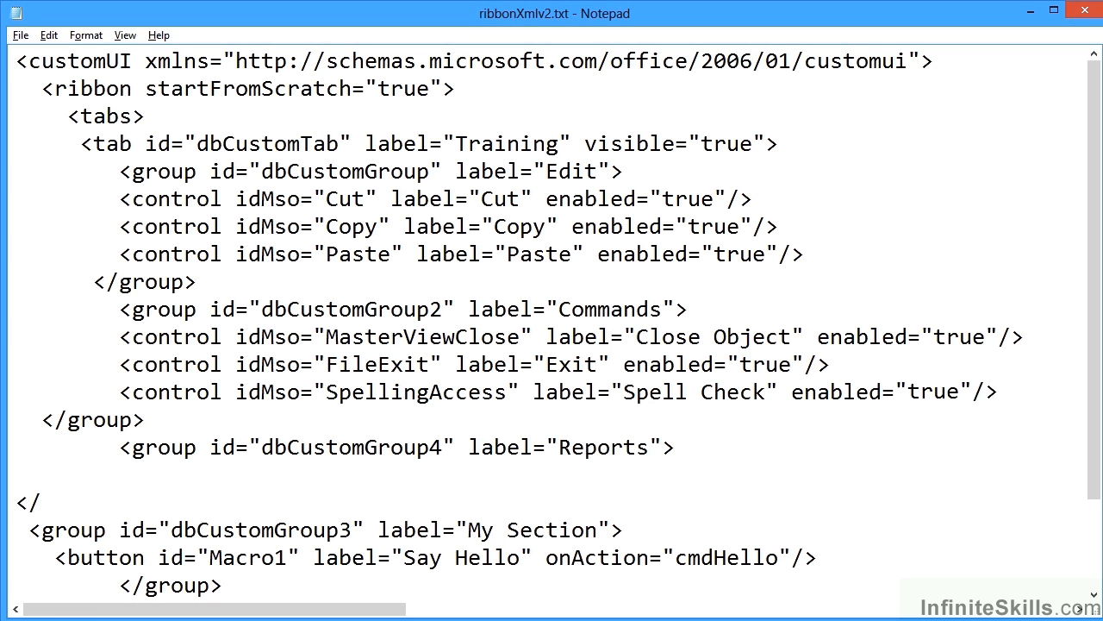
text(group>)
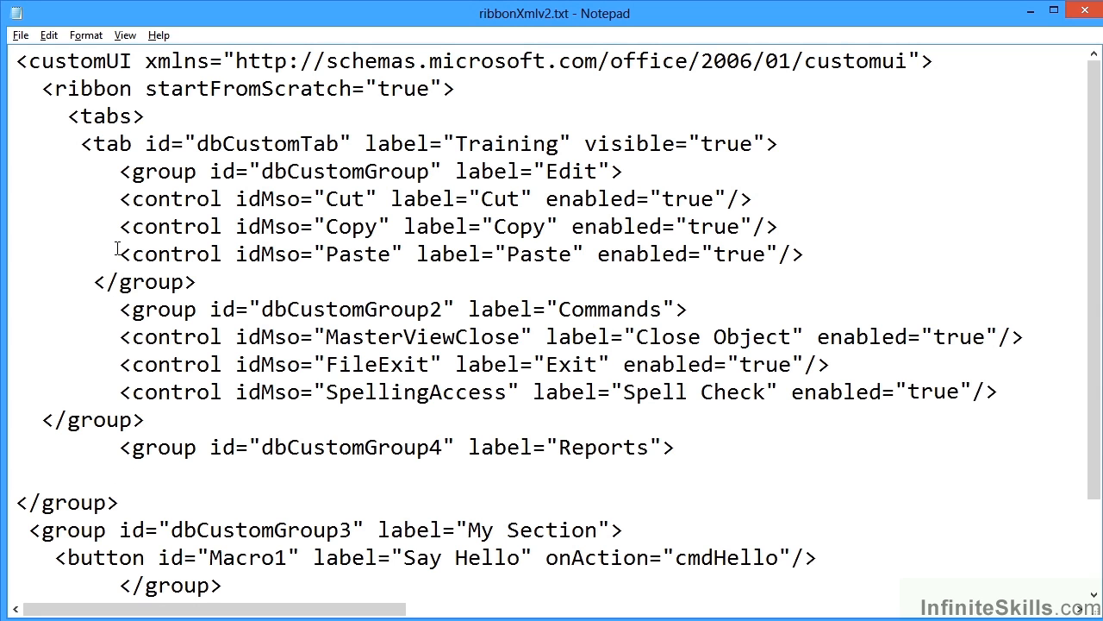
Select the MasterViewClose 'Close Object' control line for copying into Reports.
triple_click(517, 336)
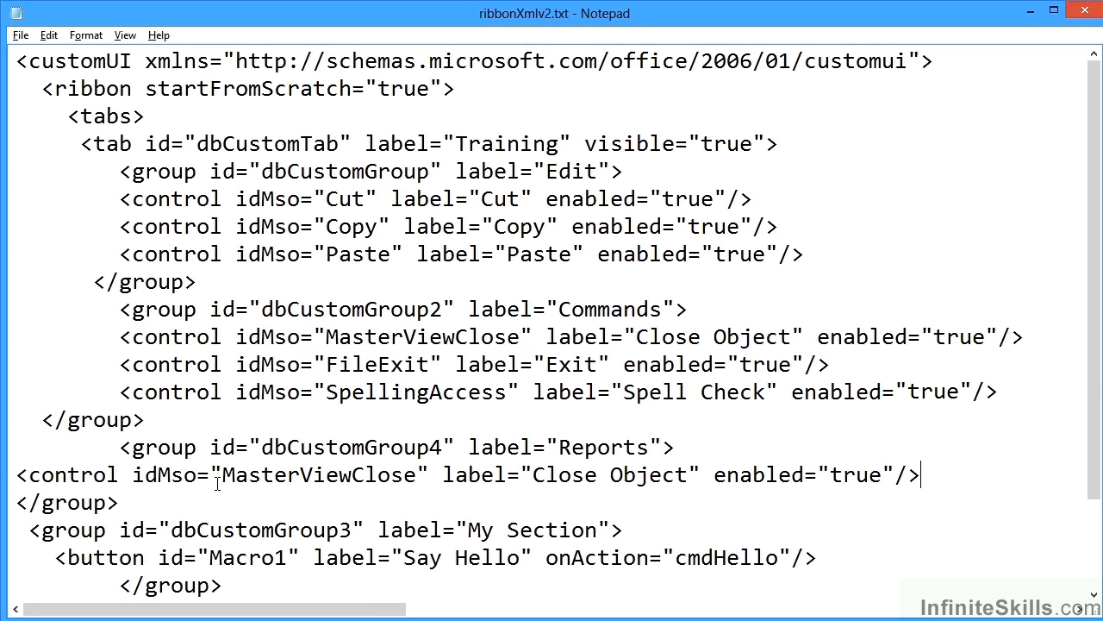
mouse_move(200, 488)
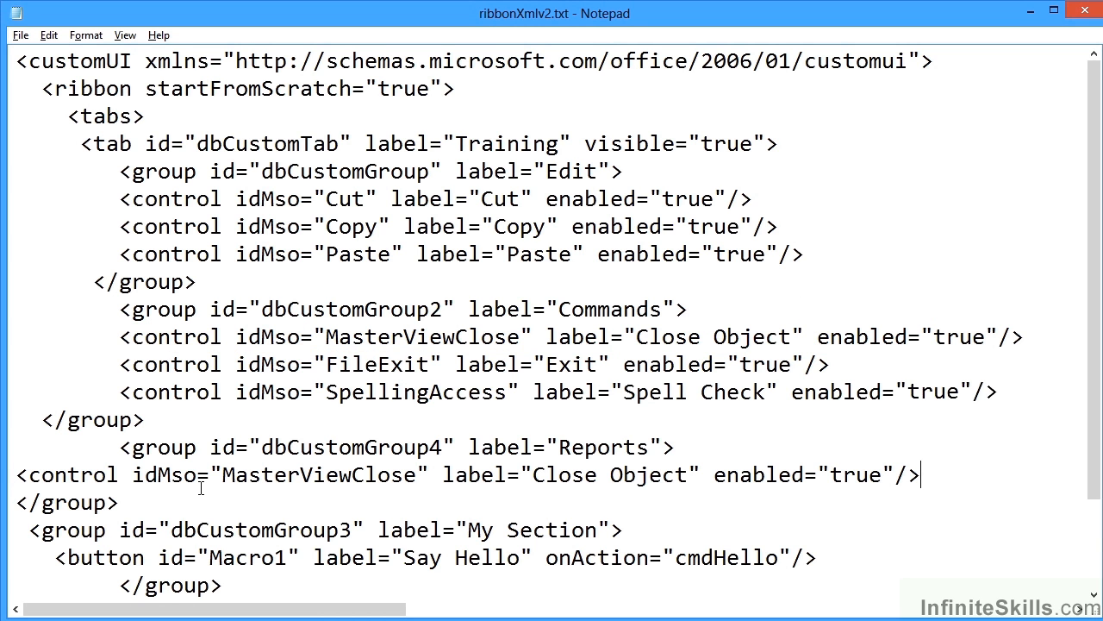
mouse_move(571, 464)
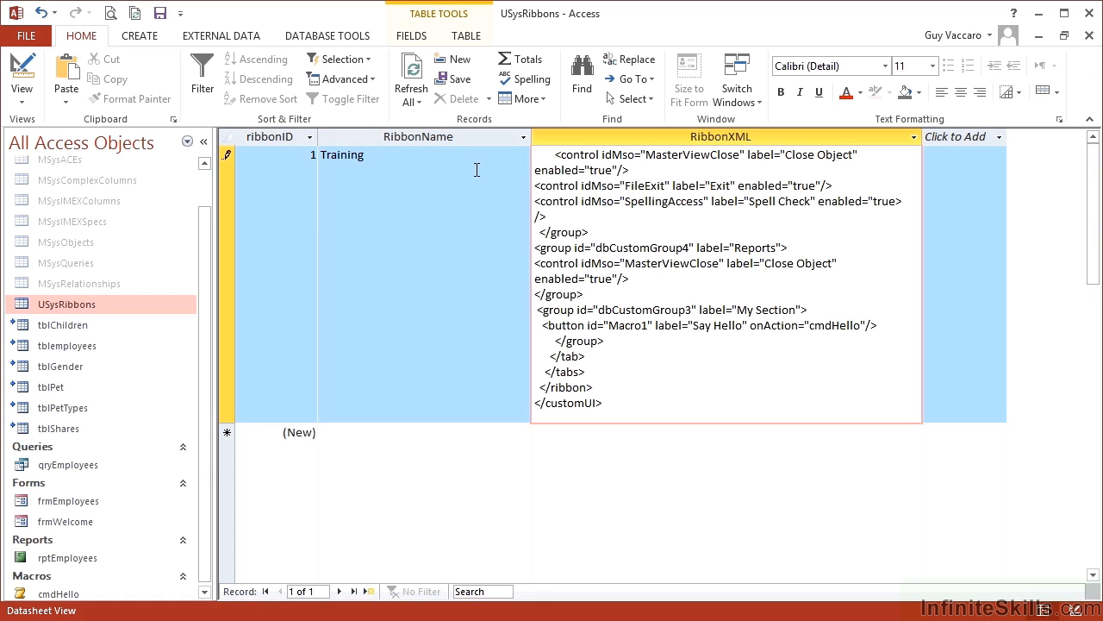
mouse_move(292, 227)
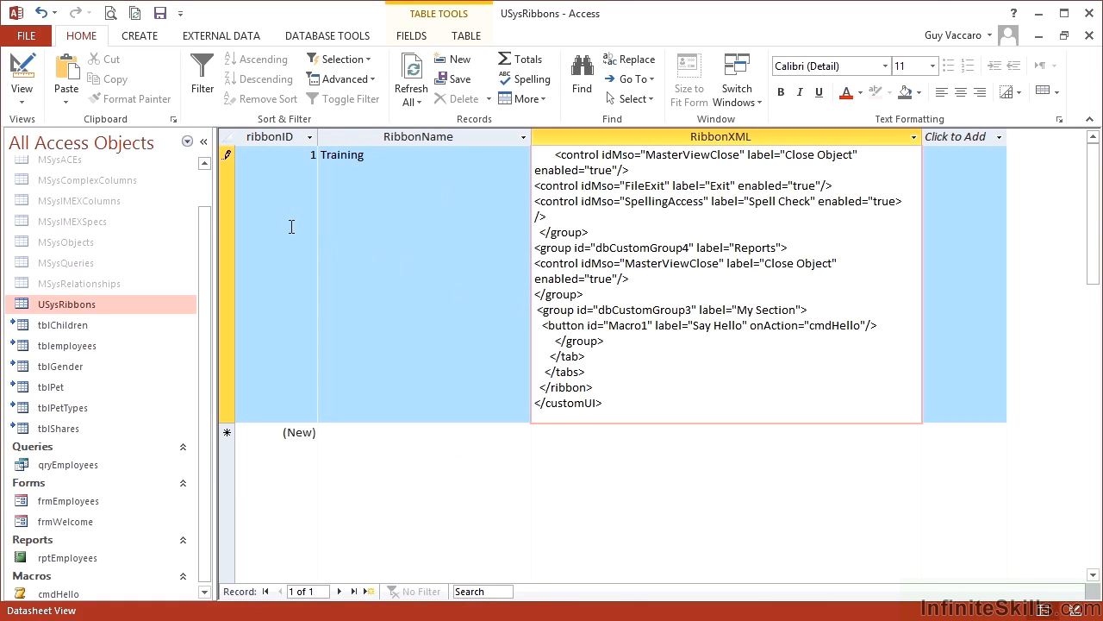
Close the sample2013 database and exit Access, returning to the Chapter 11 folder.
click(602, 403)
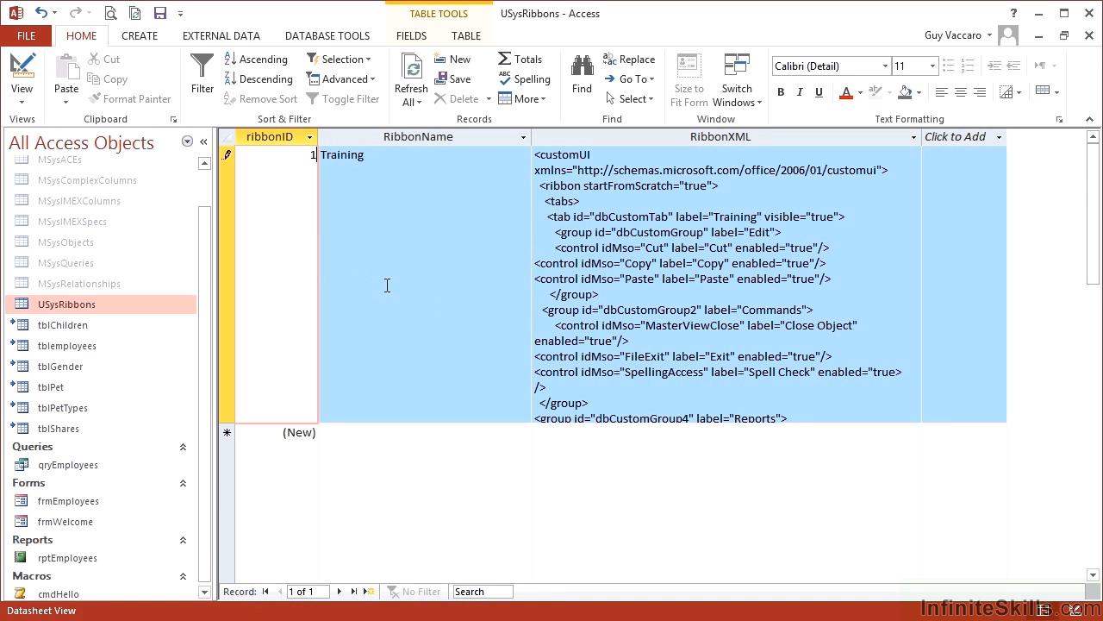
mouse_move(401, 261)
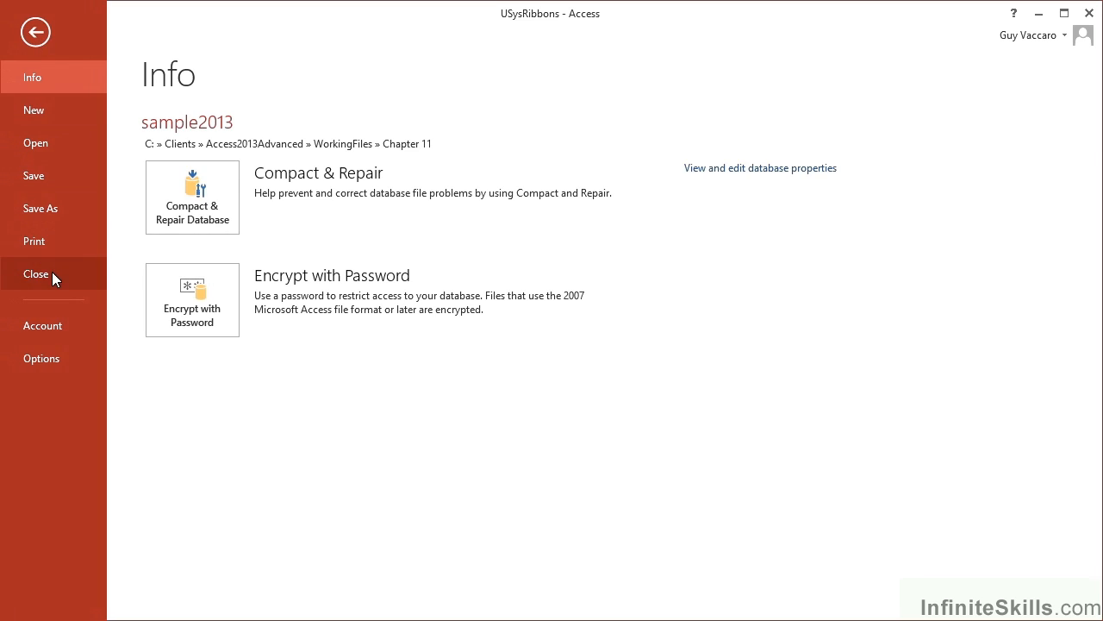
click(36, 274)
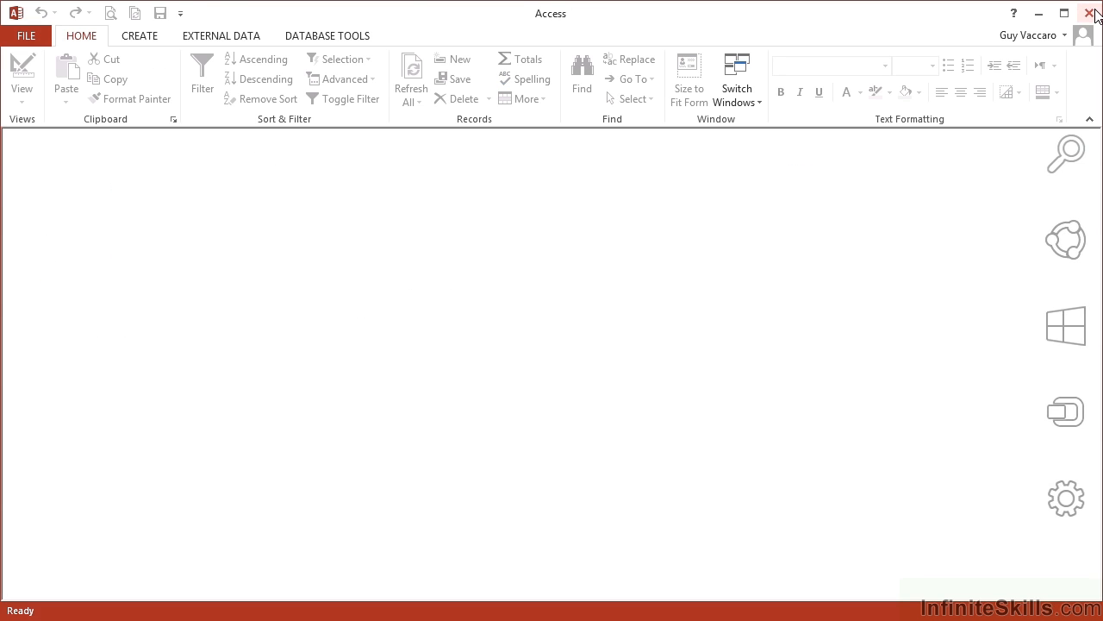
click(1094, 13)
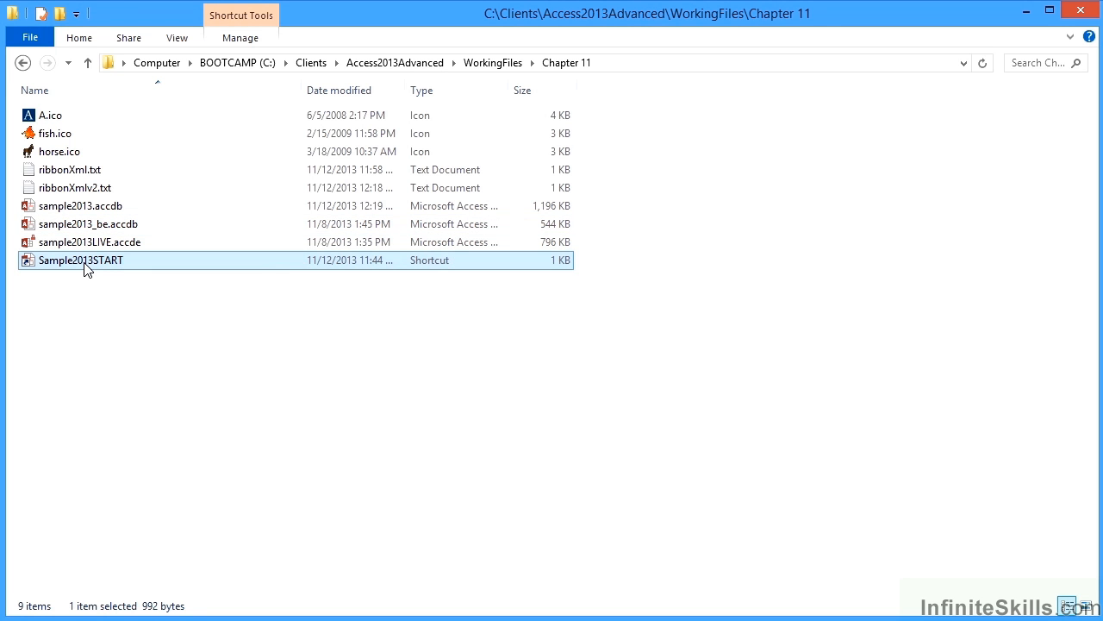
mouse_move(62, 266)
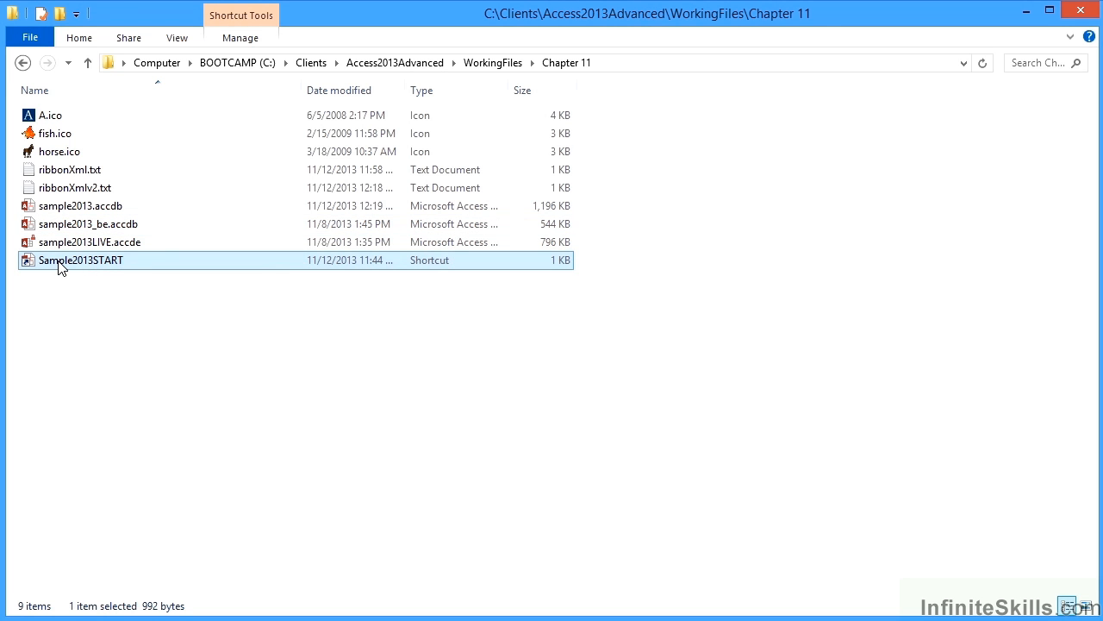
Reopen Sample2013START, open frmEmployees, run and cancel Spell Check, then close the form.
double_click(81, 260)
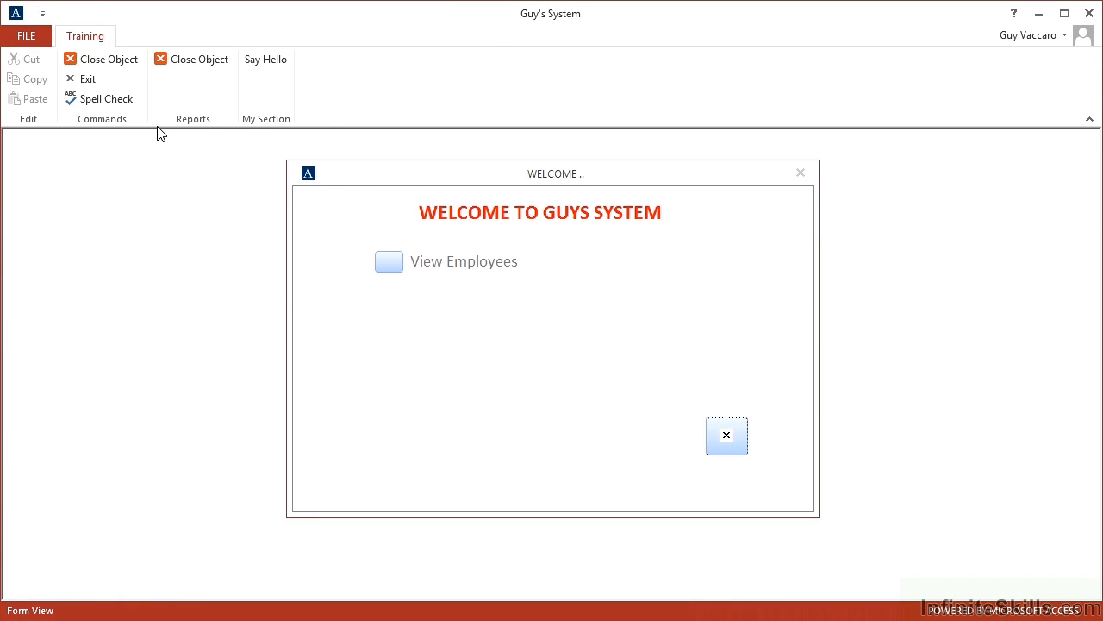
mouse_move(190, 114)
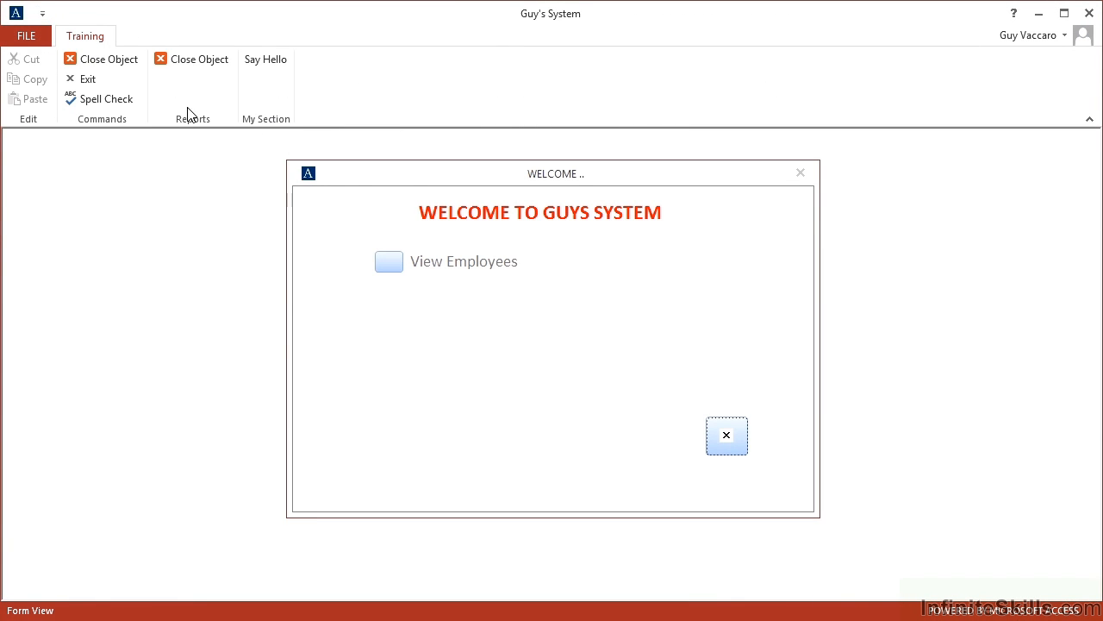
mouse_move(101, 98)
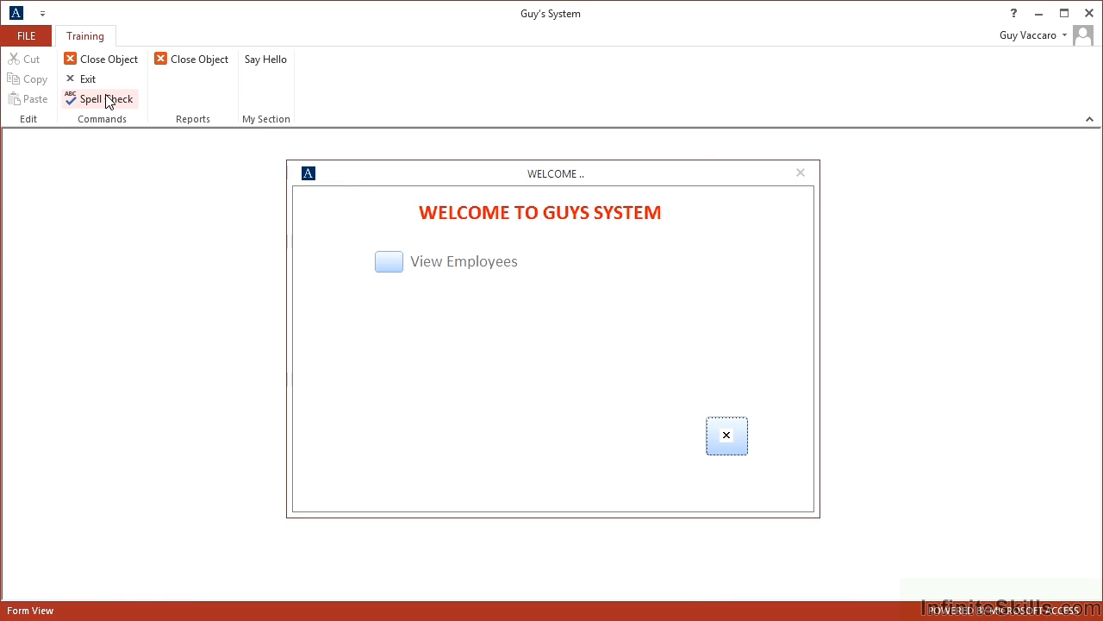
click(387, 261)
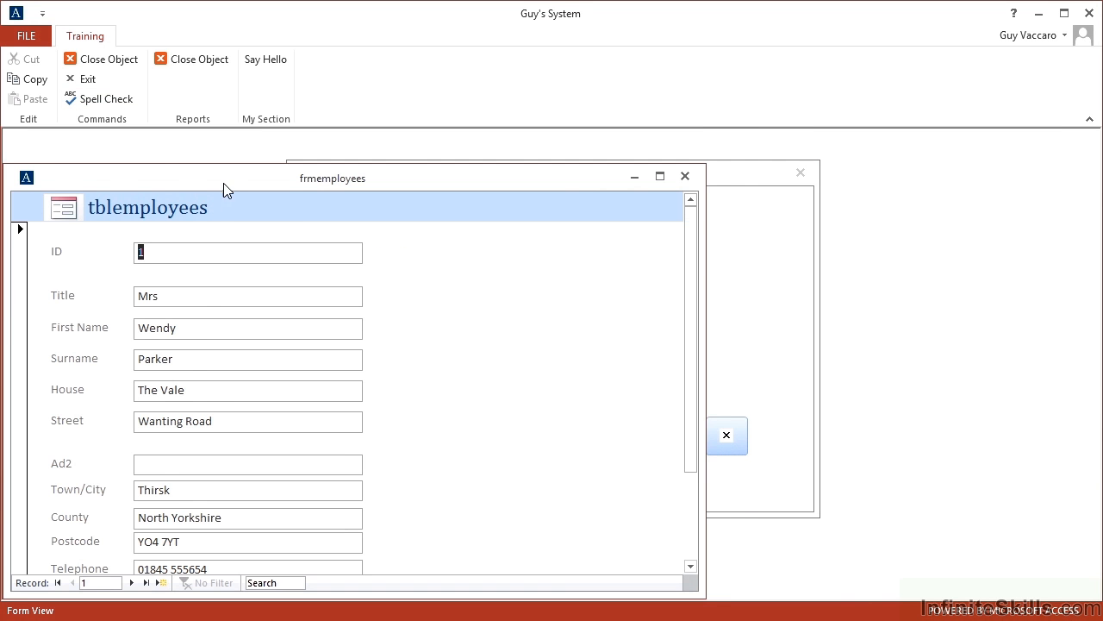
click(105, 98)
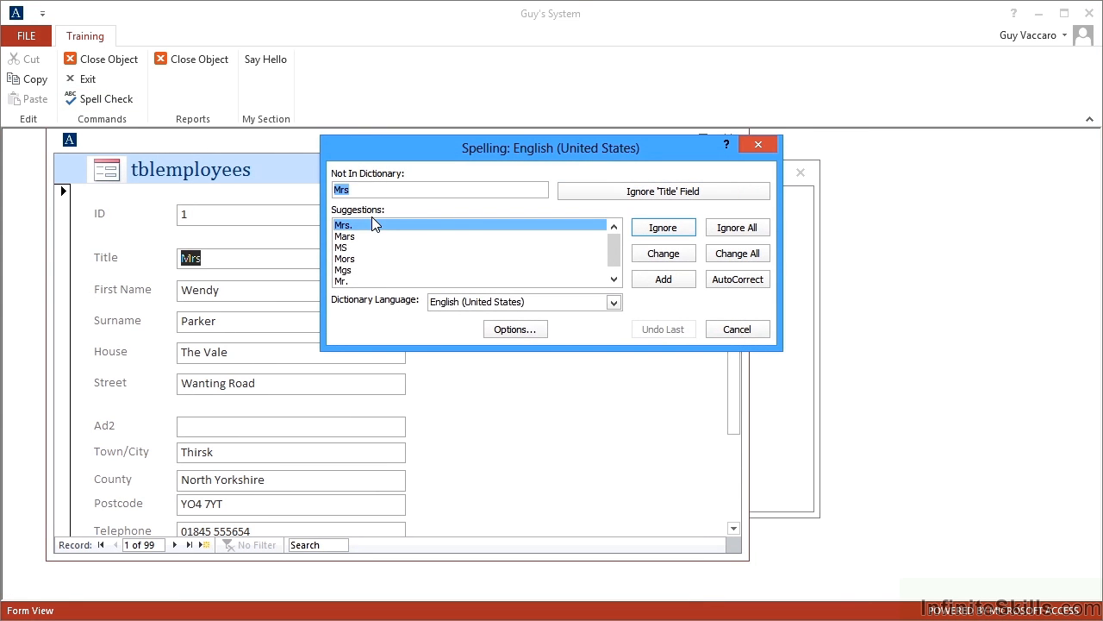
mouse_move(448, 215)
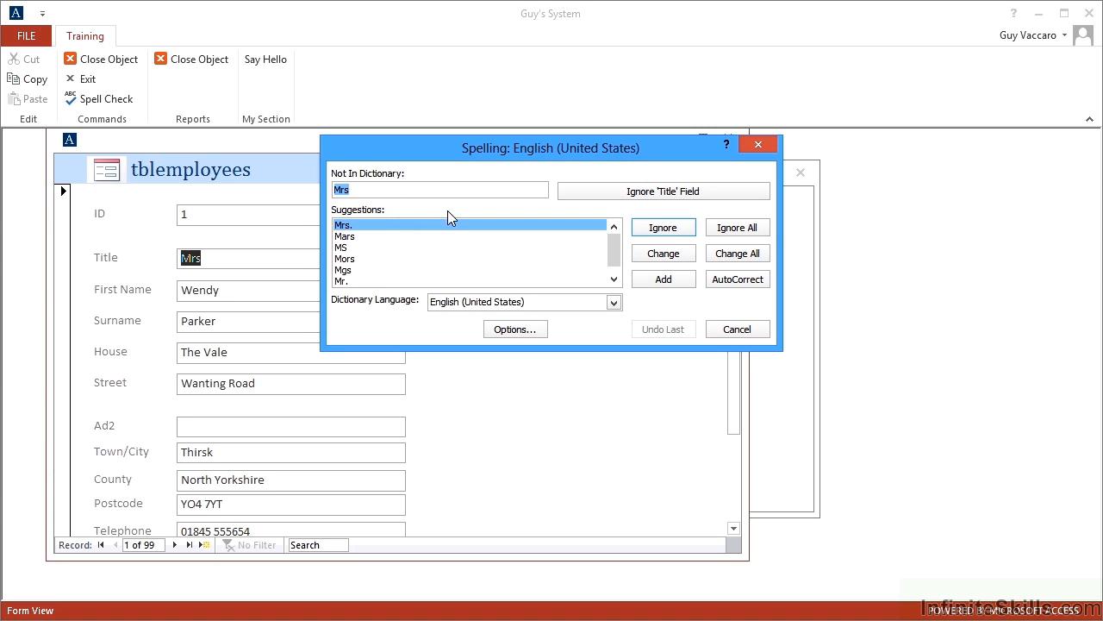
click(737, 328)
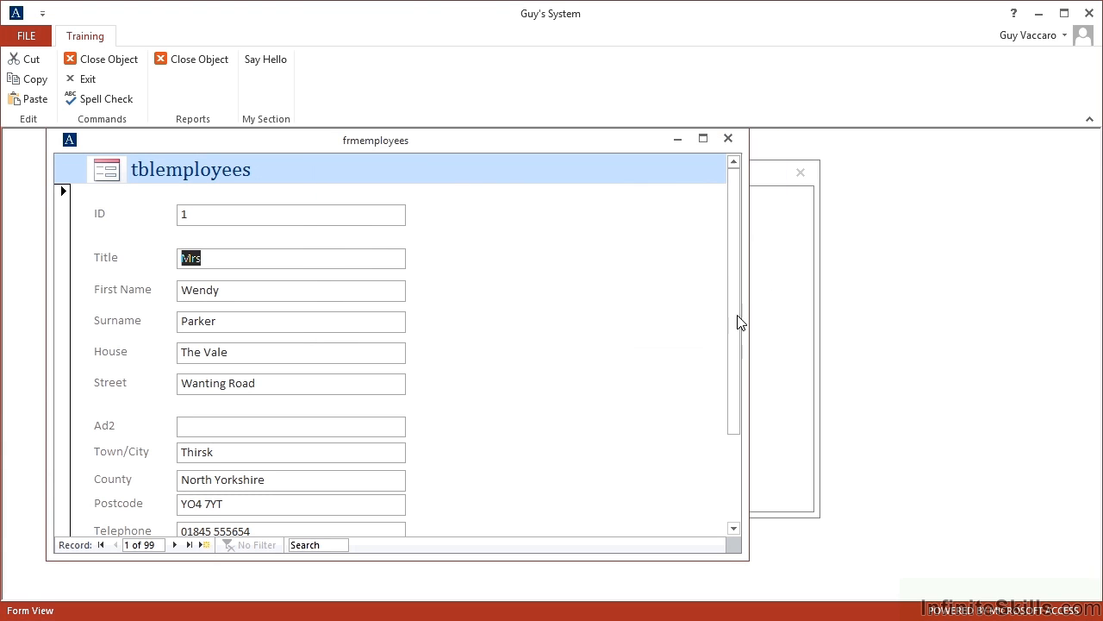
click(728, 138)
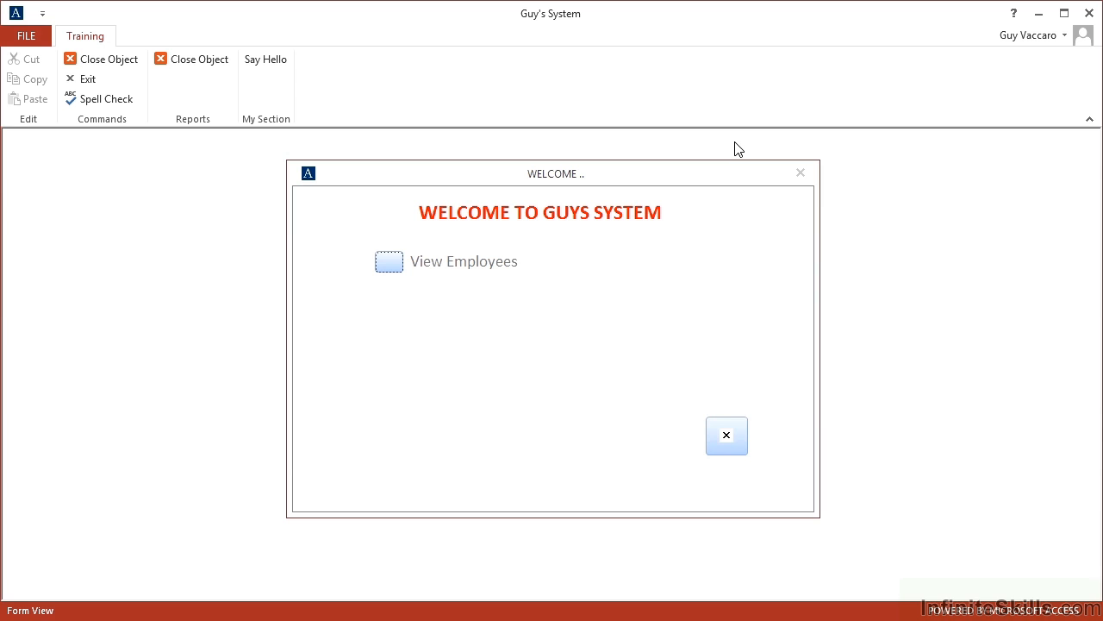
mouse_move(597, 150)
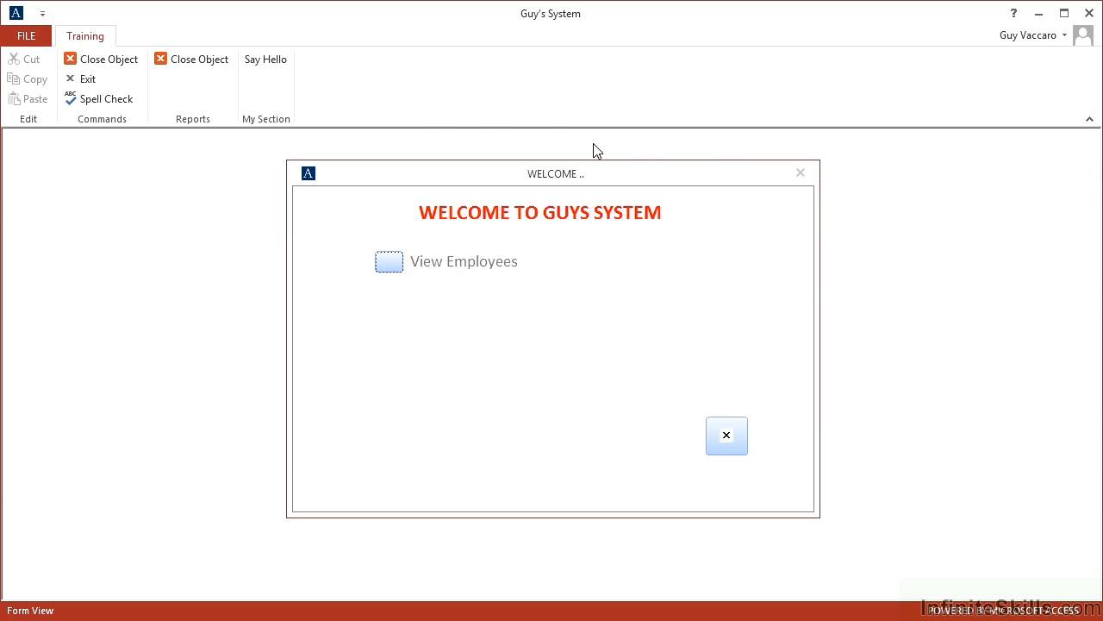
mouse_move(266, 58)
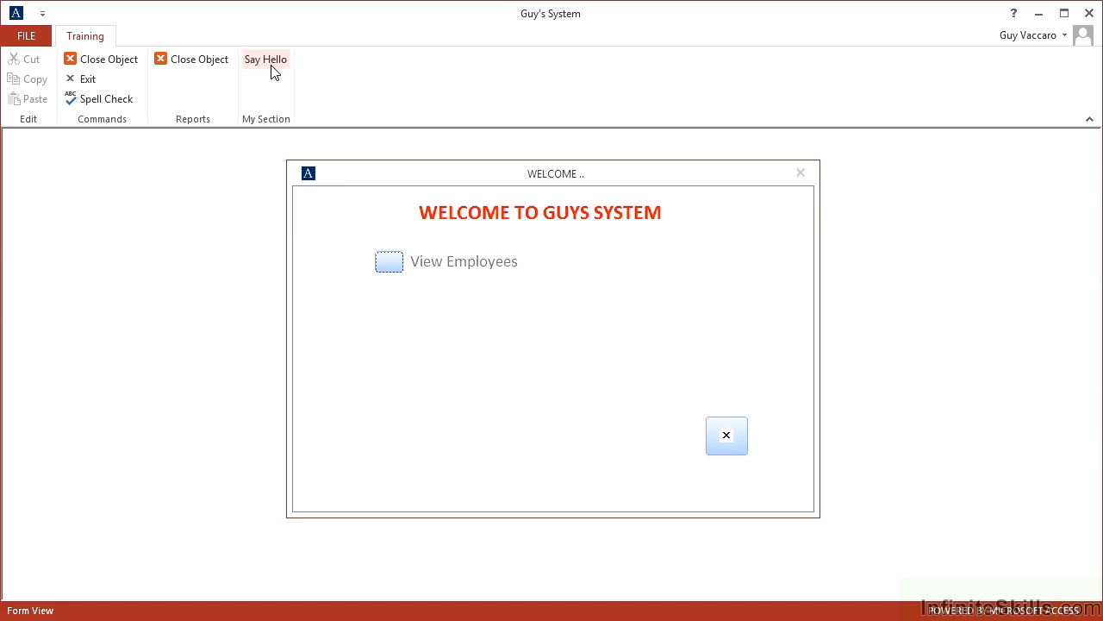
mouse_move(279, 93)
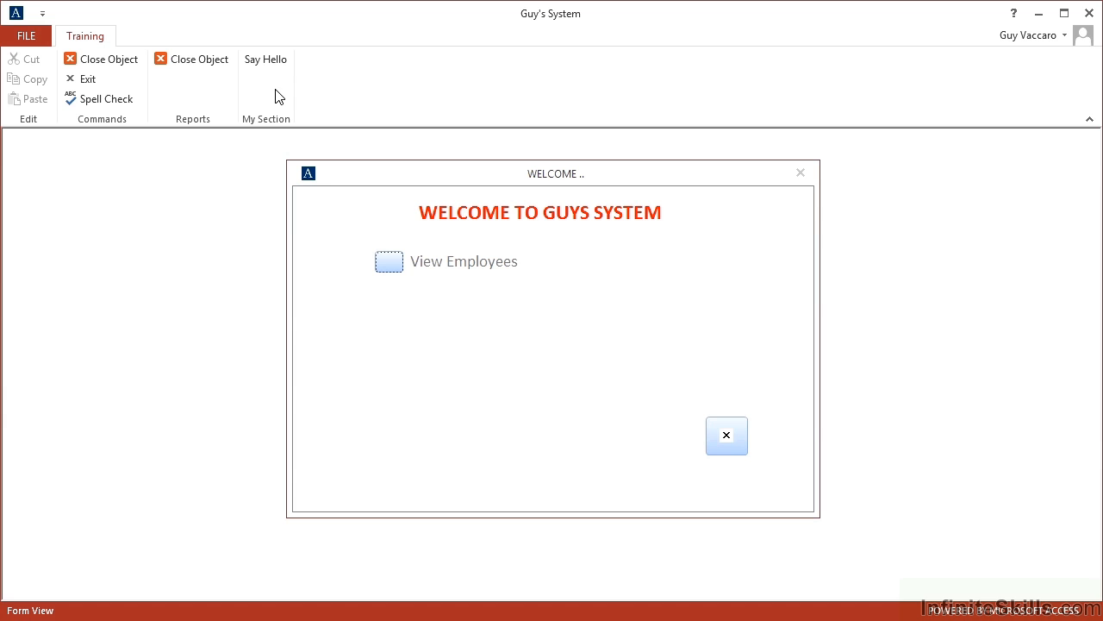
mouse_move(727, 435)
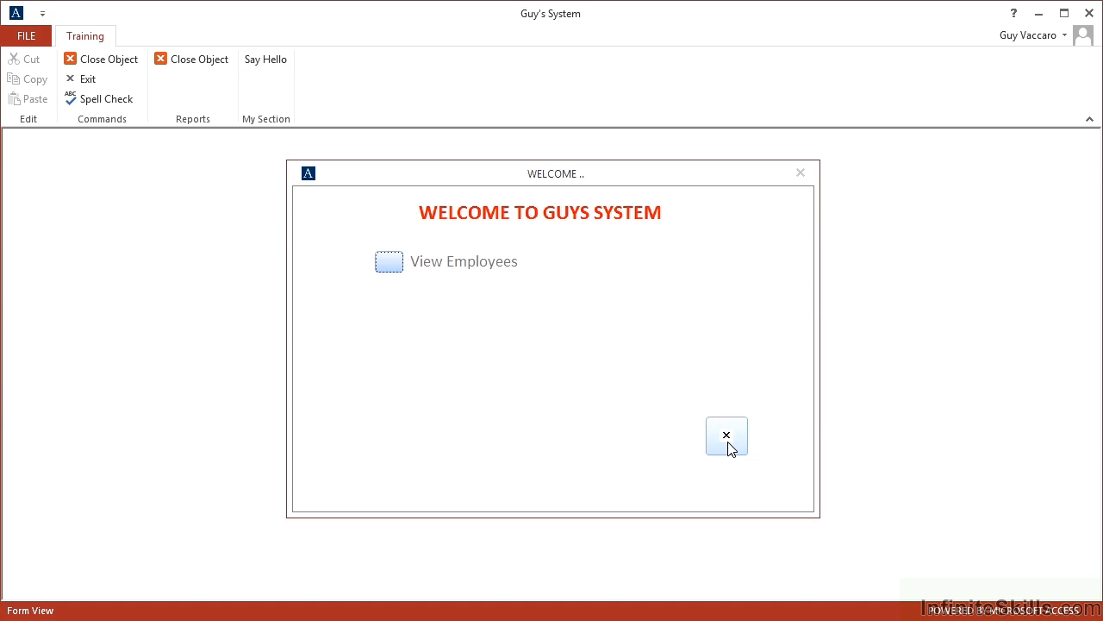
Dismiss the Welcome form and switch to the Create ribbon.
click(726, 434)
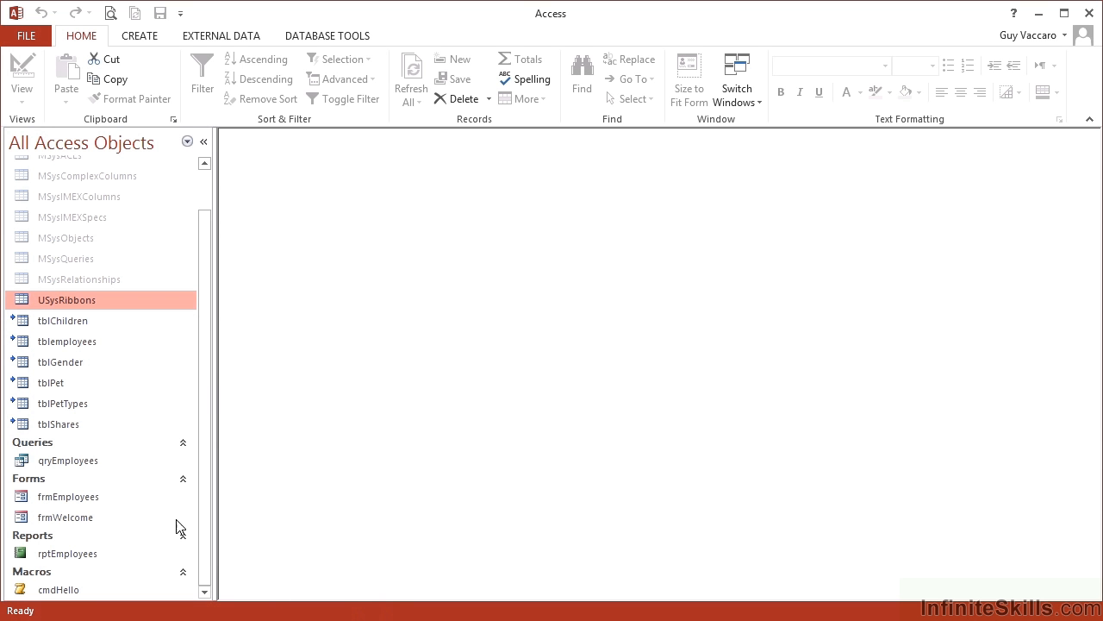
click(139, 35)
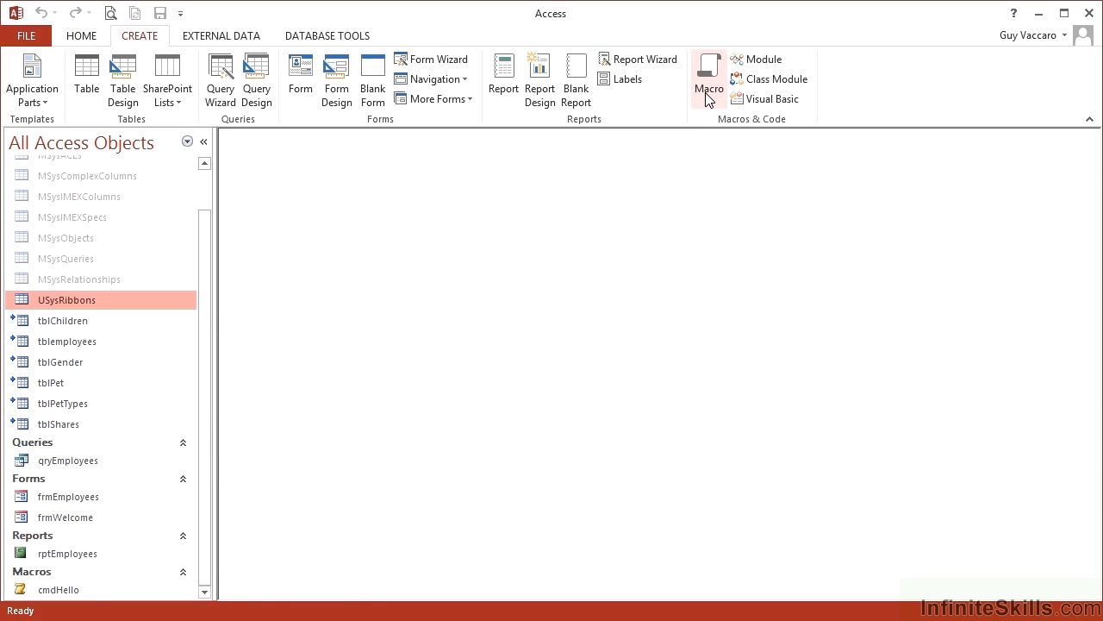
Build a new macro with an OpenForm action for frmEmployees in Dialog window mode.
click(708, 77)
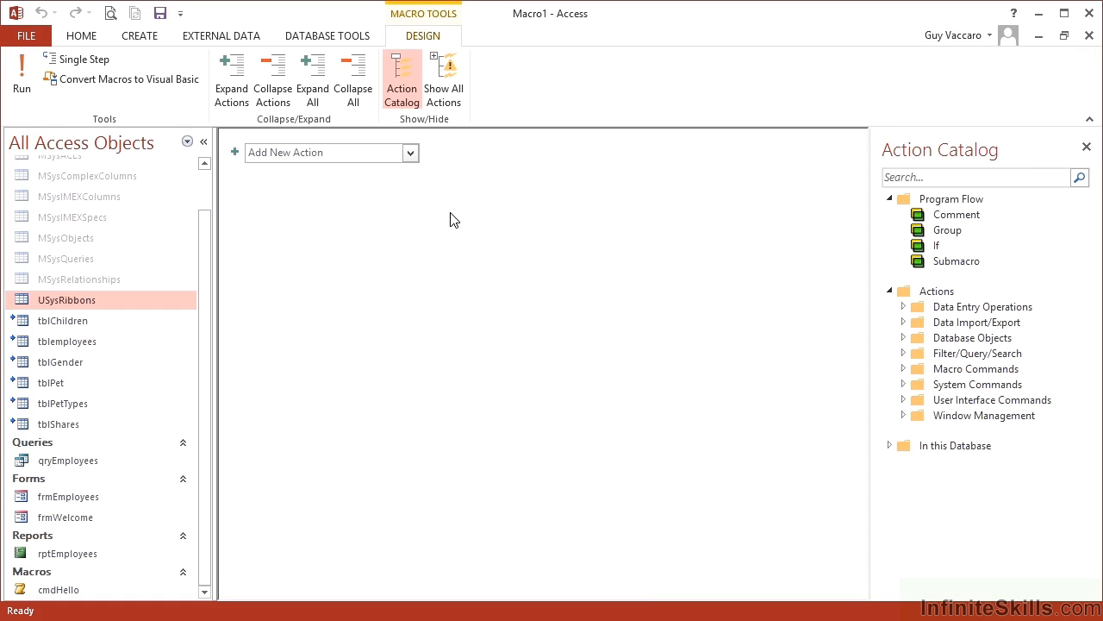
text(OpenForm)
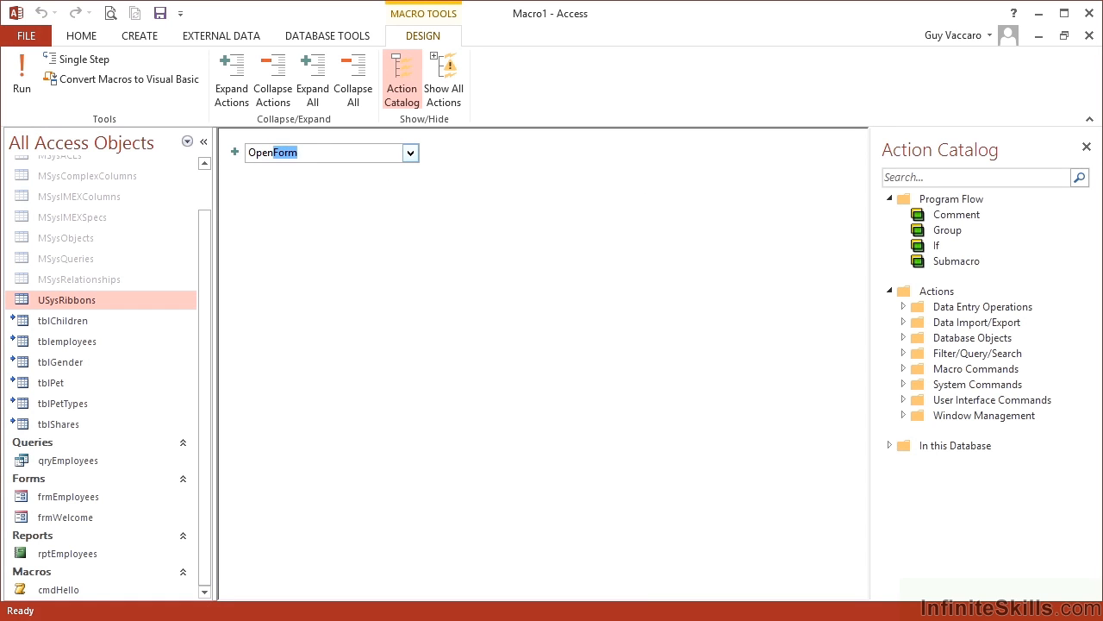
click(234, 153)
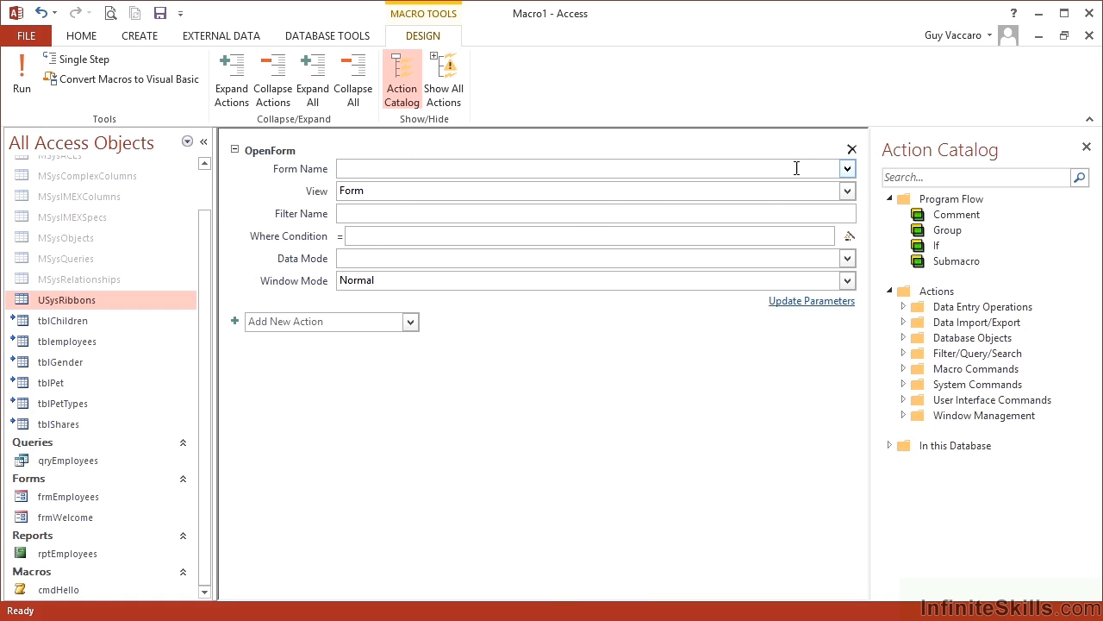
text(frmEmployees)
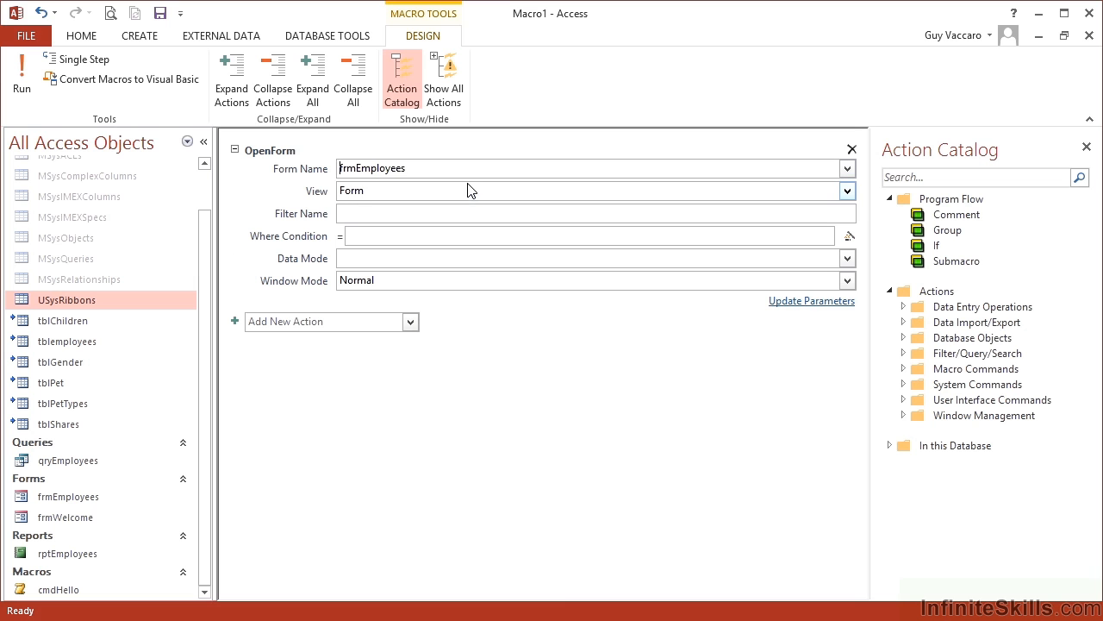
click(846, 280)
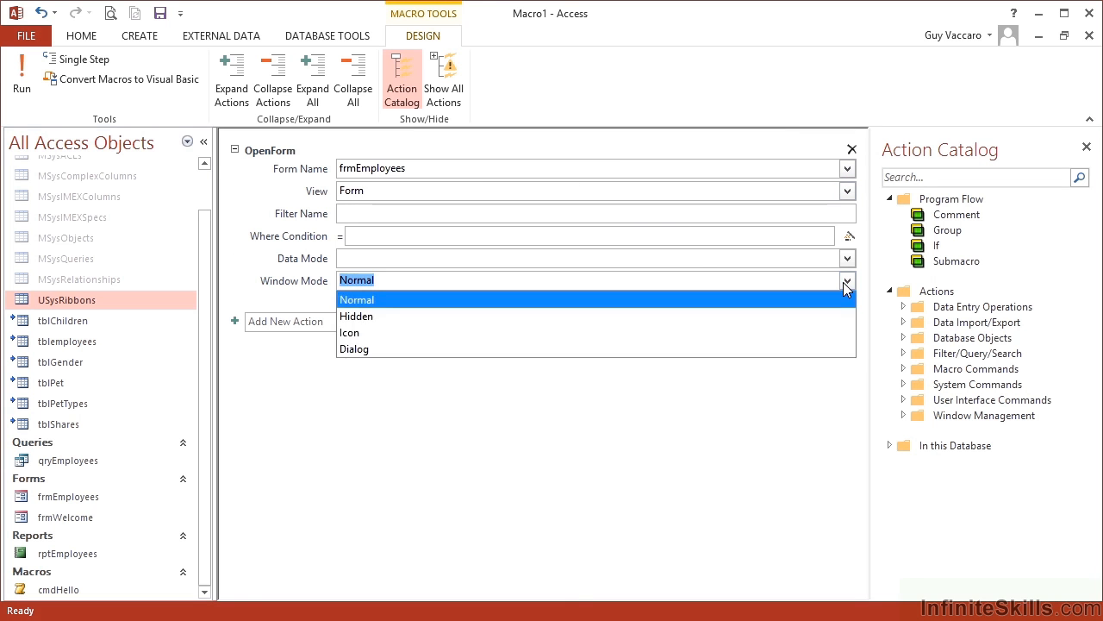
click(354, 348)
text(cm)
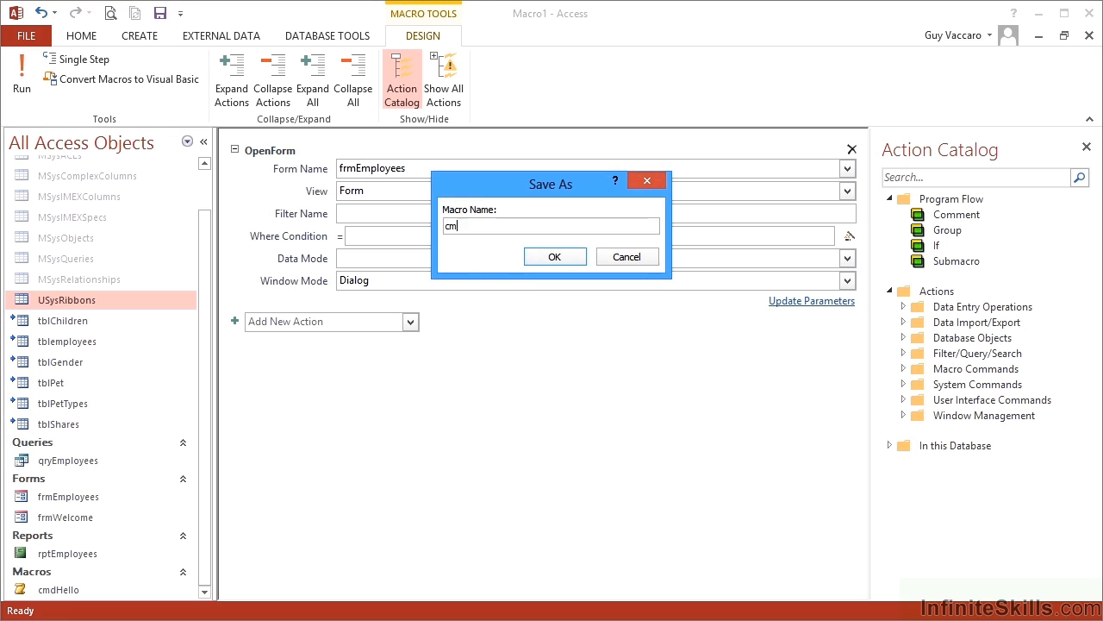
Save the macro as cmdOpenEmps.
text(dOpenEm)
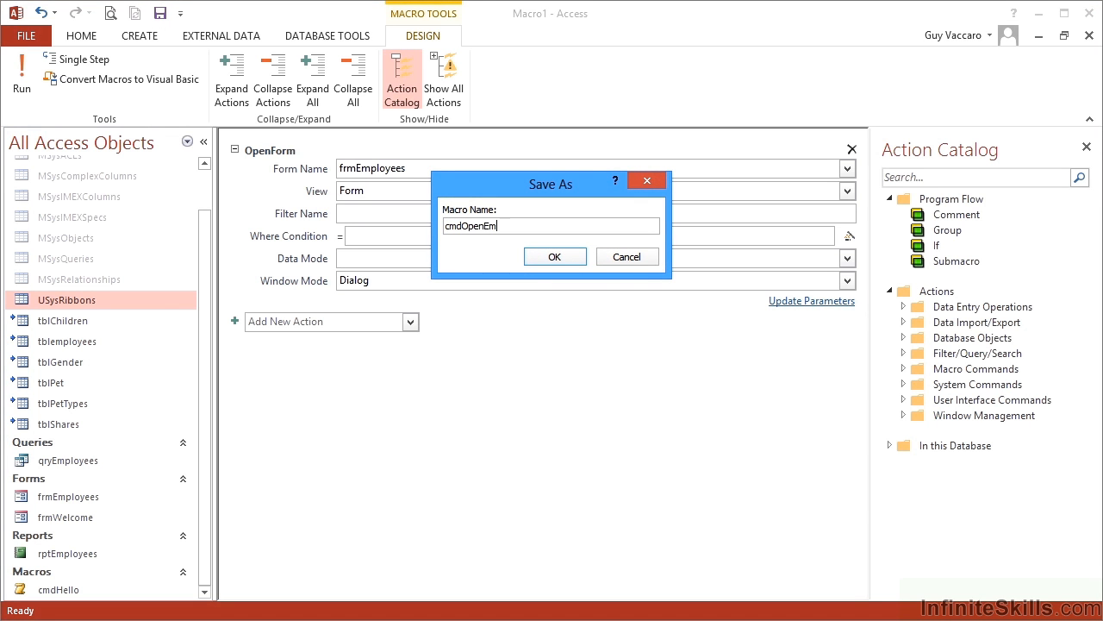
text(ps)
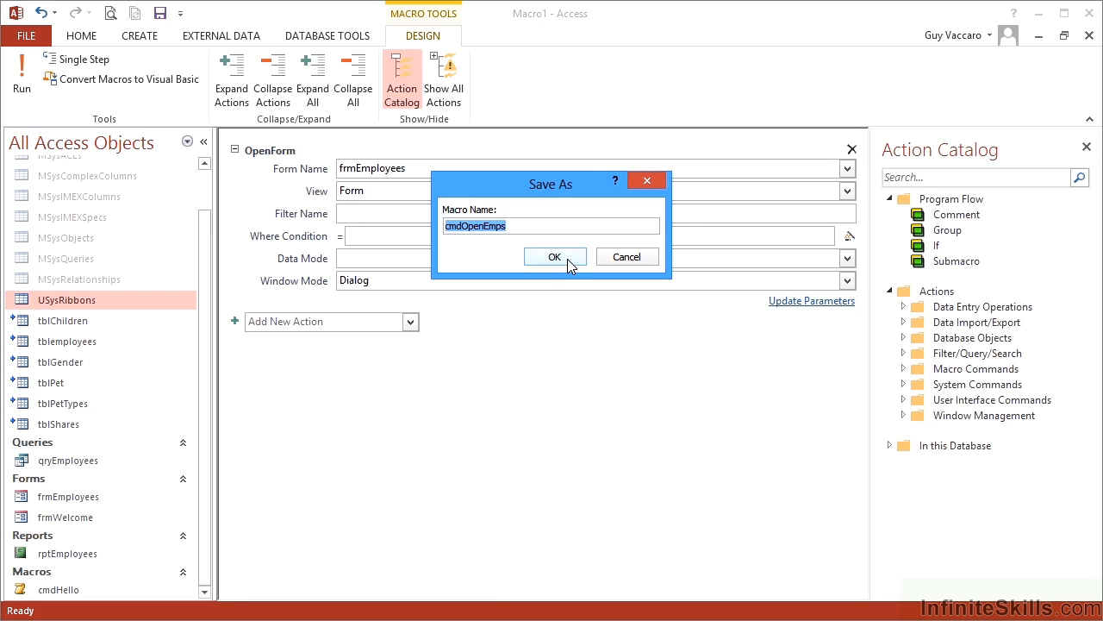
click(555, 256)
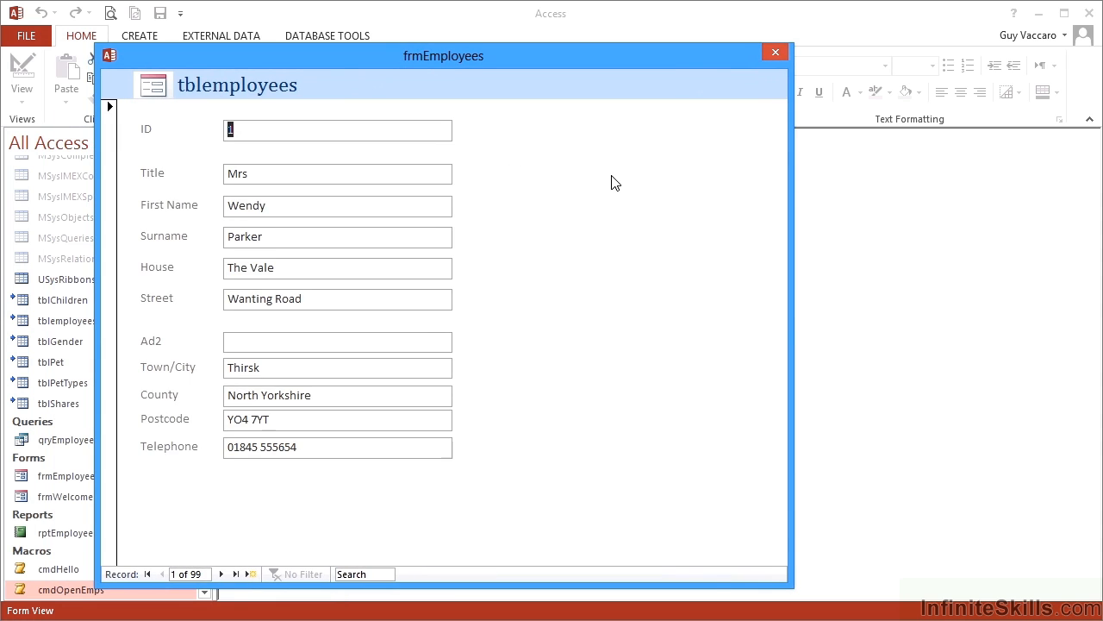
Close frmEmployees from Design View, then double-click cmdOpenEmps to reopen the form.
click(22, 78)
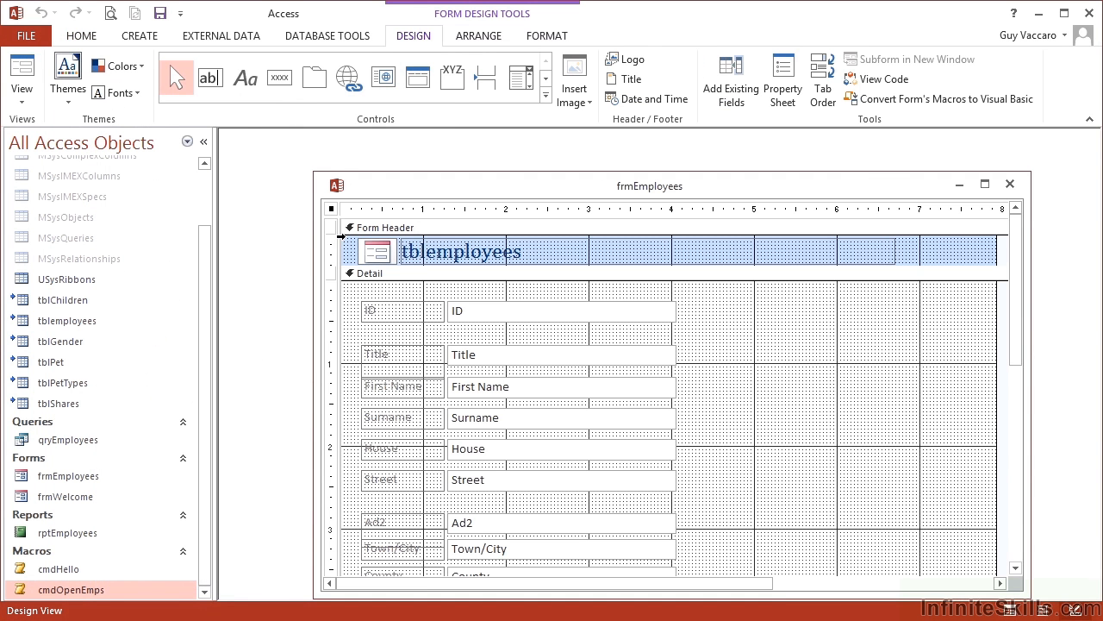
click(782, 78)
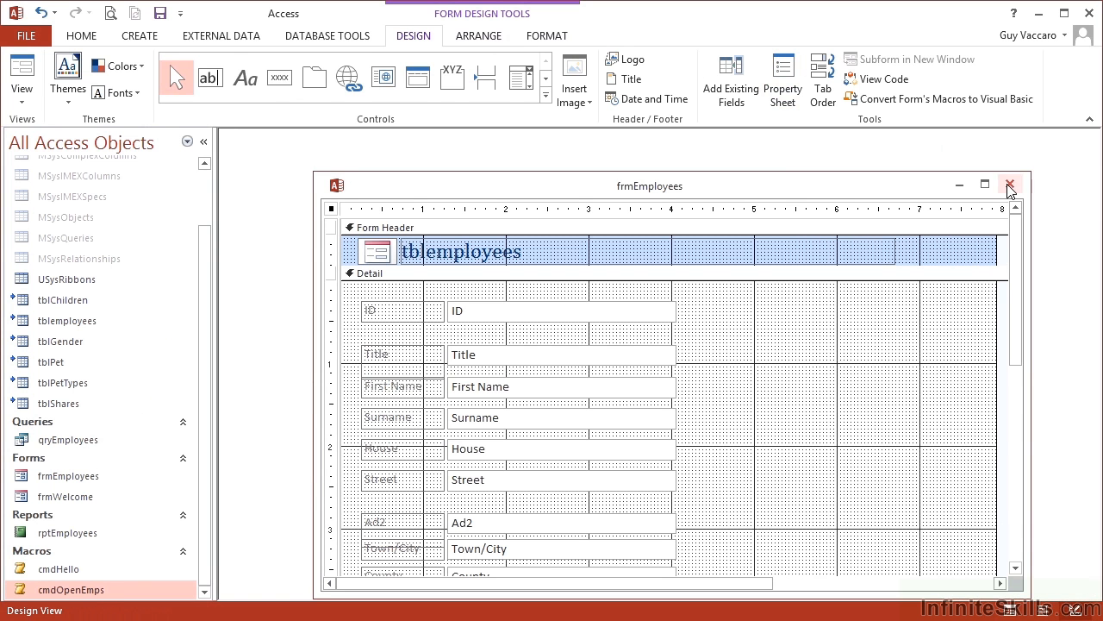
click(1010, 184)
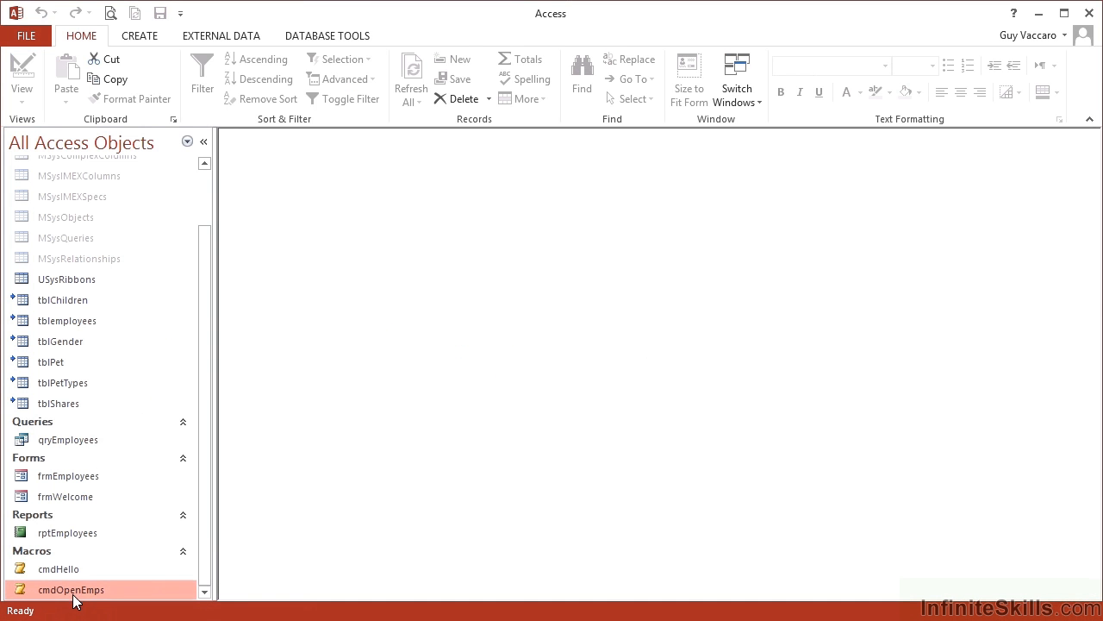
double_click(71, 589)
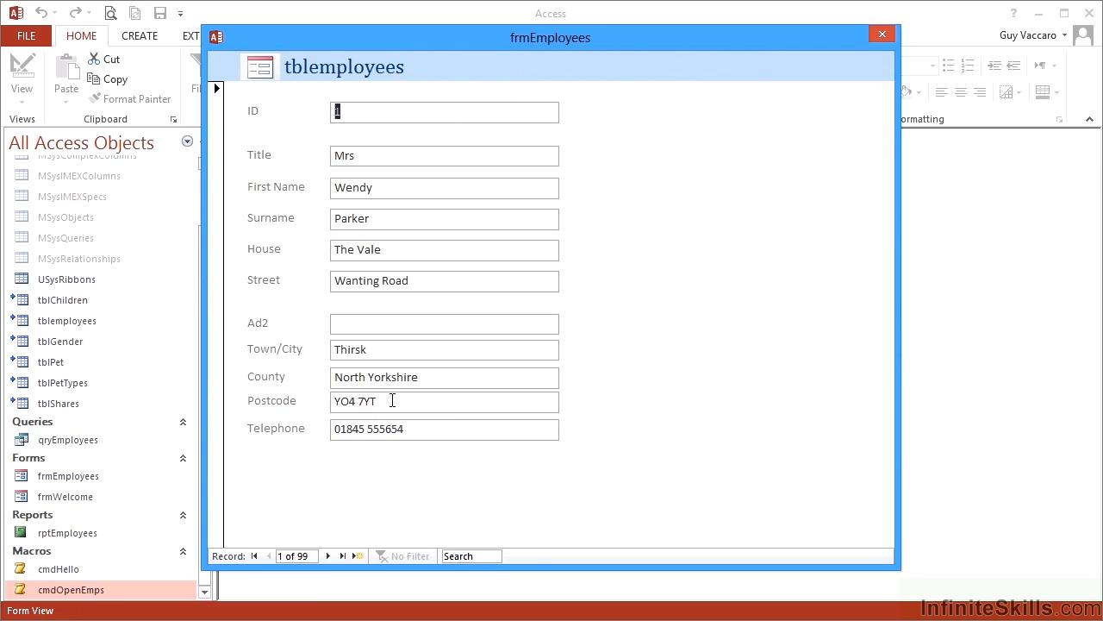
click(882, 34)
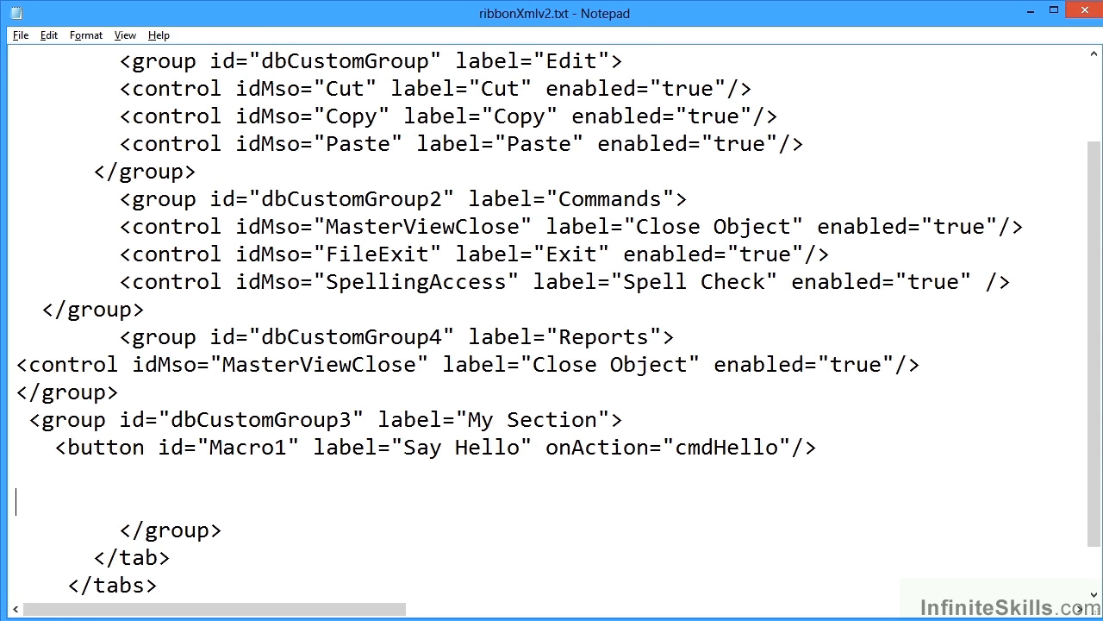
Duplicate the Say Hello button line and change the copy's id to Macro2.
text(cmdOpenEmps)
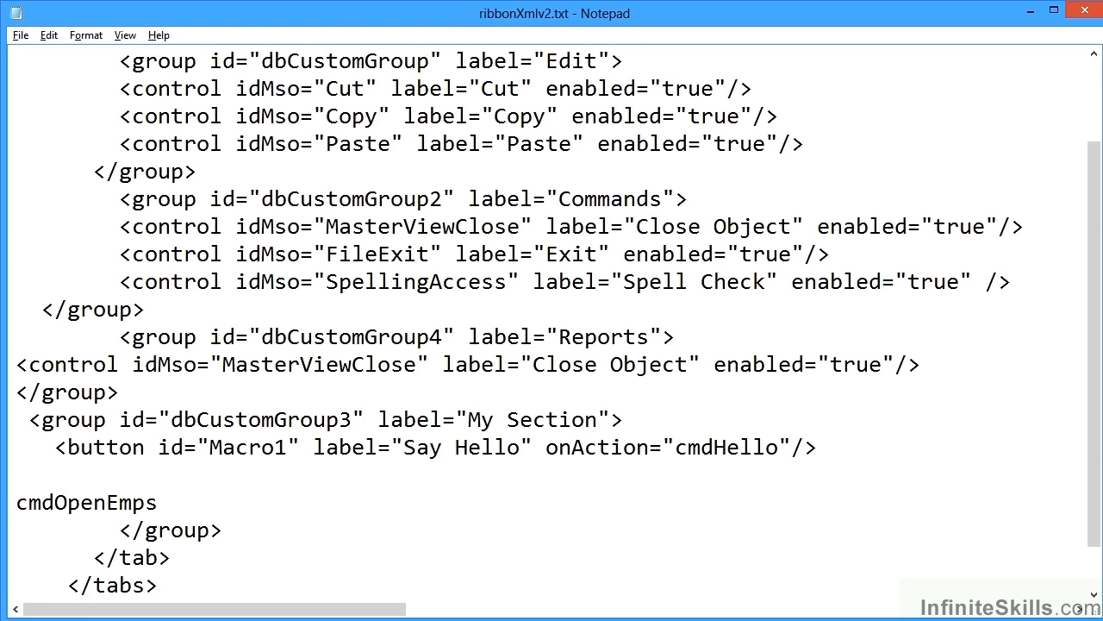
double_click(60, 447)
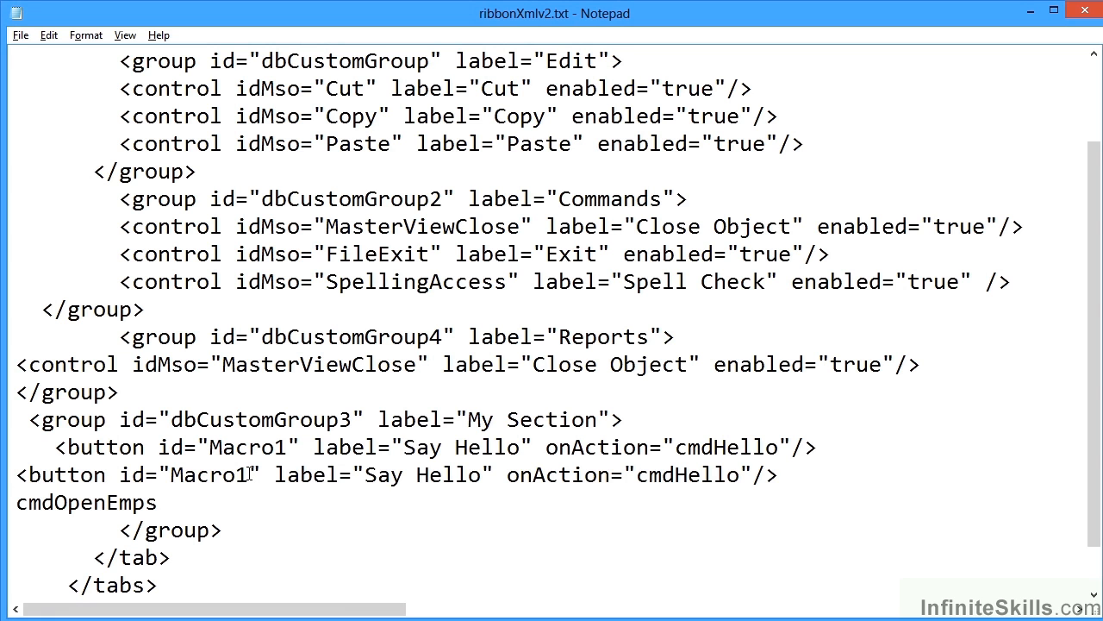
text(2)
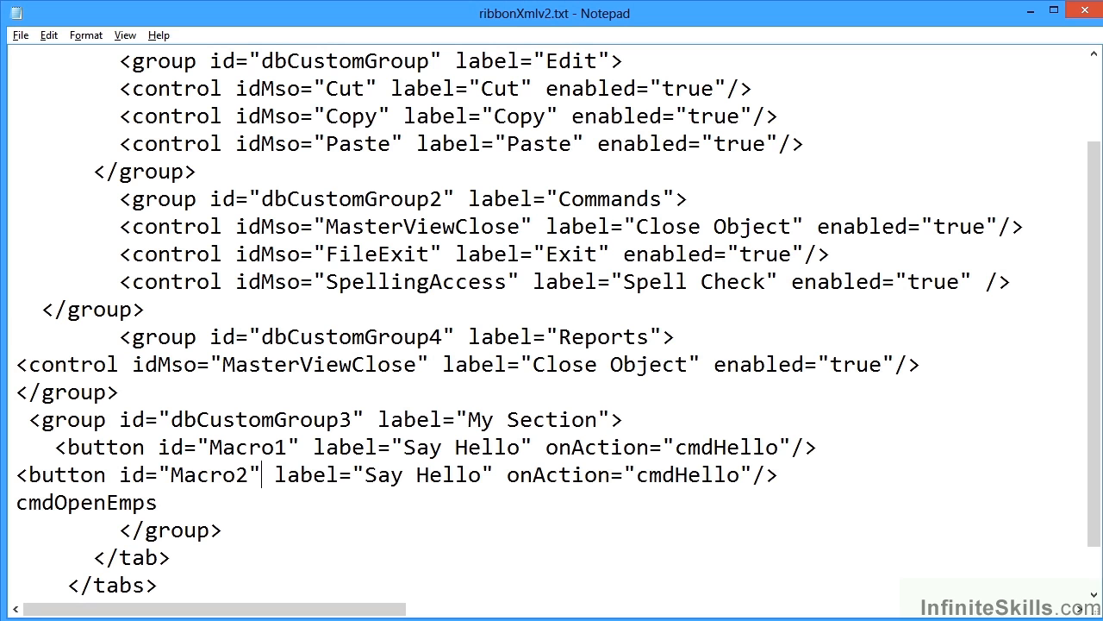
Relabel the copied button 'View Employees' and set its onAction to cmdOpenEmps.
click(365, 474)
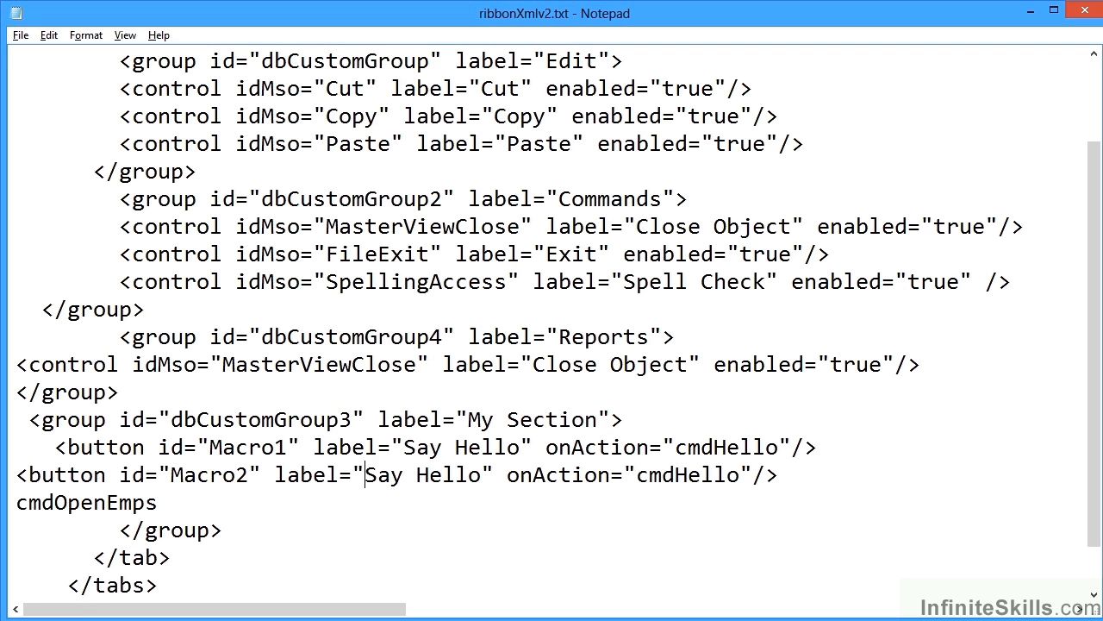
double_click(422, 475)
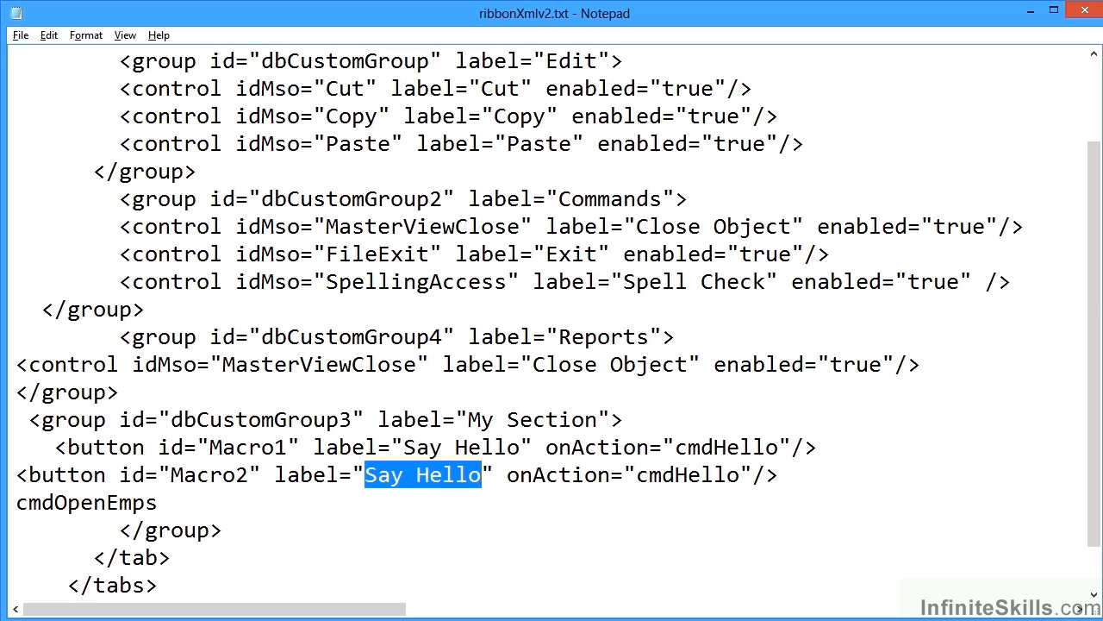
text(View Emplo)
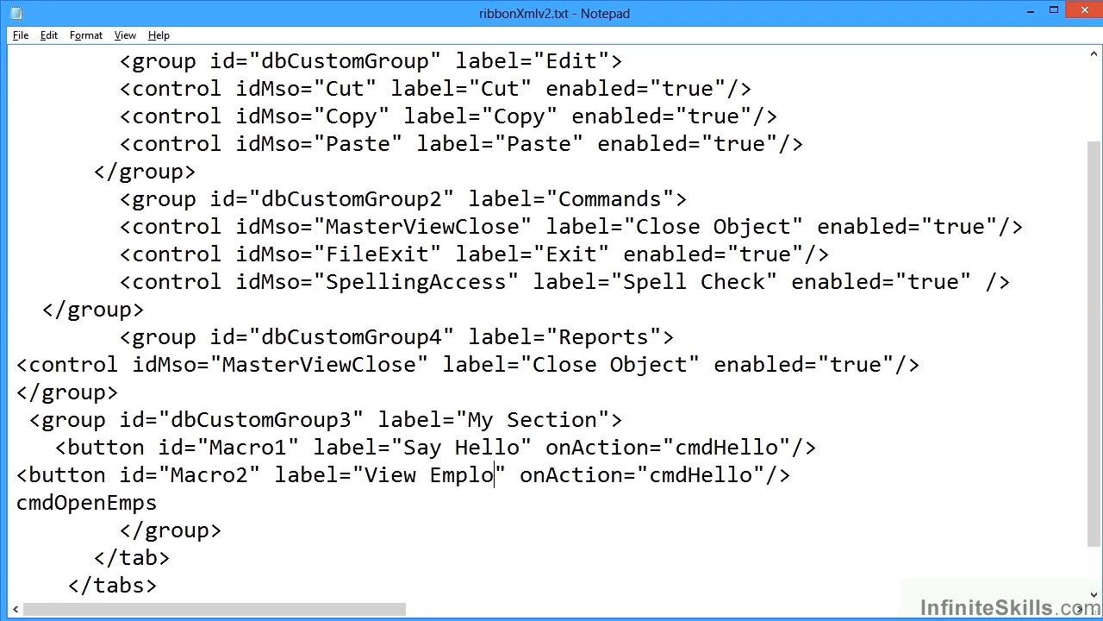
text(yees)
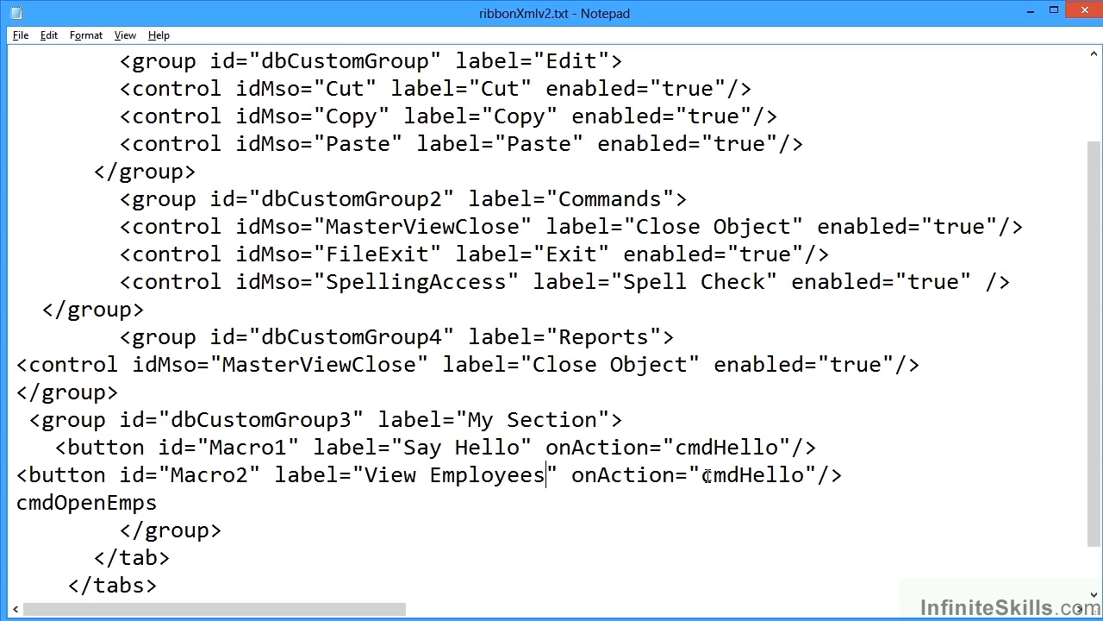
click(107, 503)
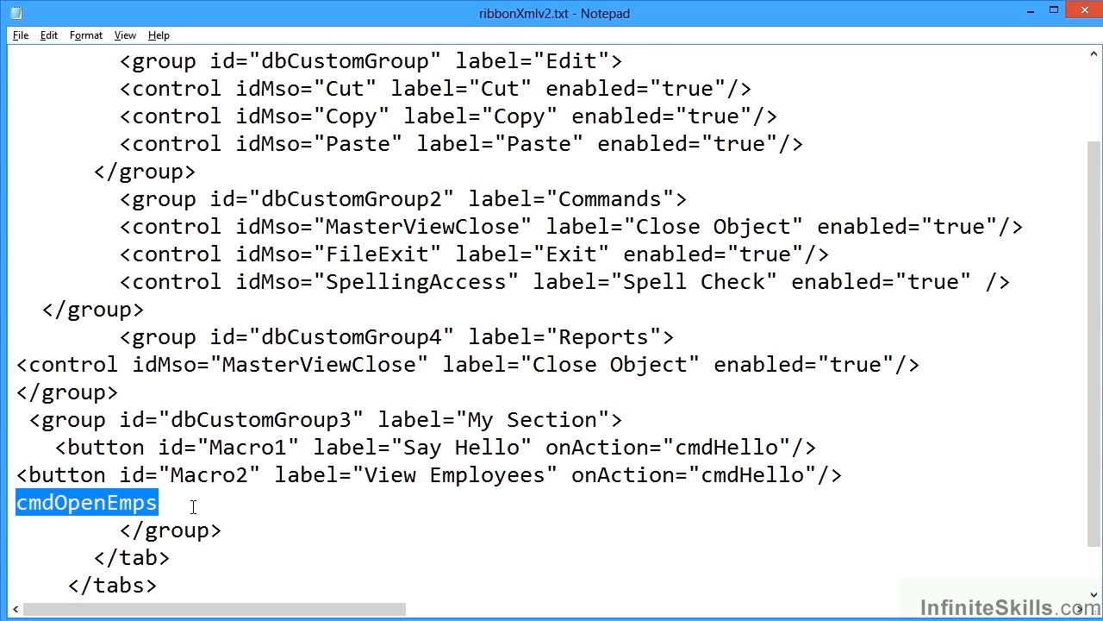
double_click(719, 474)
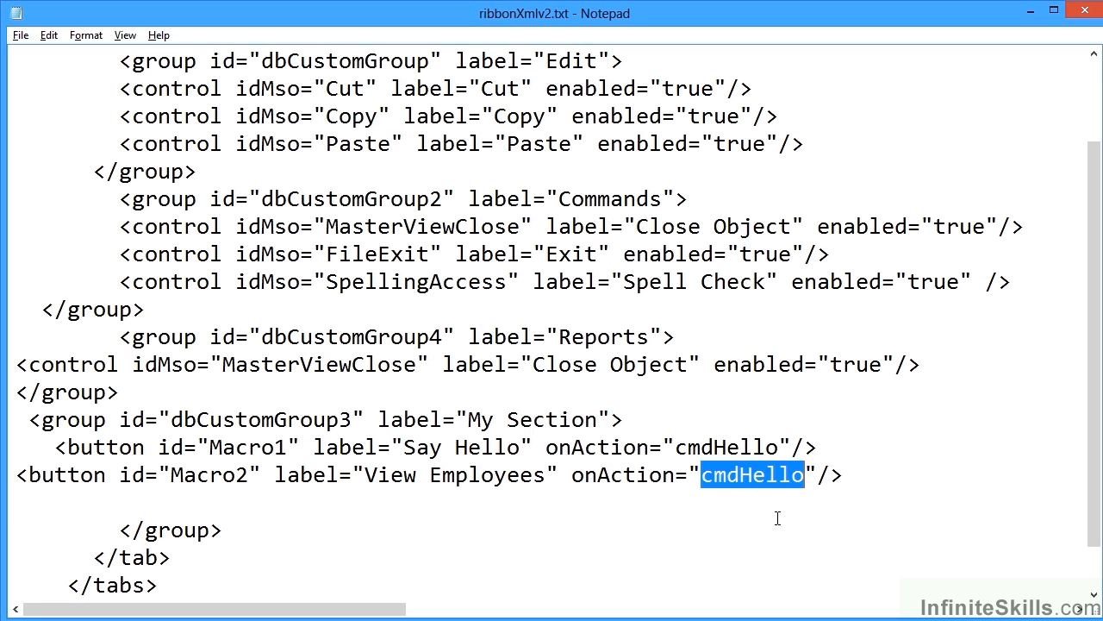
text(cmdOpenEmps)
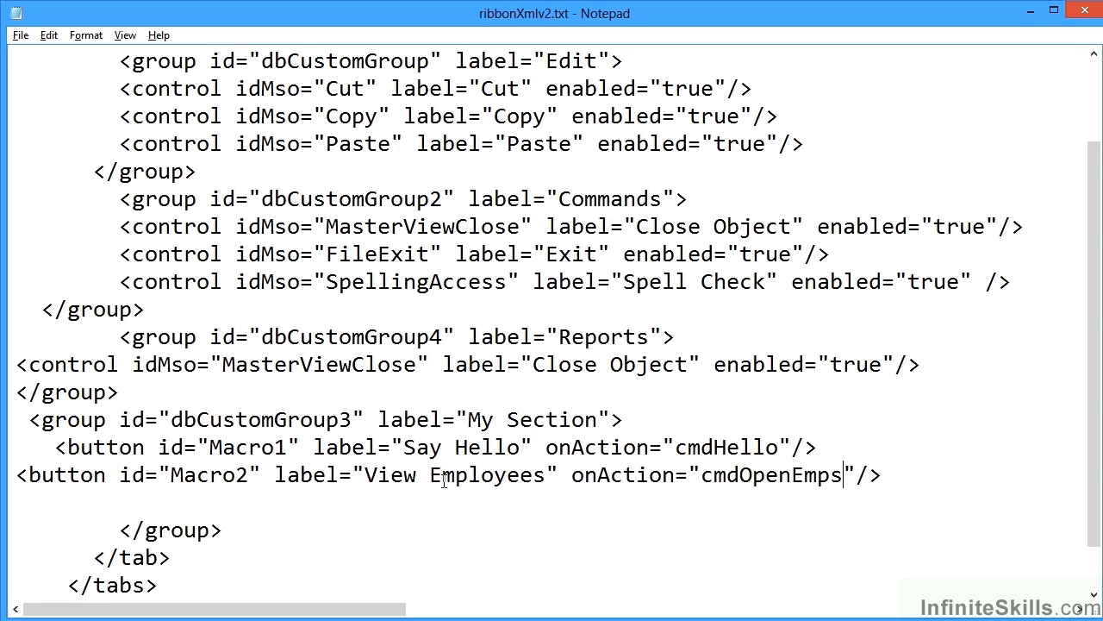
mouse_move(756, 485)
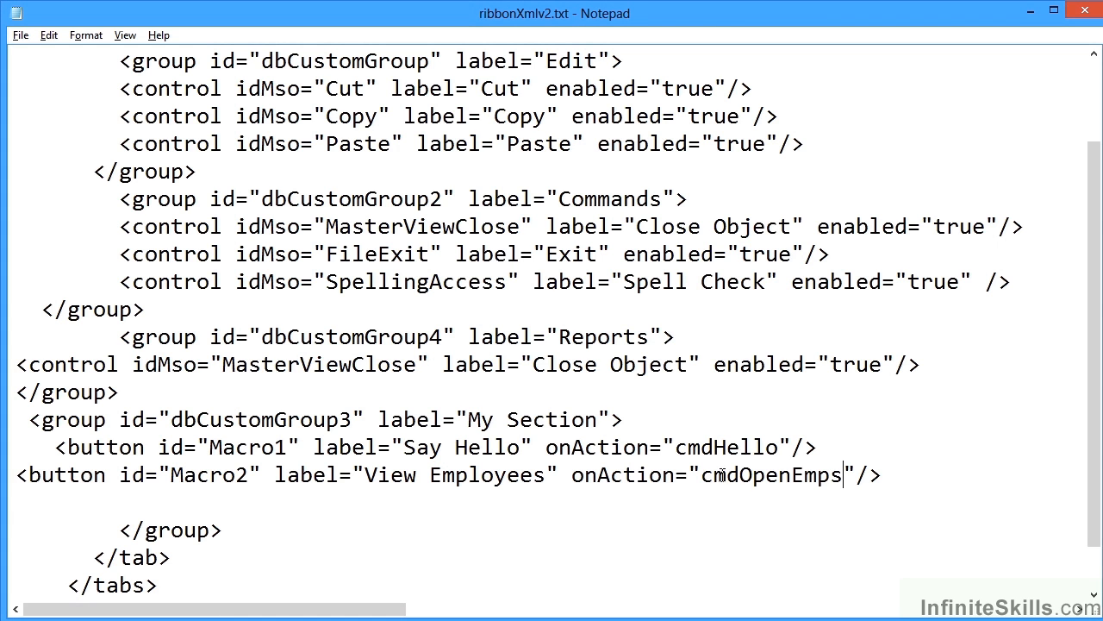
mouse_move(798, 496)
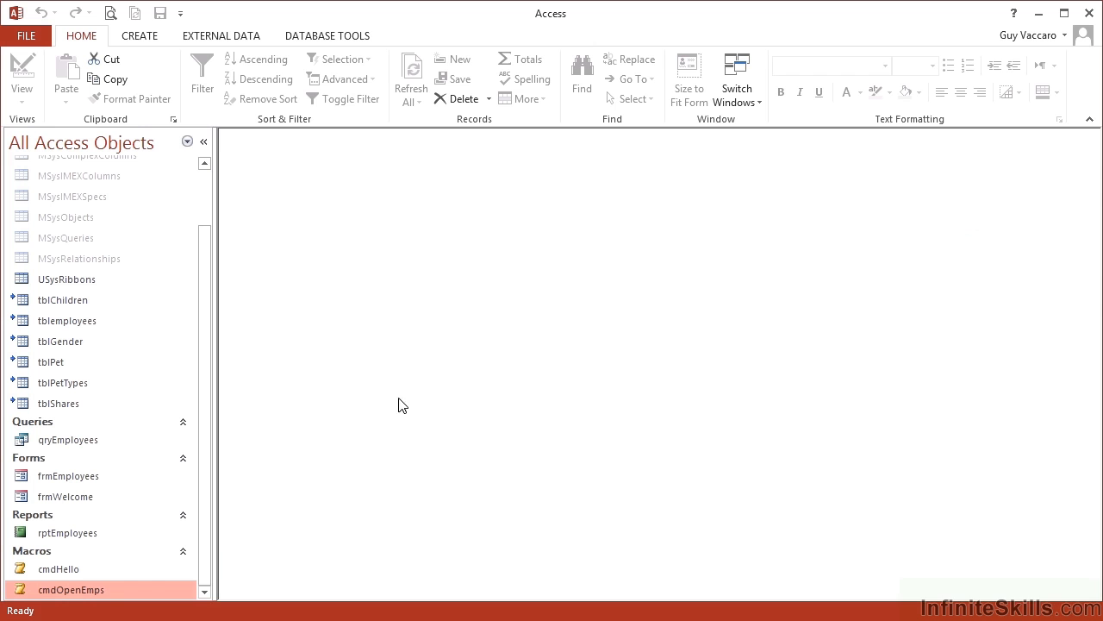
Open the USysRibbons table and scroll to its RibbonXML field.
double_click(66, 279)
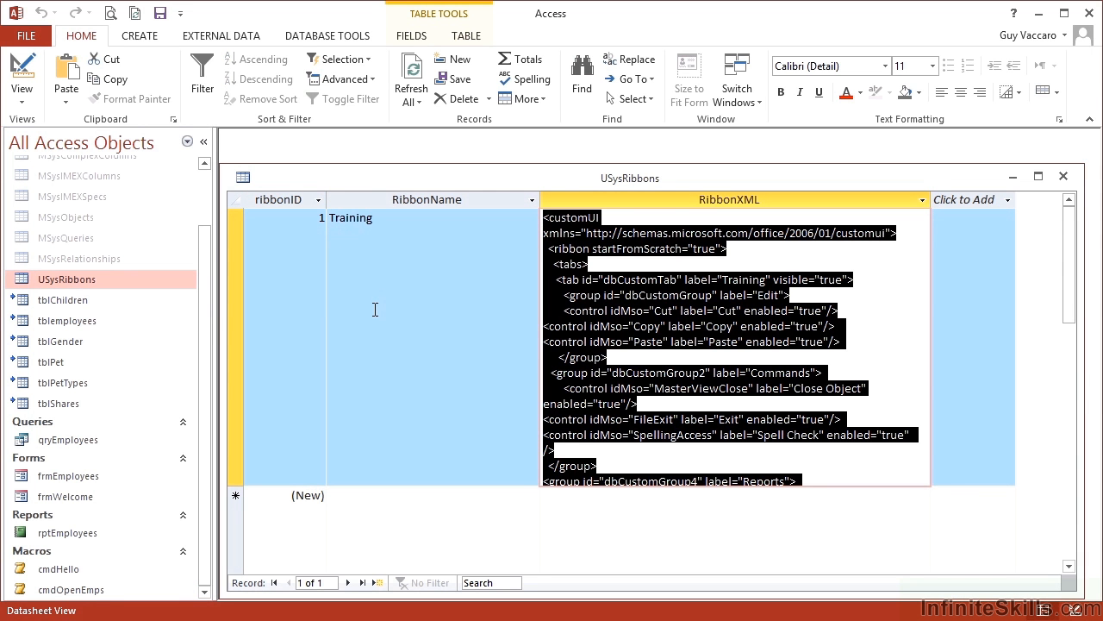
scroll(down, 3)
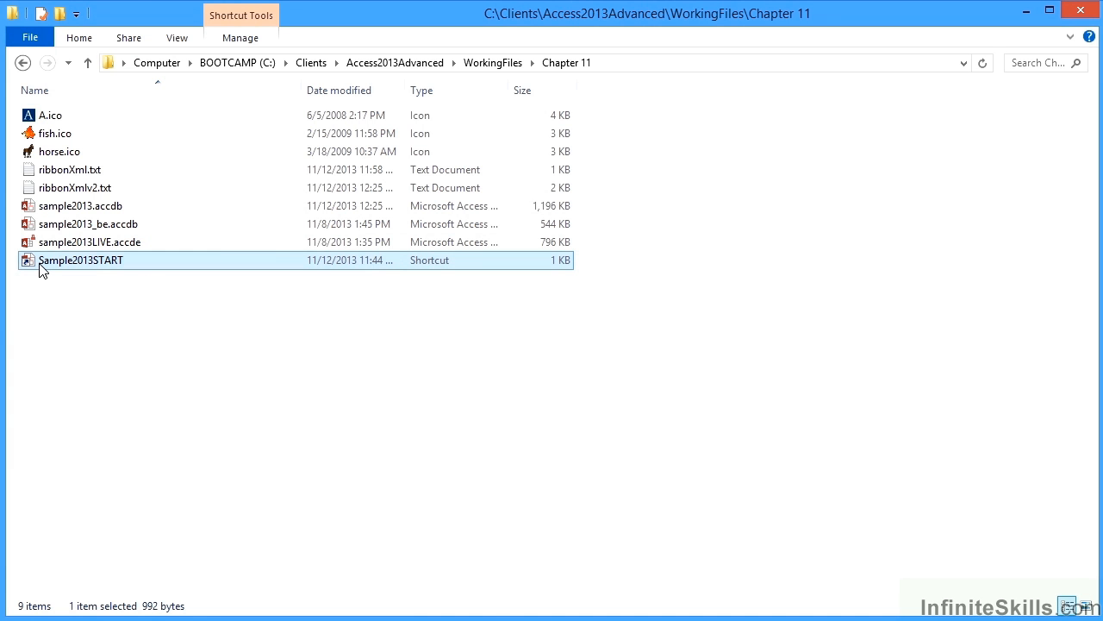
Relaunch Sample2013START, test View Employees opening frmEmployees, and confirm Say Hello shows Hello.
double_click(80, 259)
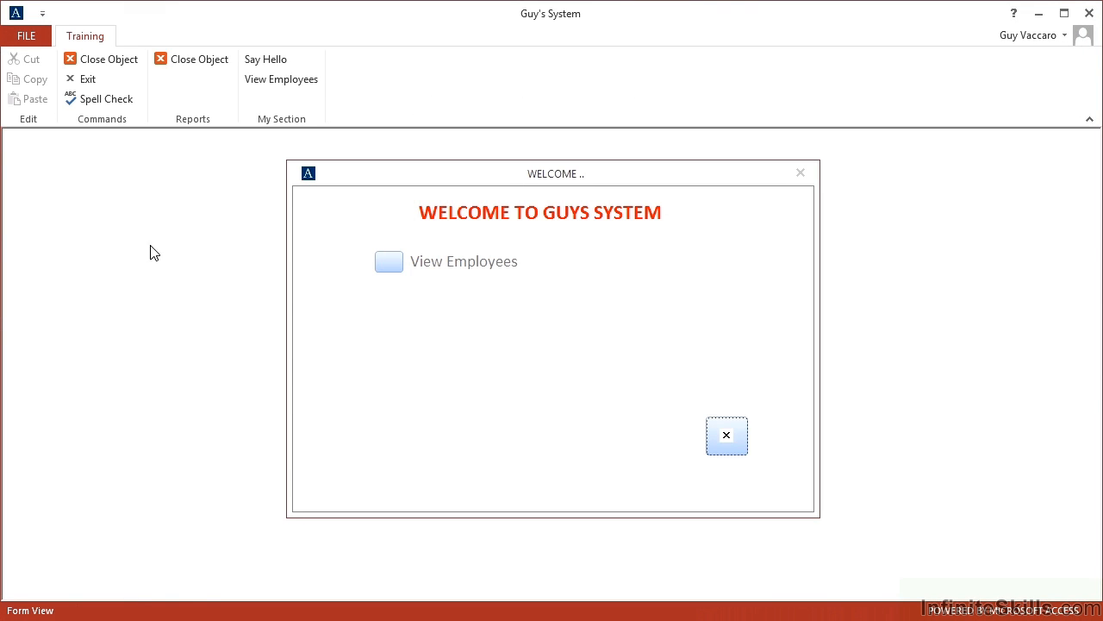
mouse_move(281, 79)
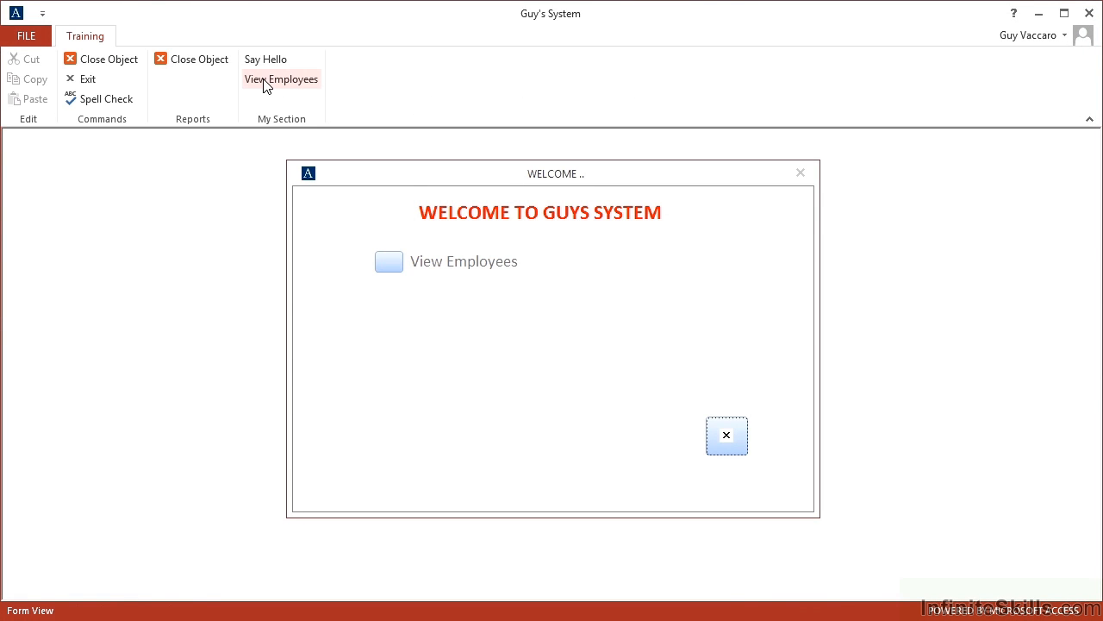
click(388, 262)
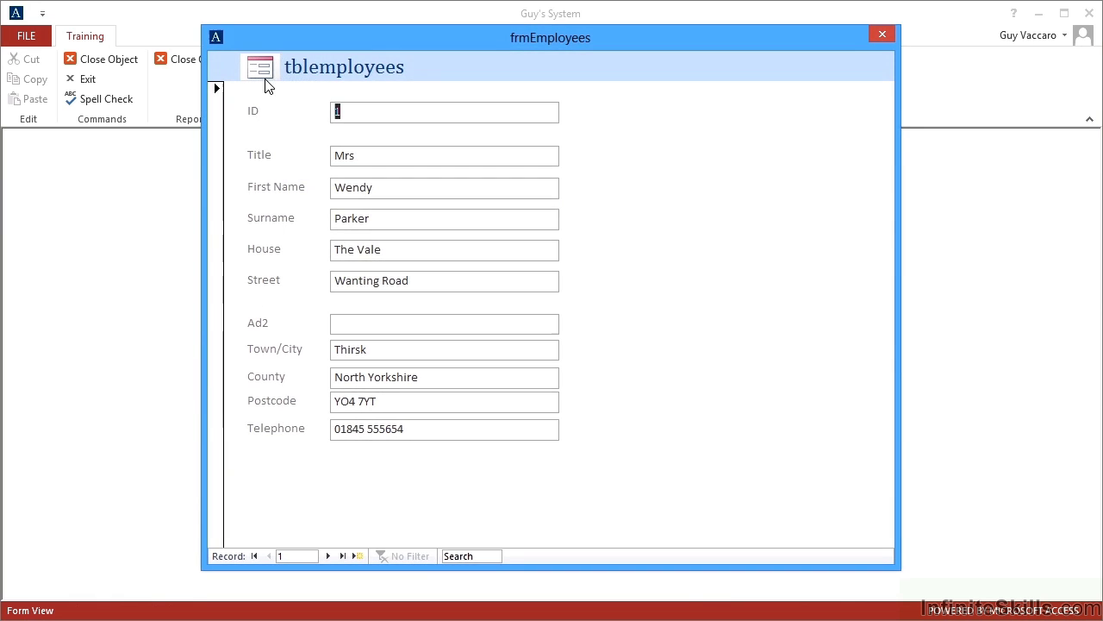
mouse_move(845, 164)
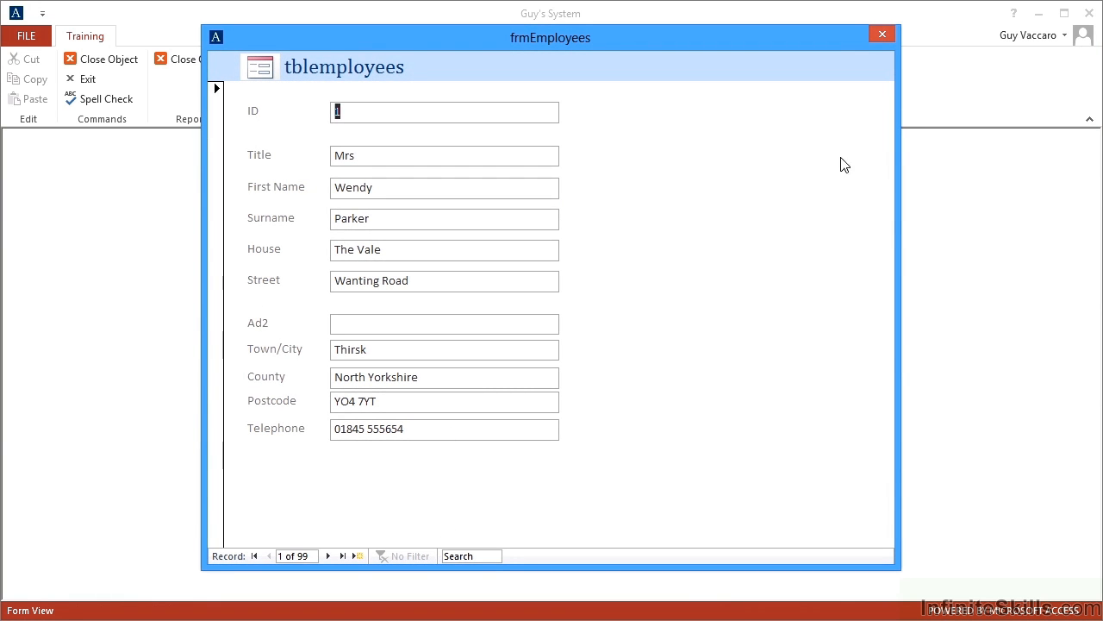
click(882, 34)
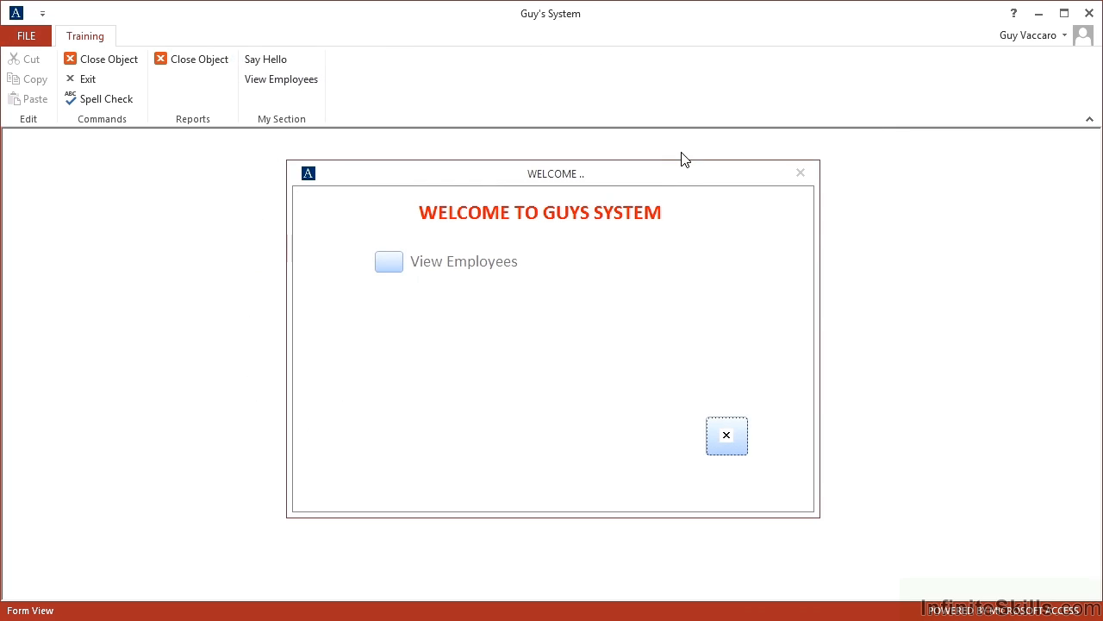
click(266, 58)
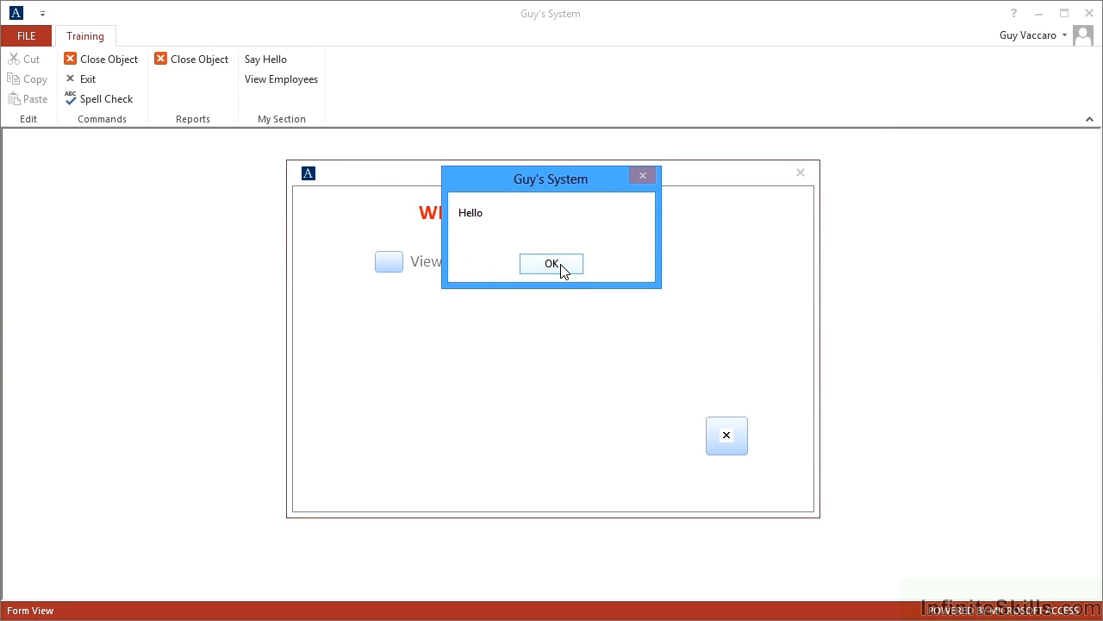
click(551, 263)
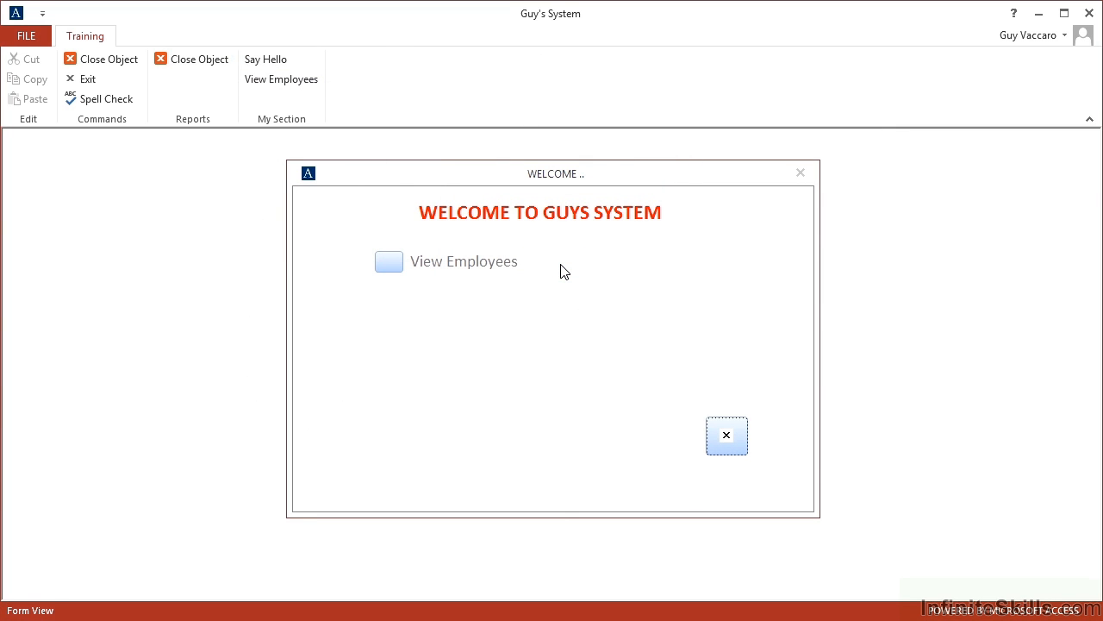